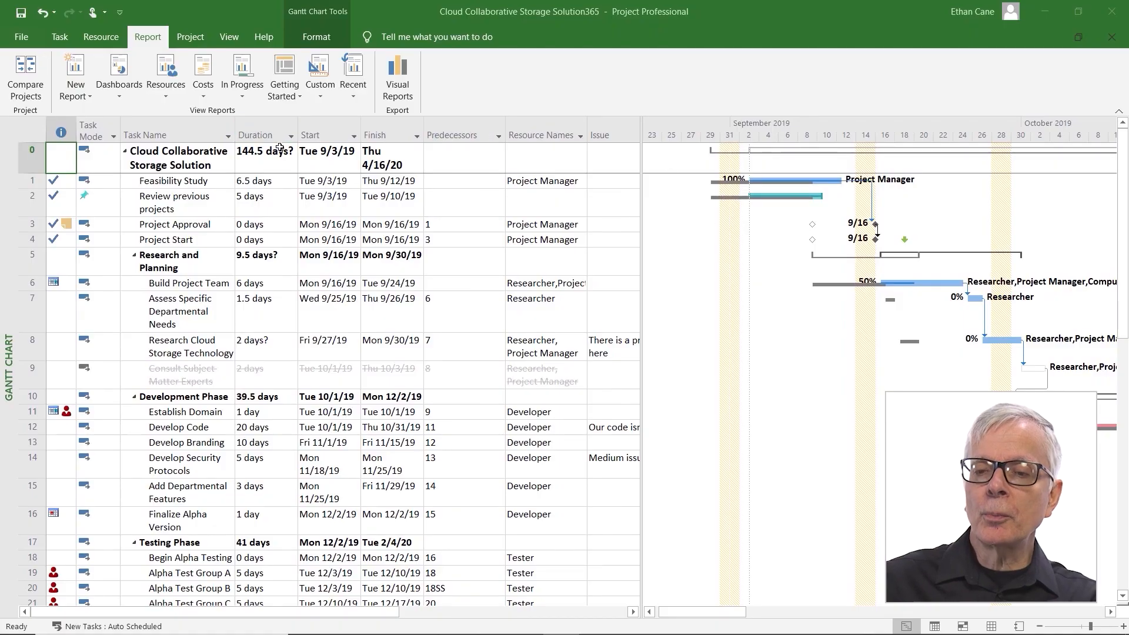
- Switch from the Gantt chart to the built-in Project Overview dashboard report
{"action": "left_click", "coordinate": [118, 74]}
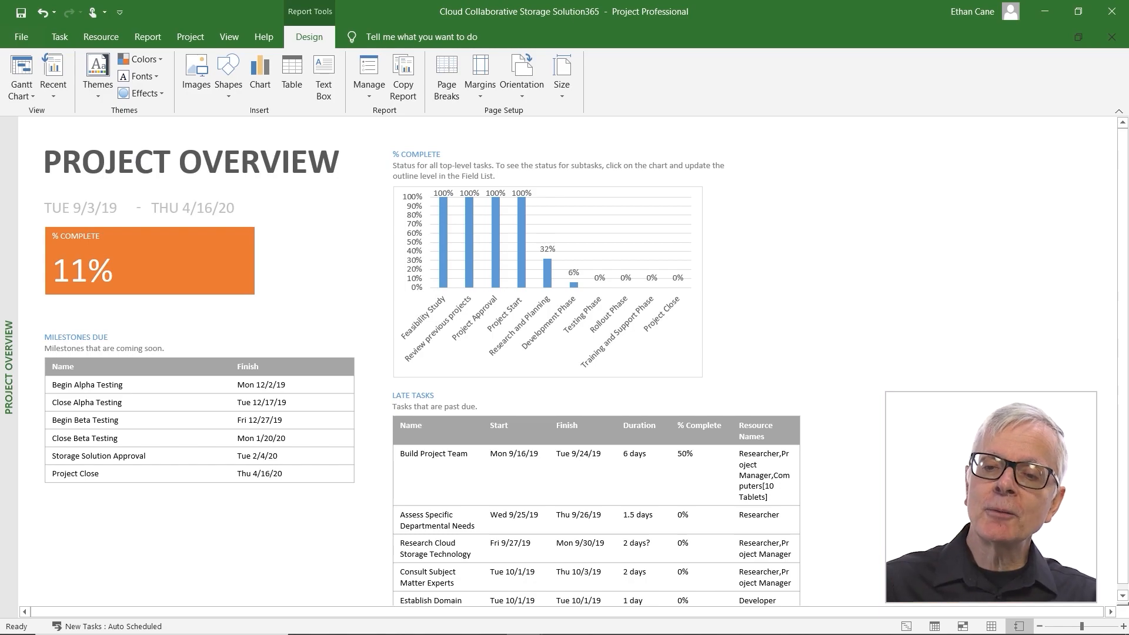
- Preview the printout and page to the second sheet holding only the Resource Names column
{"action": "left_click", "coordinate": [22, 36]}
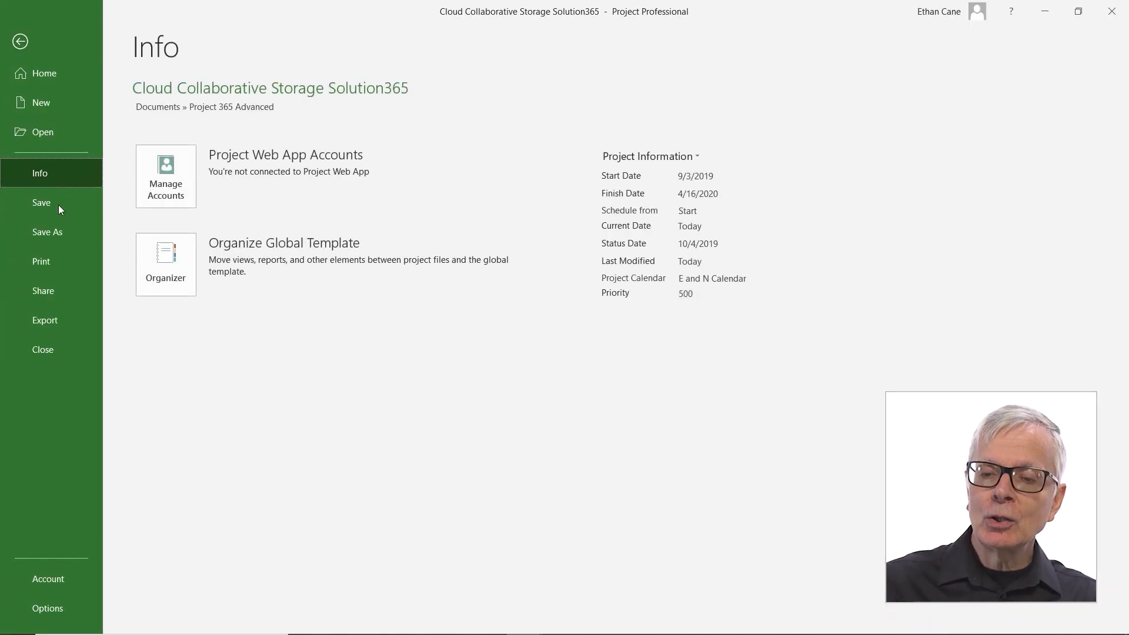
{"action": "left_click", "coordinate": [40, 261]}
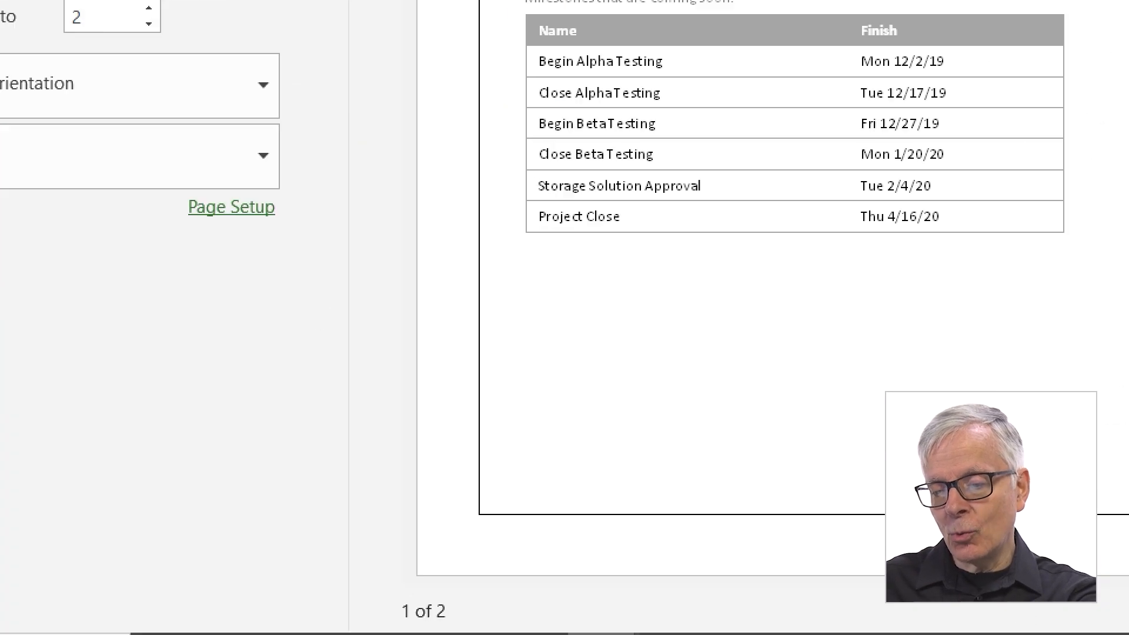
{"action": "left_click", "coordinate": [1048, 622]}
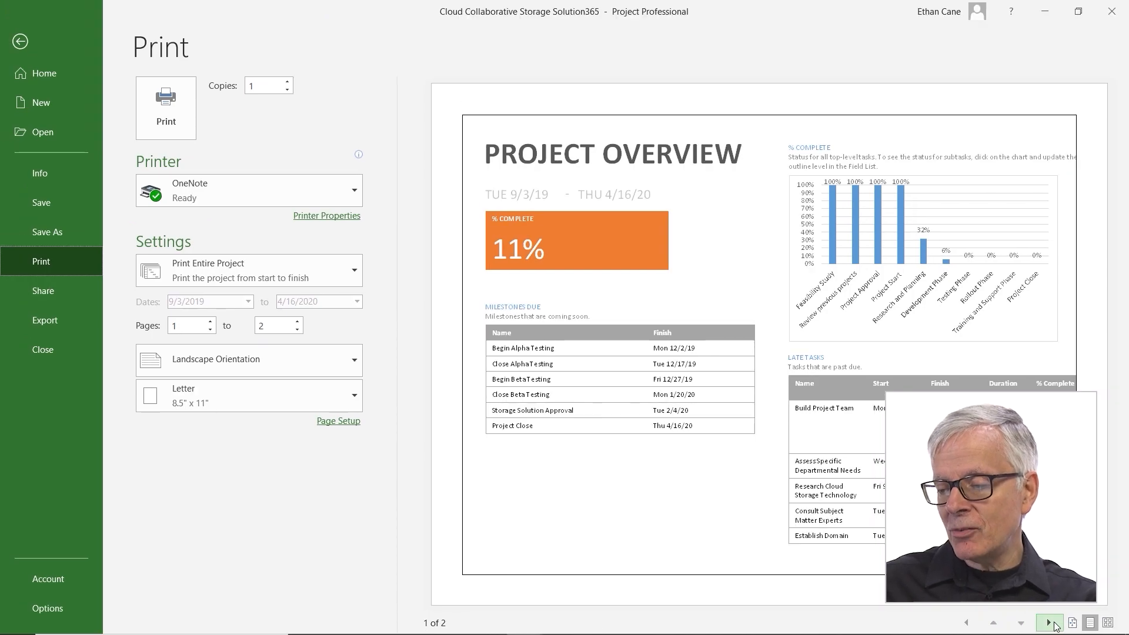
{"action": "left_click", "coordinate": [1049, 623]}
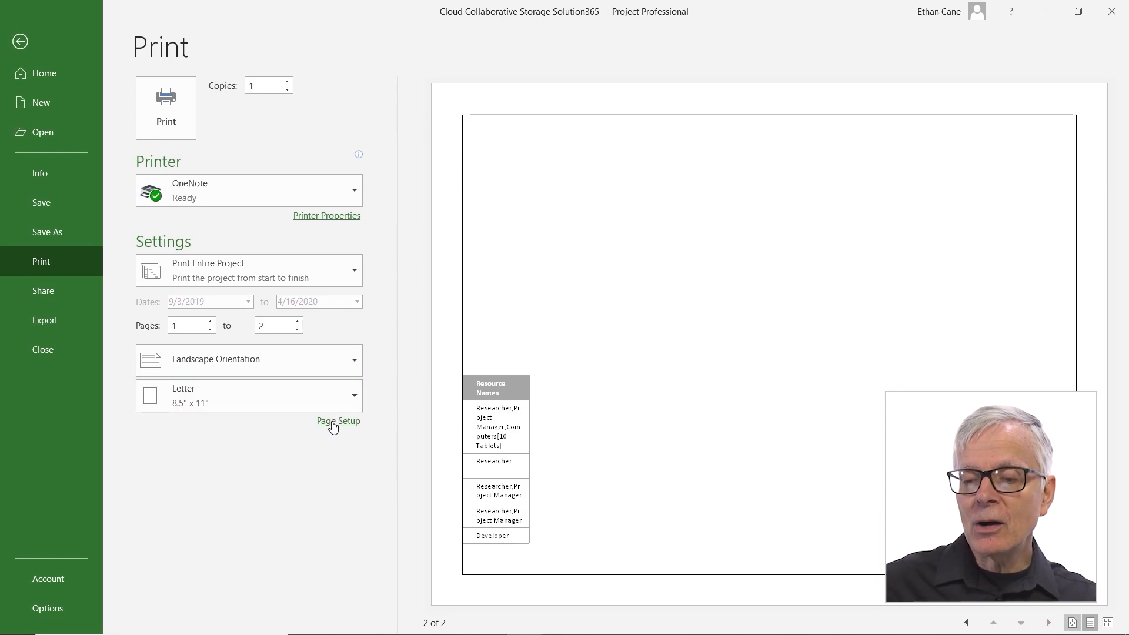
{"action": "left_click", "coordinate": [337, 421]}
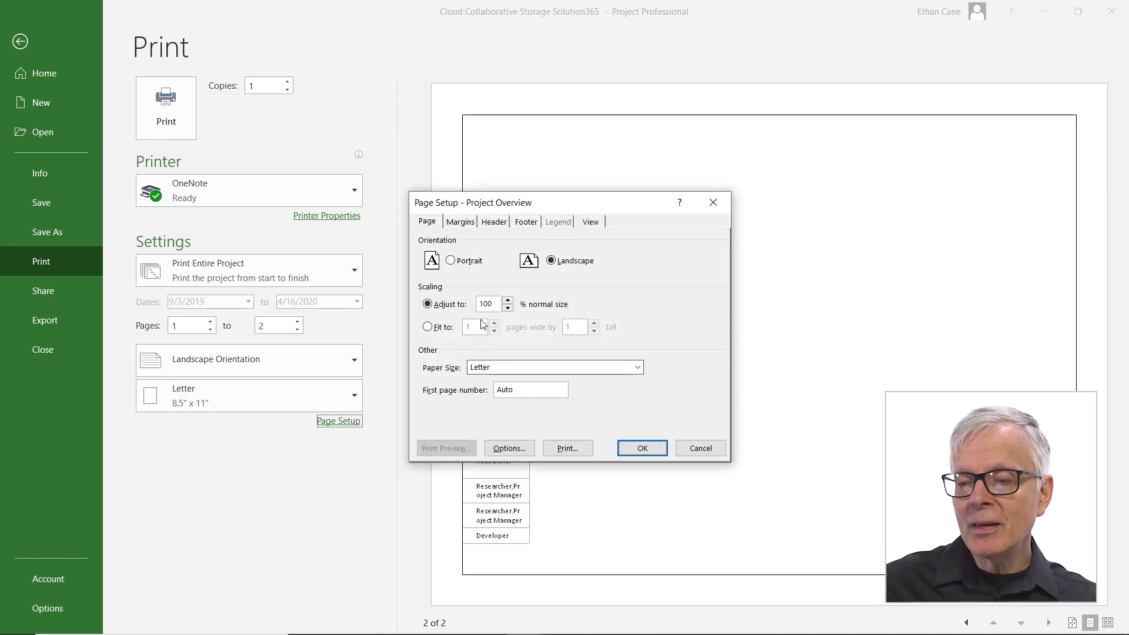
{"action": "left_click", "coordinate": [428, 327]}
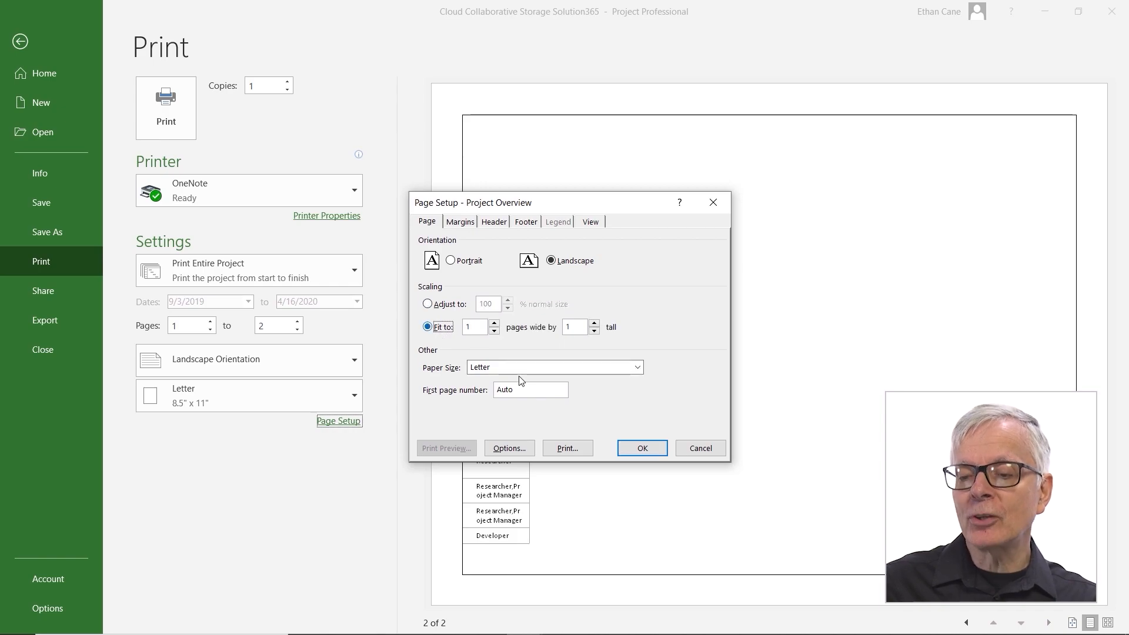
{"action": "left_click", "coordinate": [641, 448]}
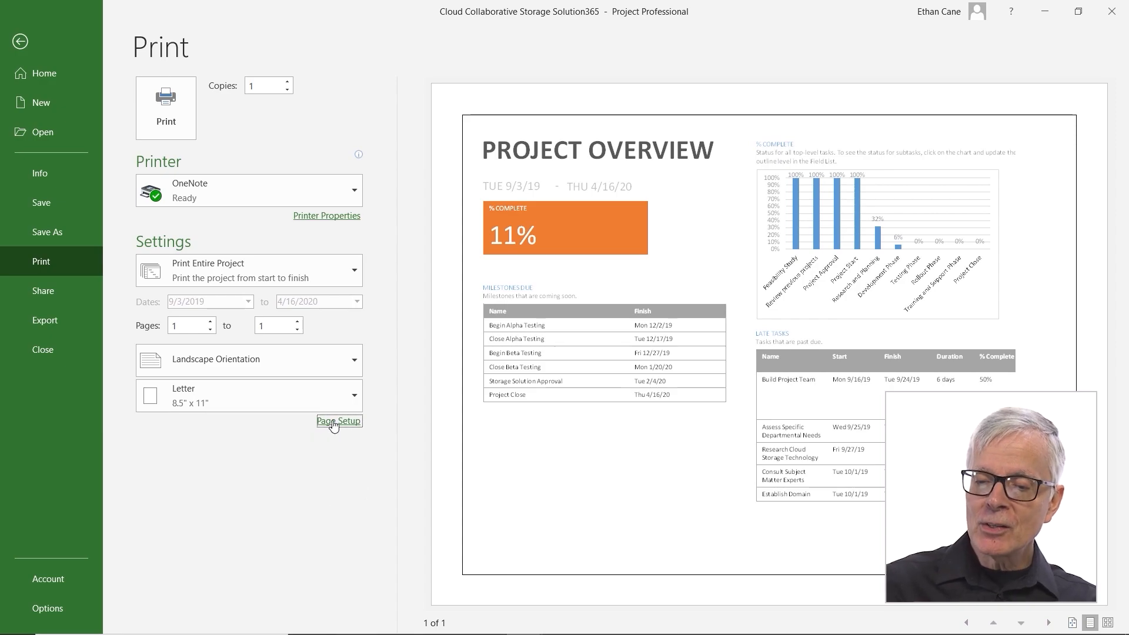
{"action": "left_click", "coordinate": [339, 421]}
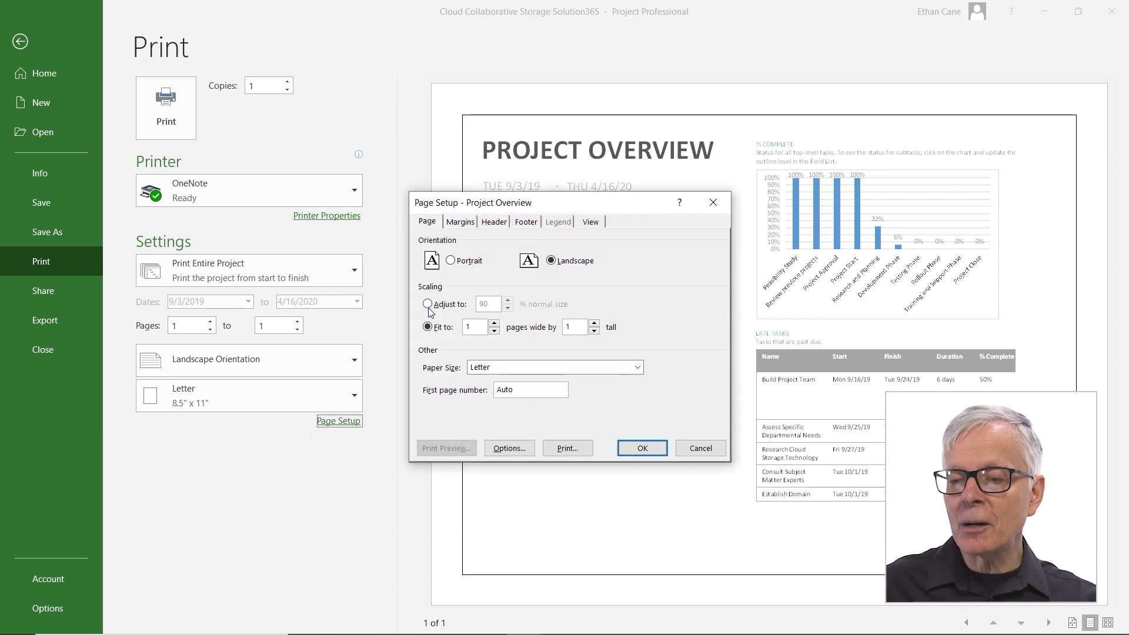
{"action": "left_click", "coordinate": [428, 304]}
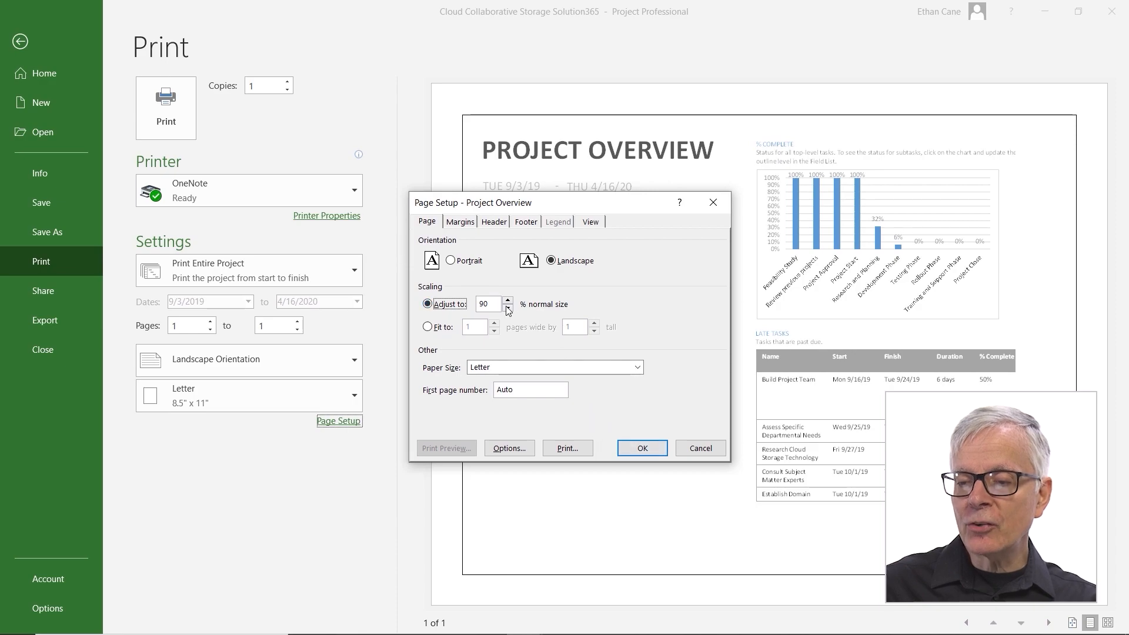
{"action": "left_click", "coordinate": [509, 300]}
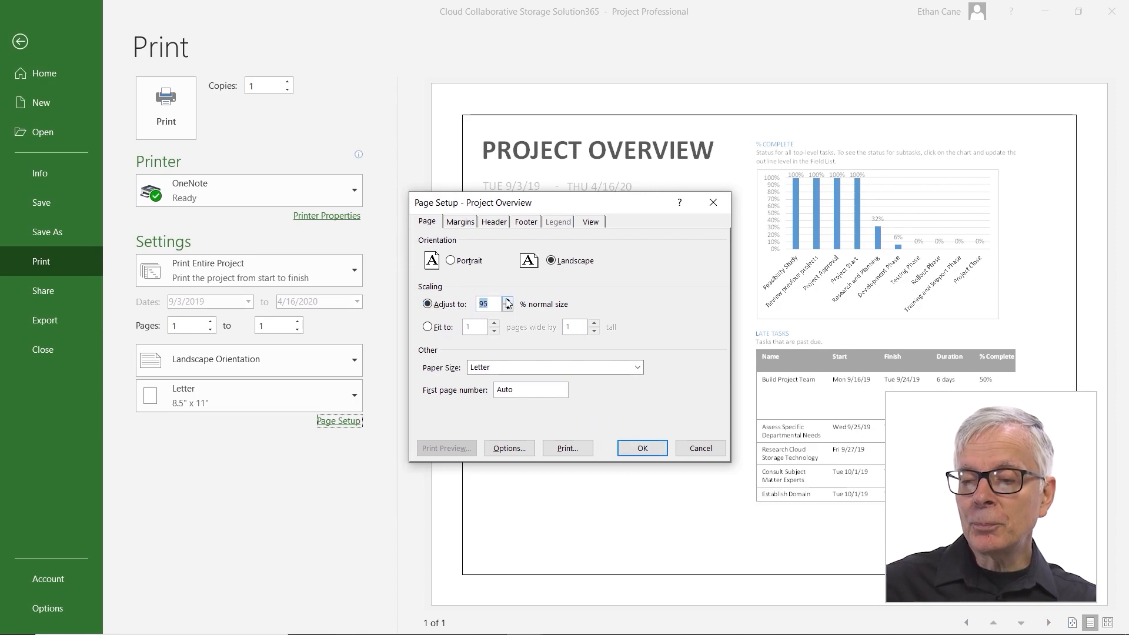
{"action": "left_click", "coordinate": [508, 300]}
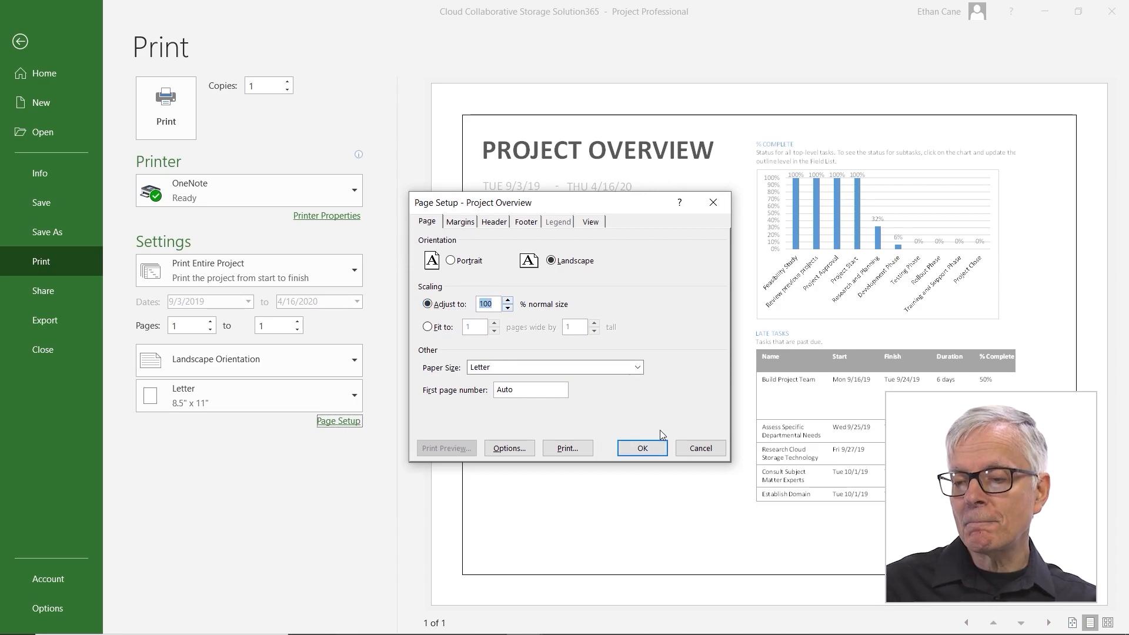
{"action": "left_click", "coordinate": [641, 448]}
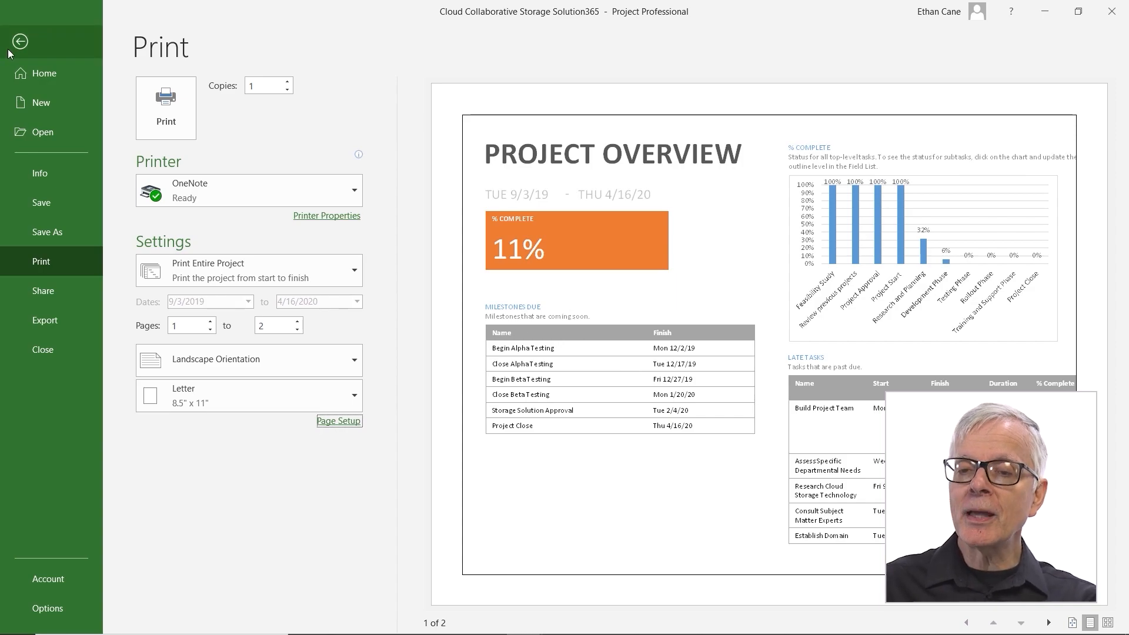
- Leave the preview and display page breaks on the report beside the late tasks table
{"action": "left_click", "coordinate": [19, 41]}
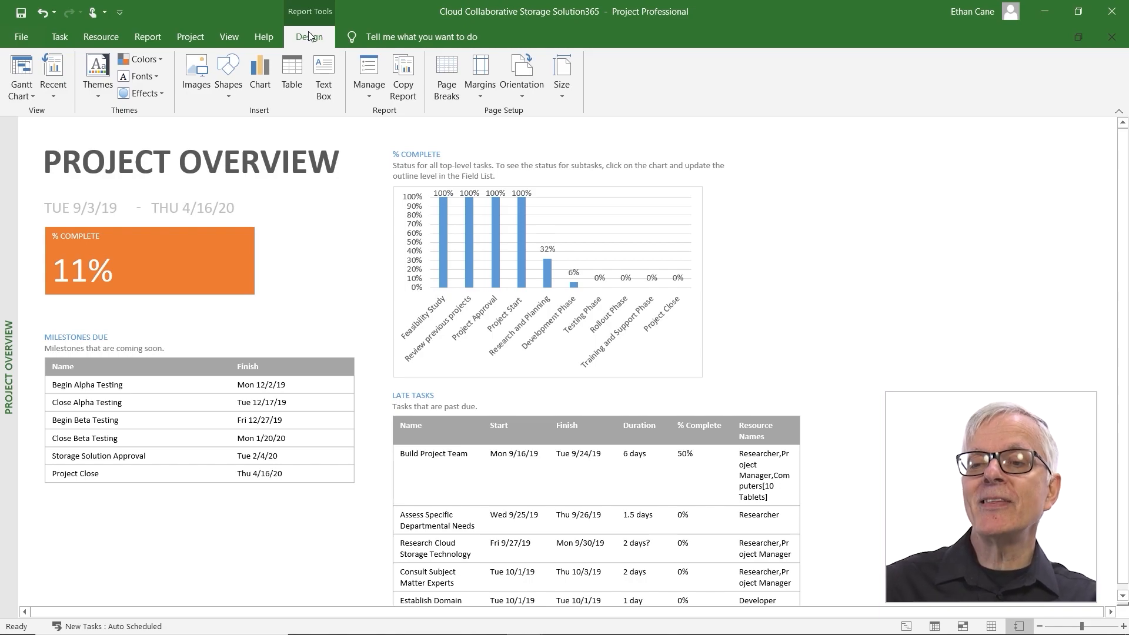
{"action": "mouse_move", "coordinate": [403, 75]}
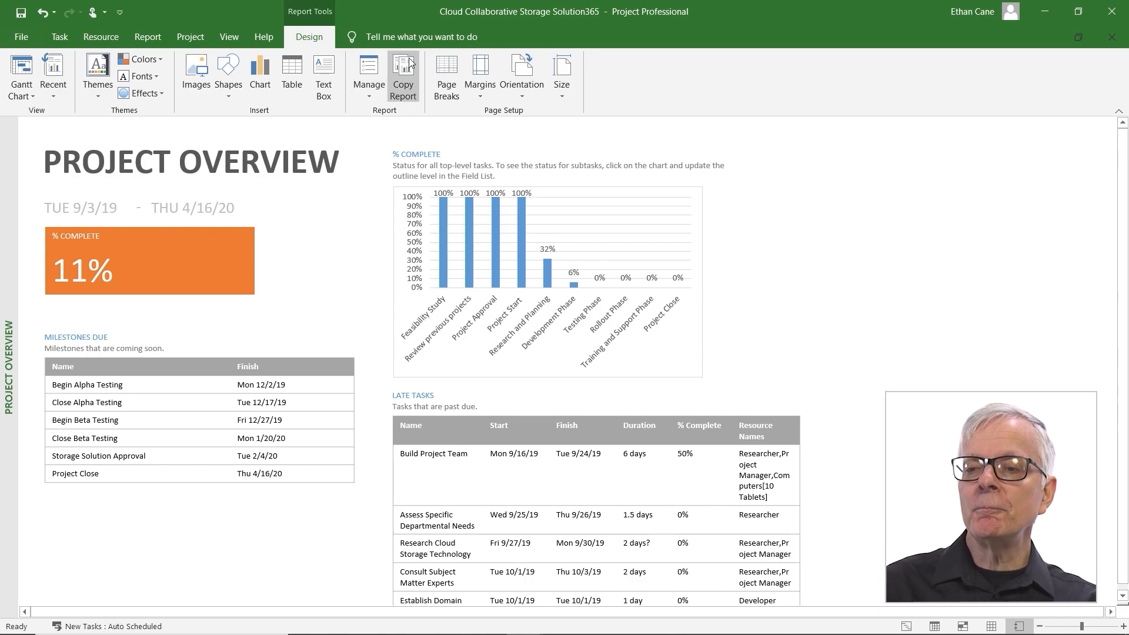
{"action": "mouse_move", "coordinate": [446, 75]}
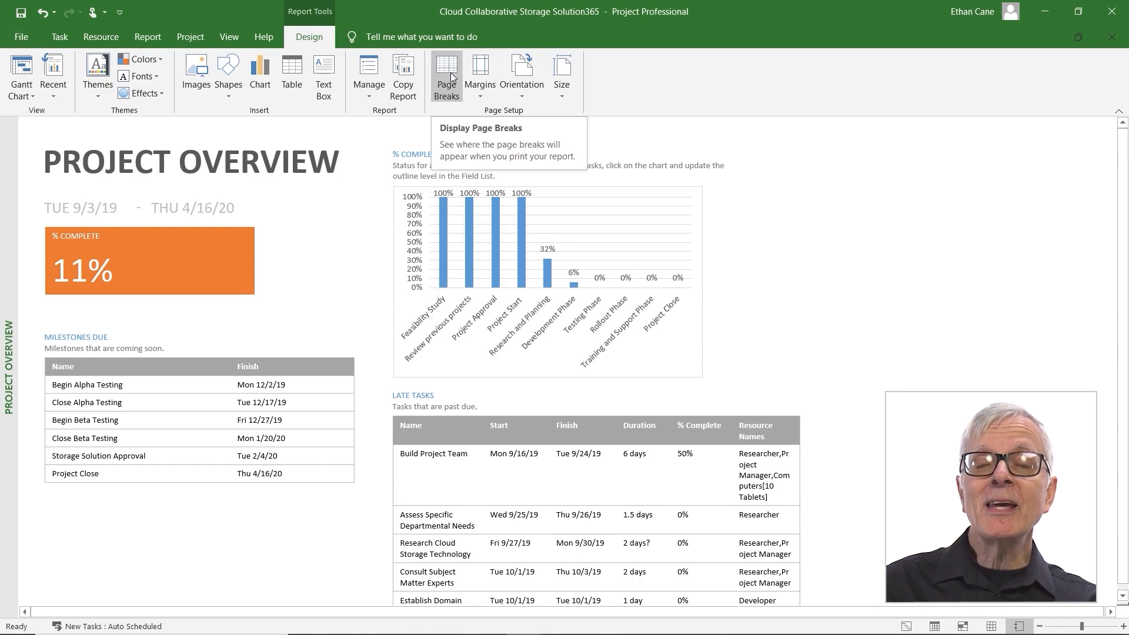
{"action": "left_click", "coordinate": [446, 72]}
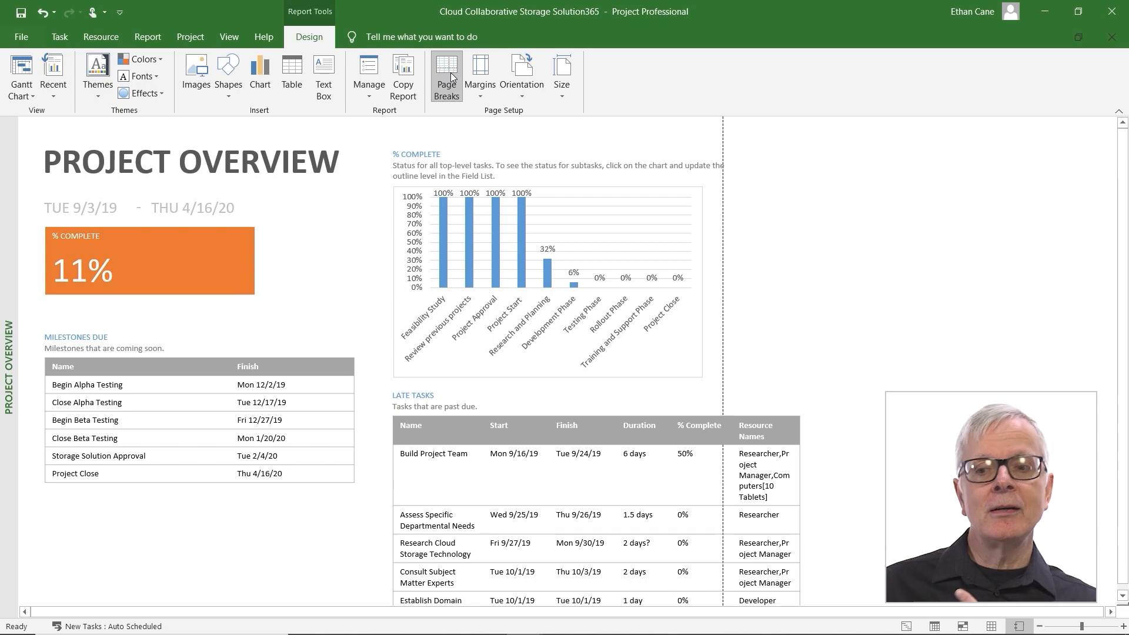
{"action": "mouse_move", "coordinate": [495, 5]}
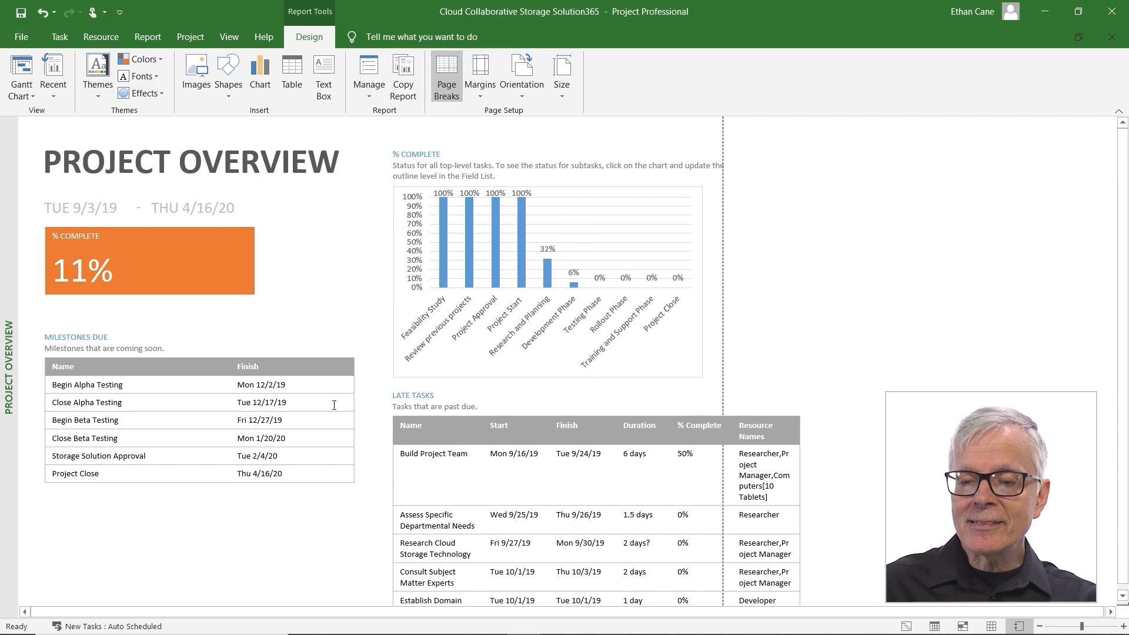
- Narrow the Name column of the Milestones Due table so the table is more compact
{"action": "left_click", "coordinate": [144, 385]}
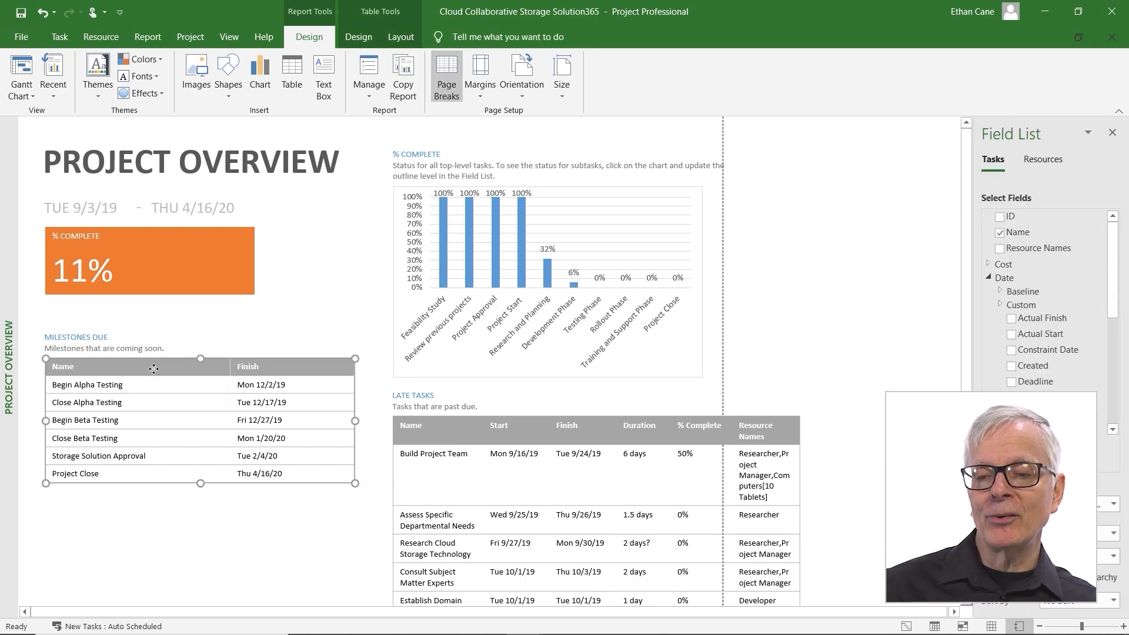
{"action": "mouse_move", "coordinate": [232, 363]}
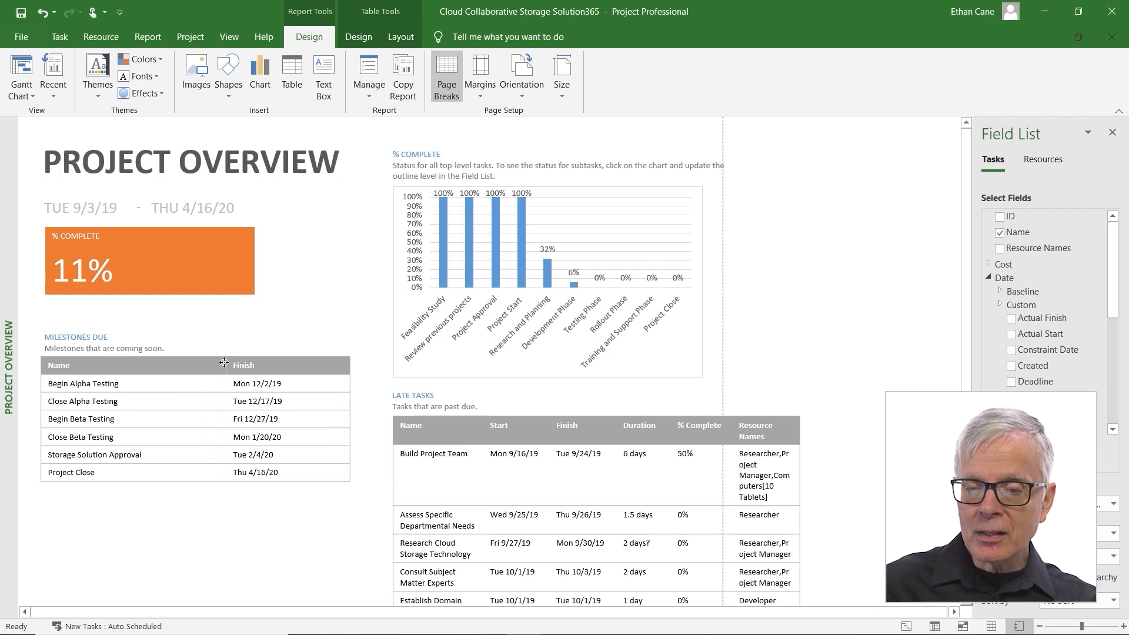
{"action": "left_click", "coordinate": [194, 417]}
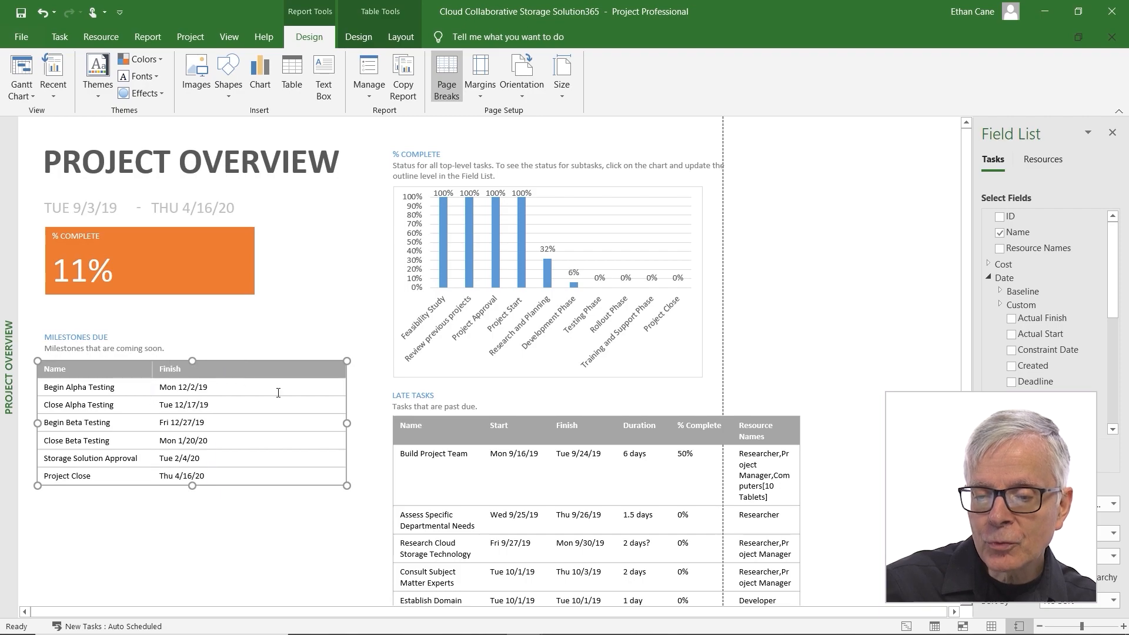
{"action": "mouse_move", "coordinate": [299, 421]}
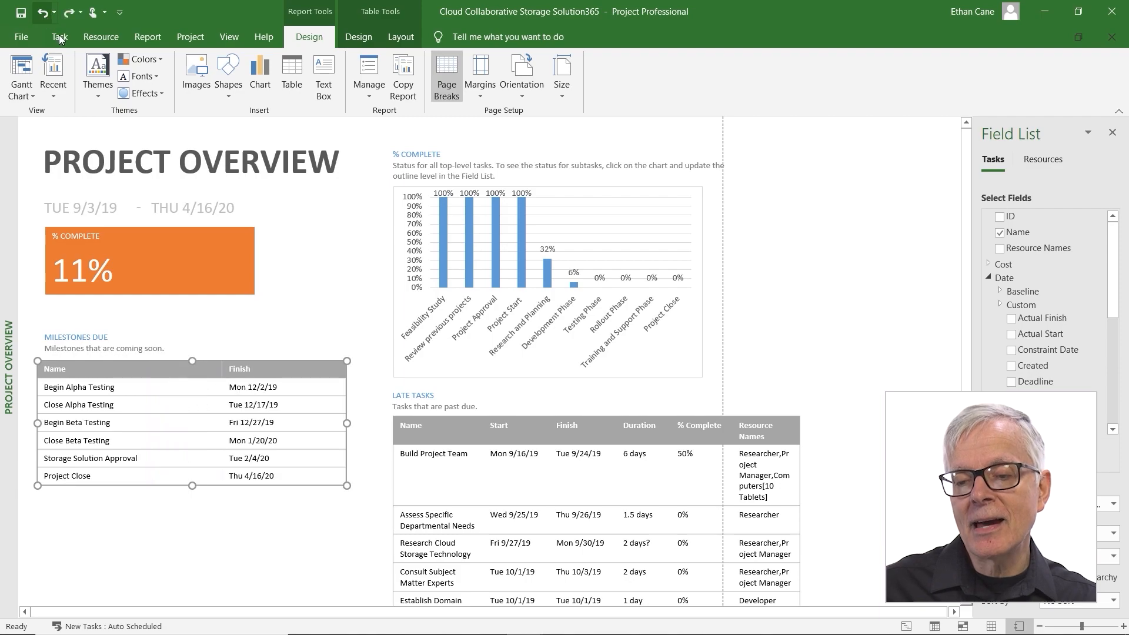
{"action": "mouse_move", "coordinate": [348, 422]}
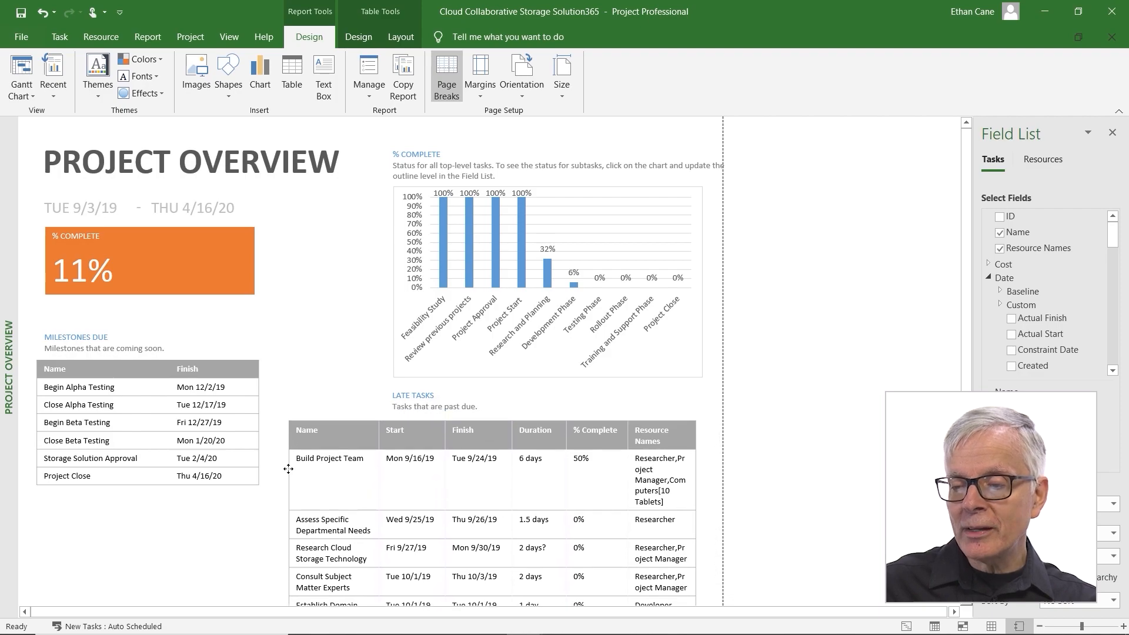
- Shrink the % COMPLETE caption box so its right edge ends before the page break
{"action": "left_click", "coordinate": [489, 479]}
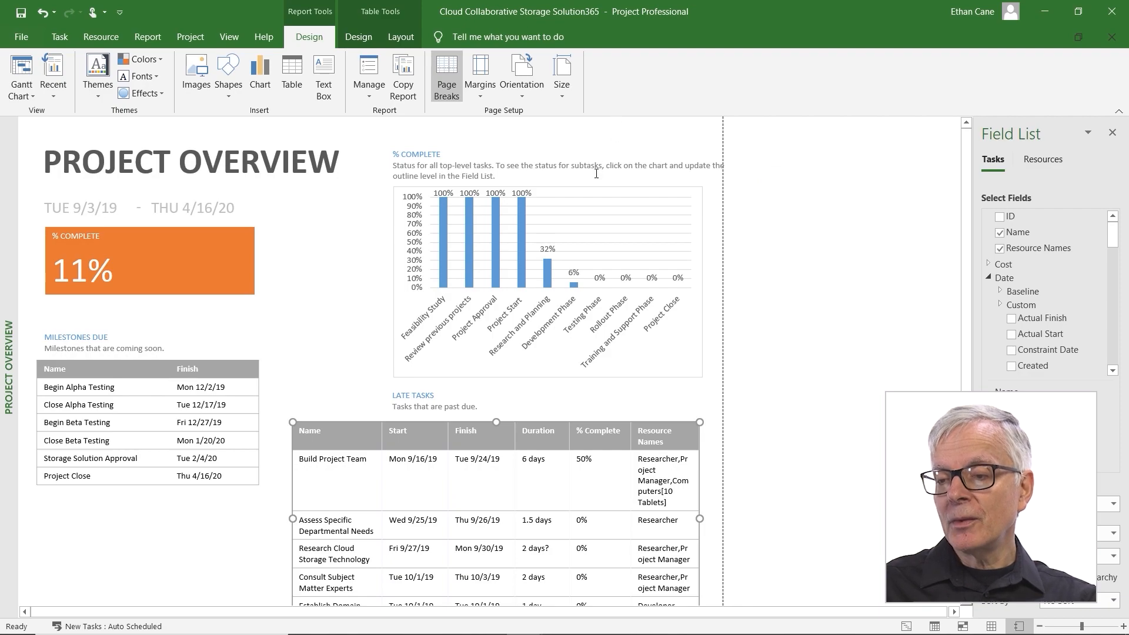
{"action": "left_click", "coordinate": [569, 170]}
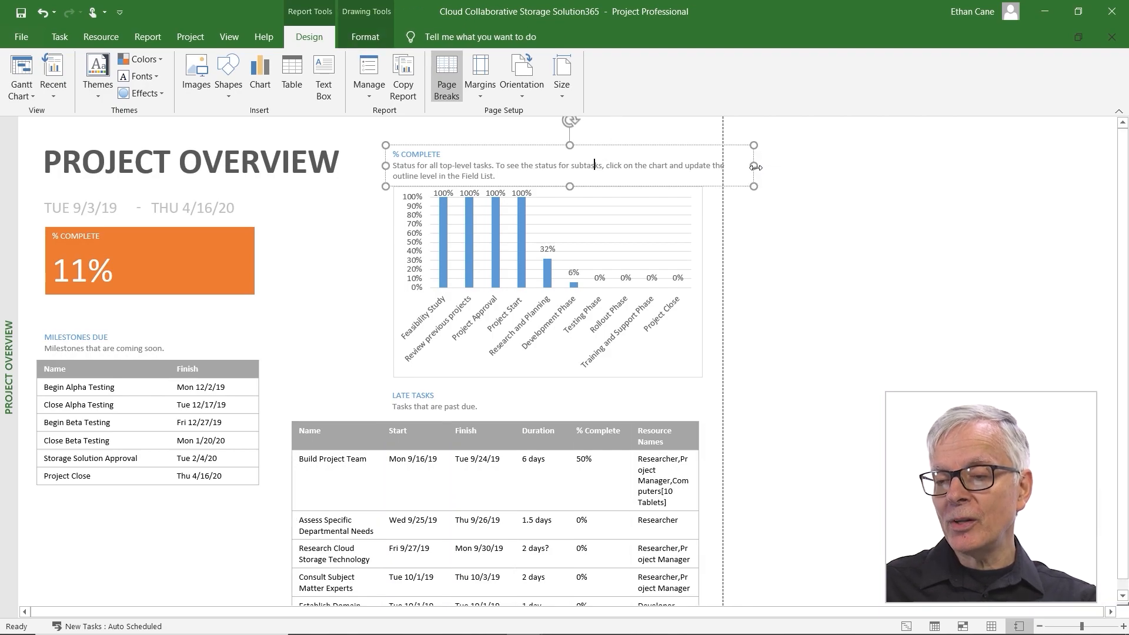
{"action": "mouse_move", "coordinate": [651, 156]}
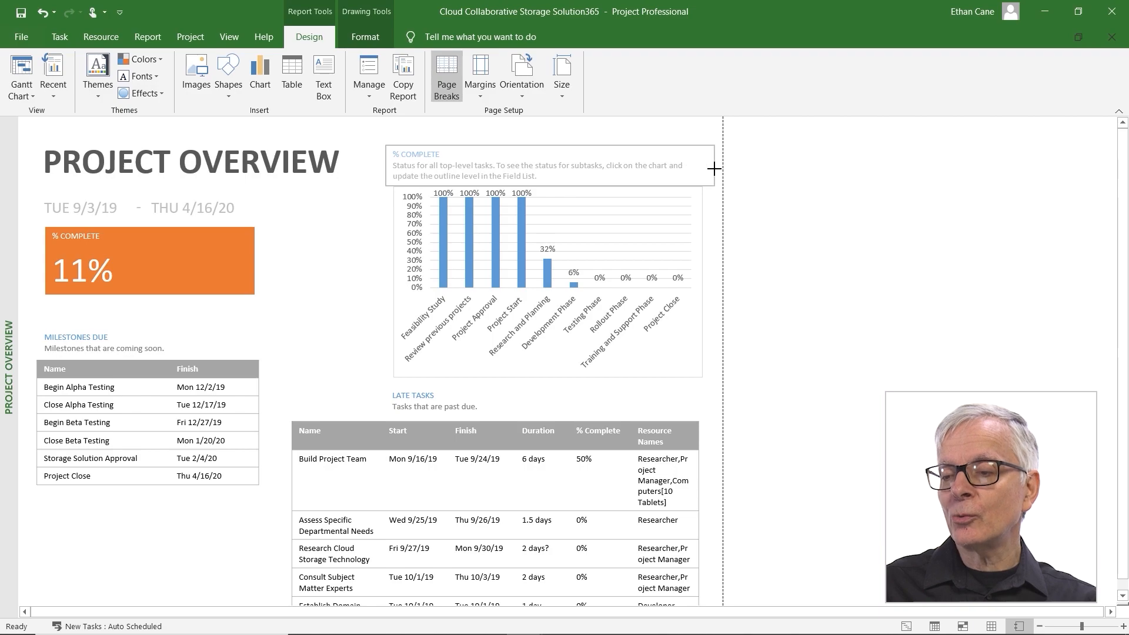
{"action": "left_click", "coordinate": [551, 166]}
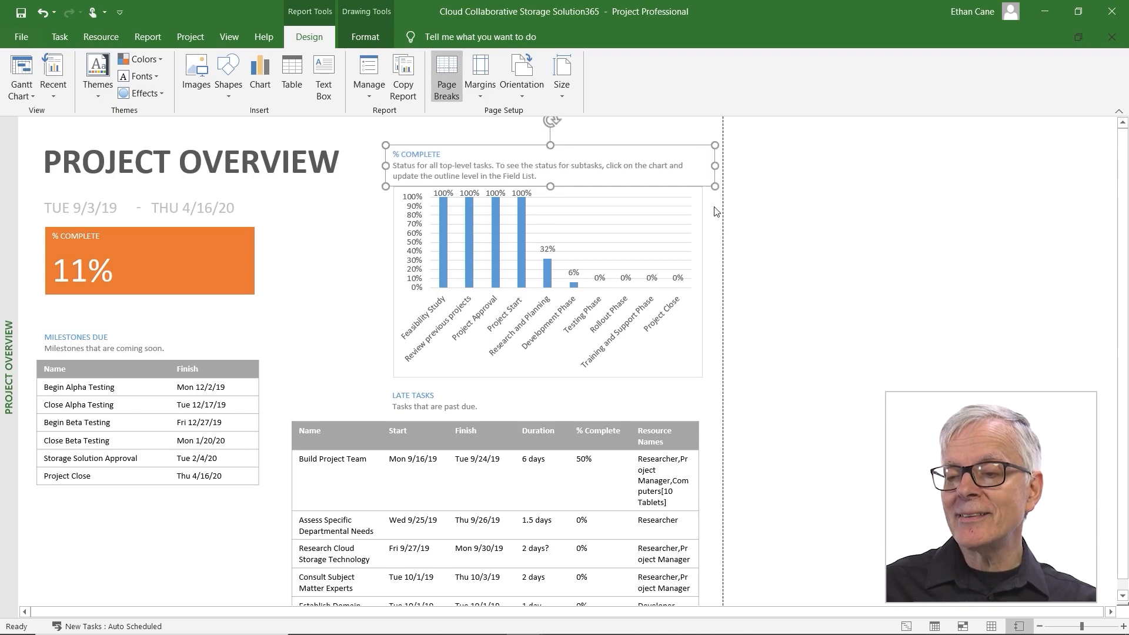
{"action": "left_click", "coordinate": [547, 281]}
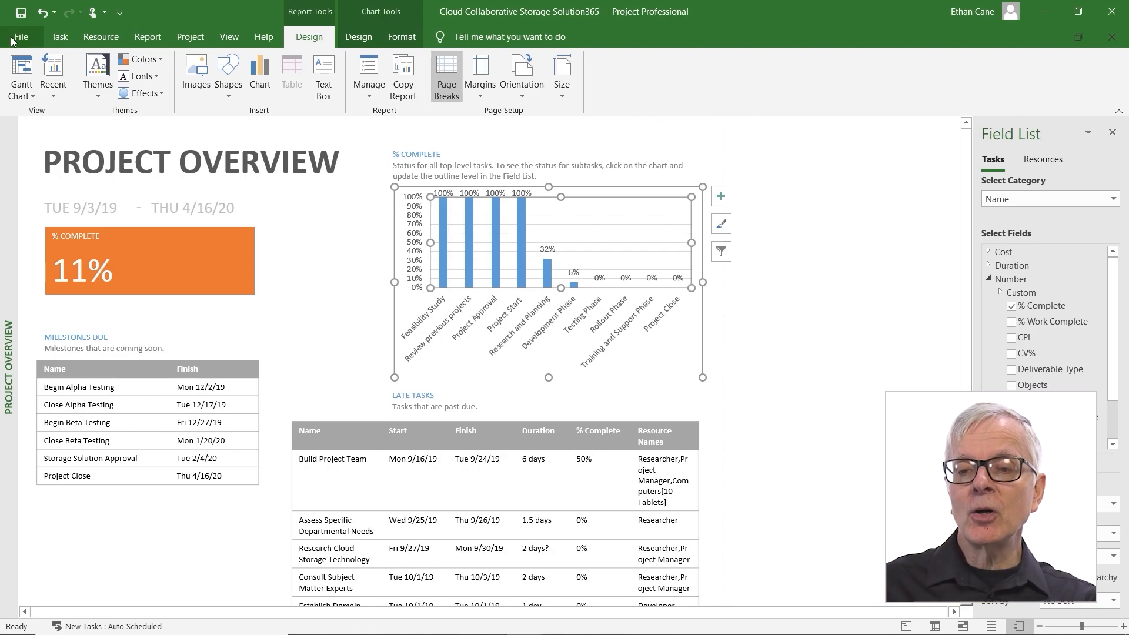
- Re-preview the adjusted printout, still two pages, and return to the report view
{"action": "left_click", "coordinate": [20, 36]}
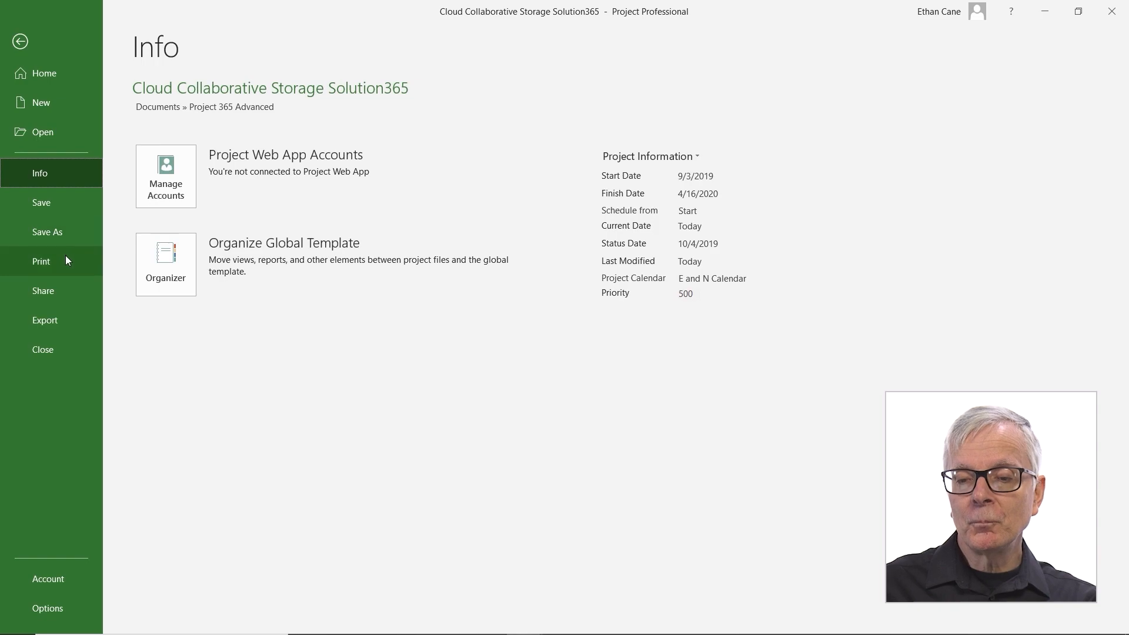
{"action": "left_click", "coordinate": [40, 261]}
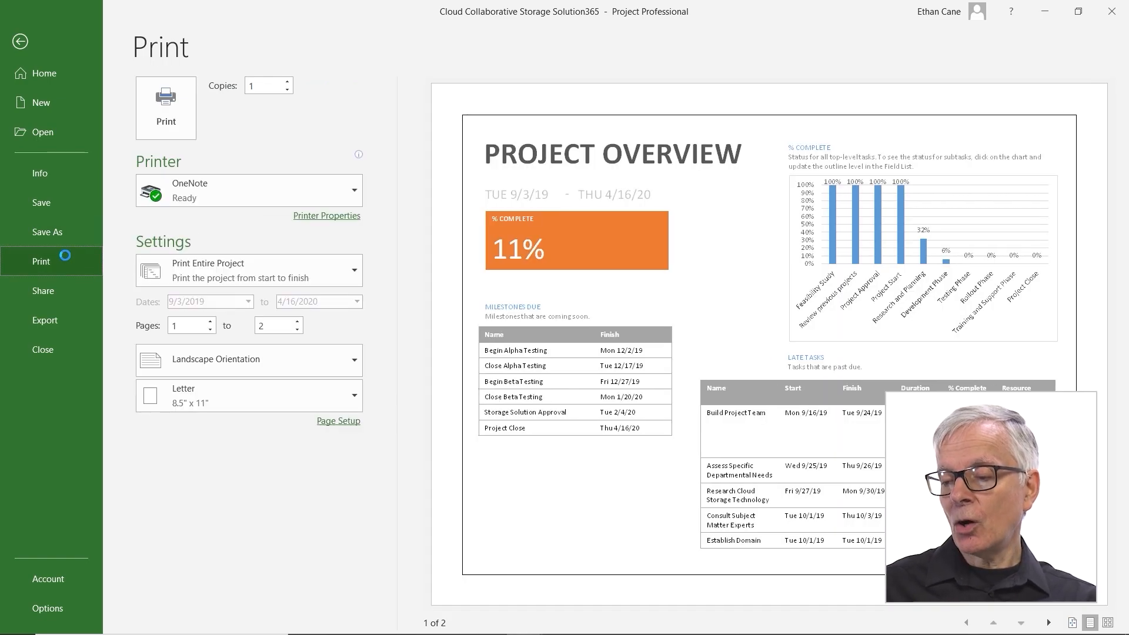
{"action": "mouse_move", "coordinate": [473, 624]}
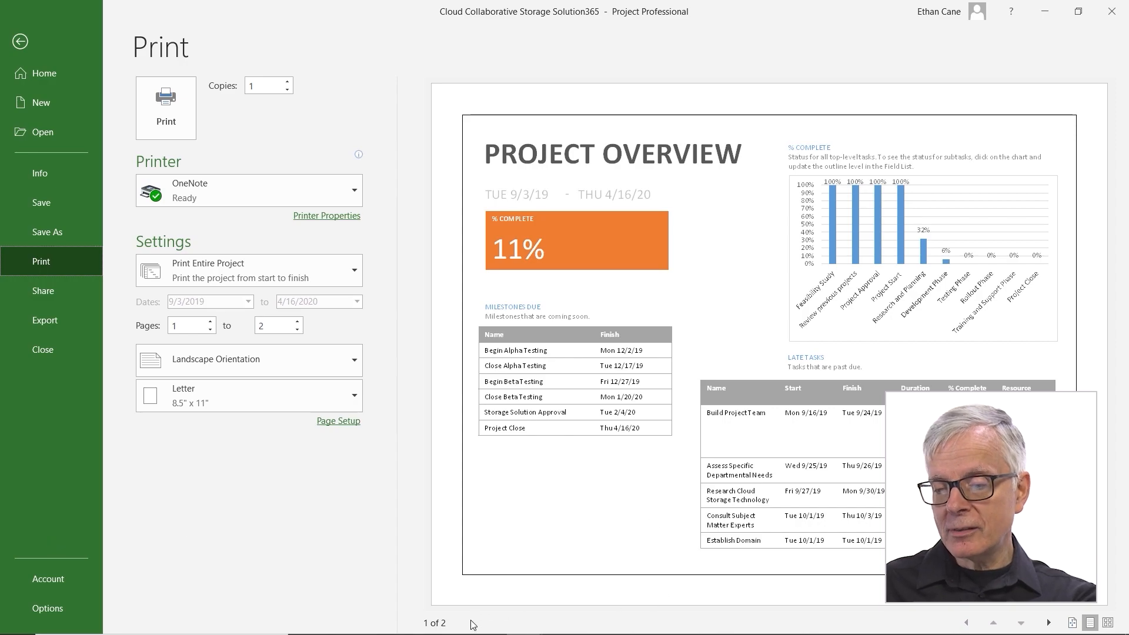
{"action": "left_click", "coordinate": [1048, 622]}
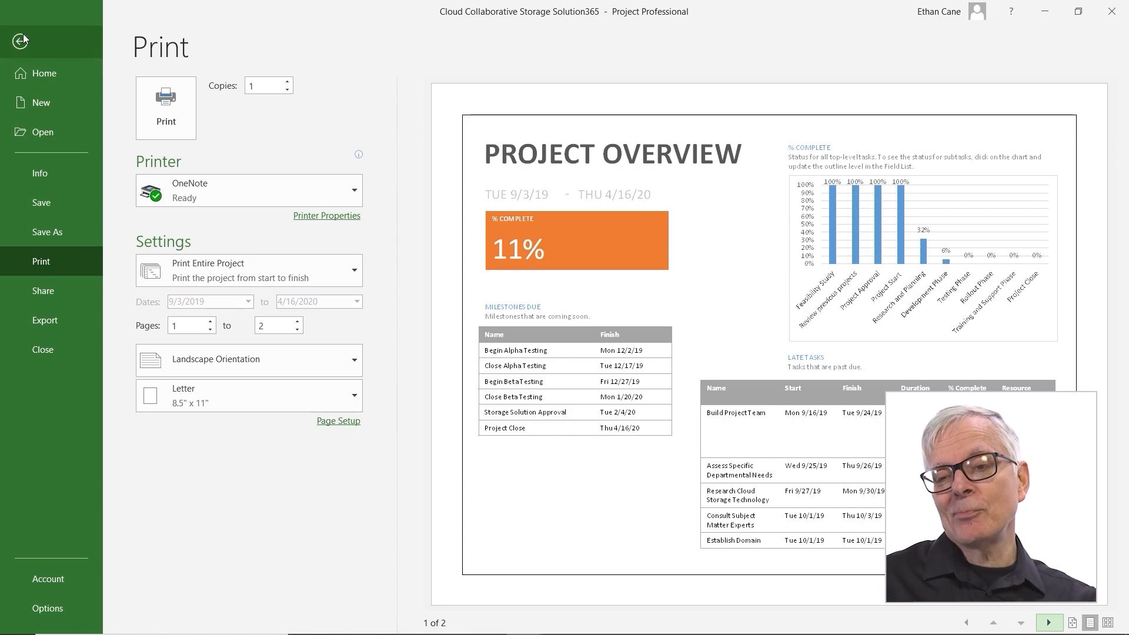
{"action": "left_click", "coordinate": [20, 41]}
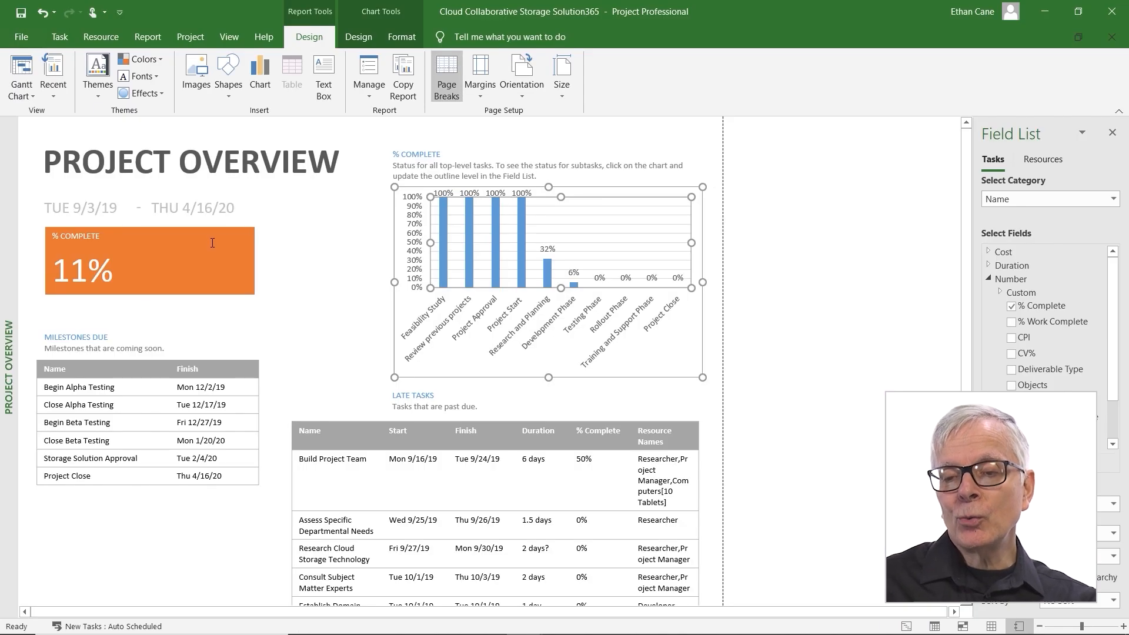
- Replace the word PROJECT in the title with 'Cloud Collaborative'
{"action": "left_click", "coordinate": [149, 261]}
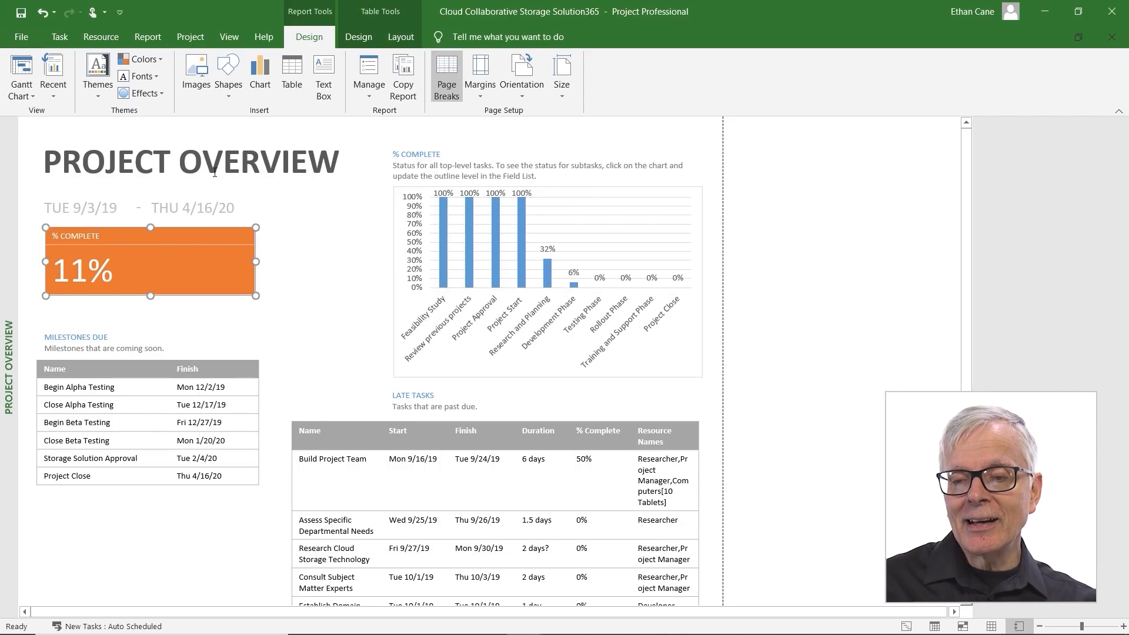
{"action": "left_click", "coordinate": [190, 161]}
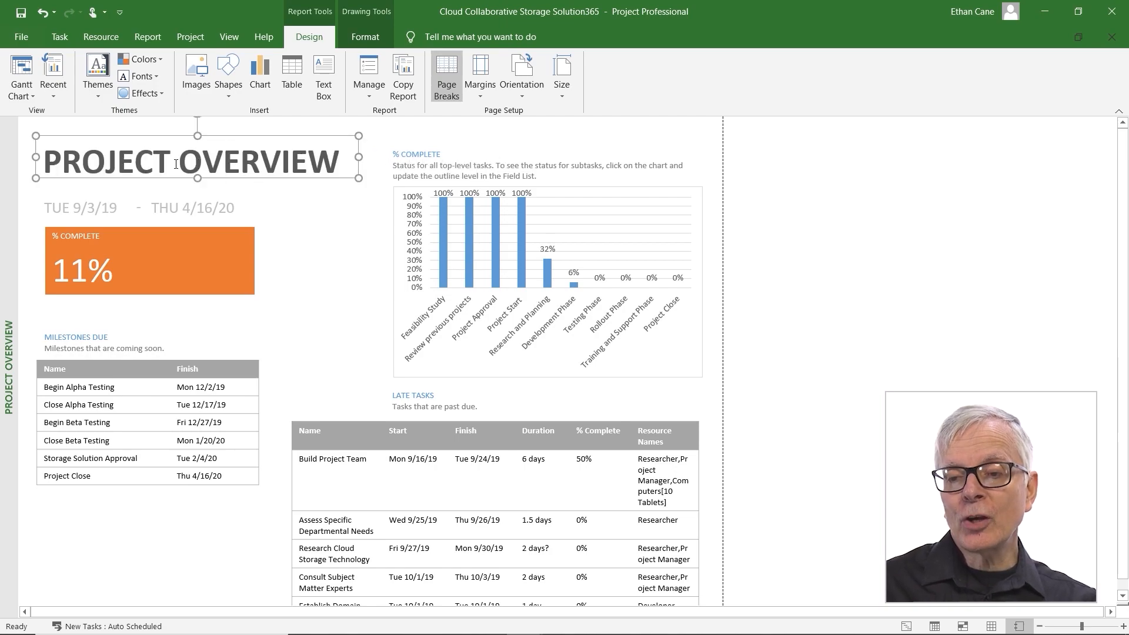
{"action": "double_click", "coordinate": [105, 161]}
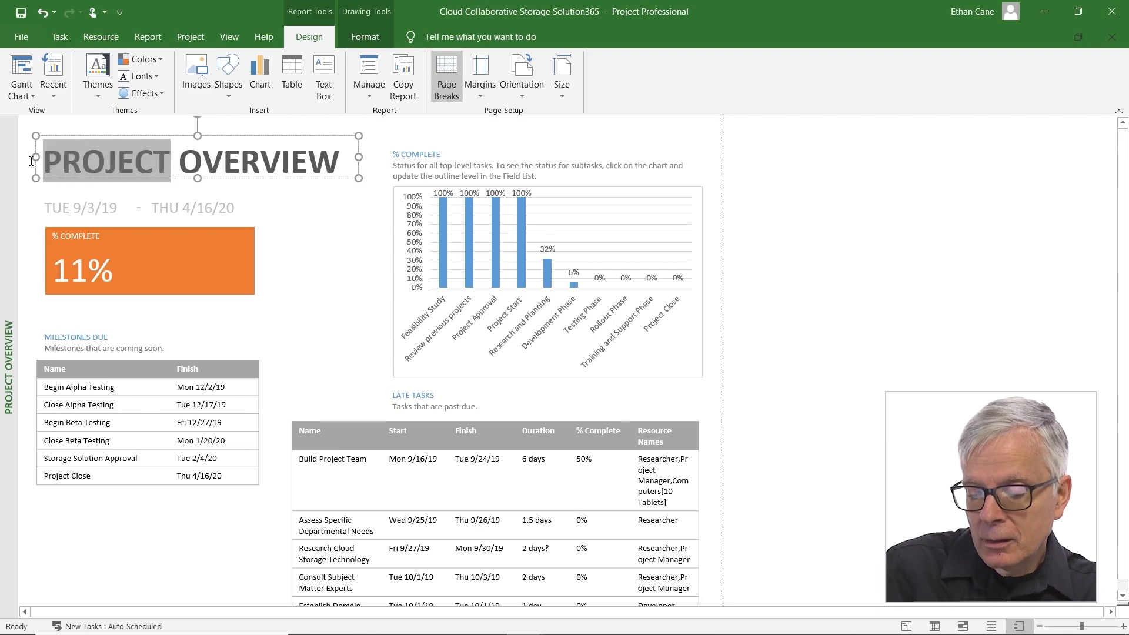
{"action": "type", "text": "Cloud Collaborative"}
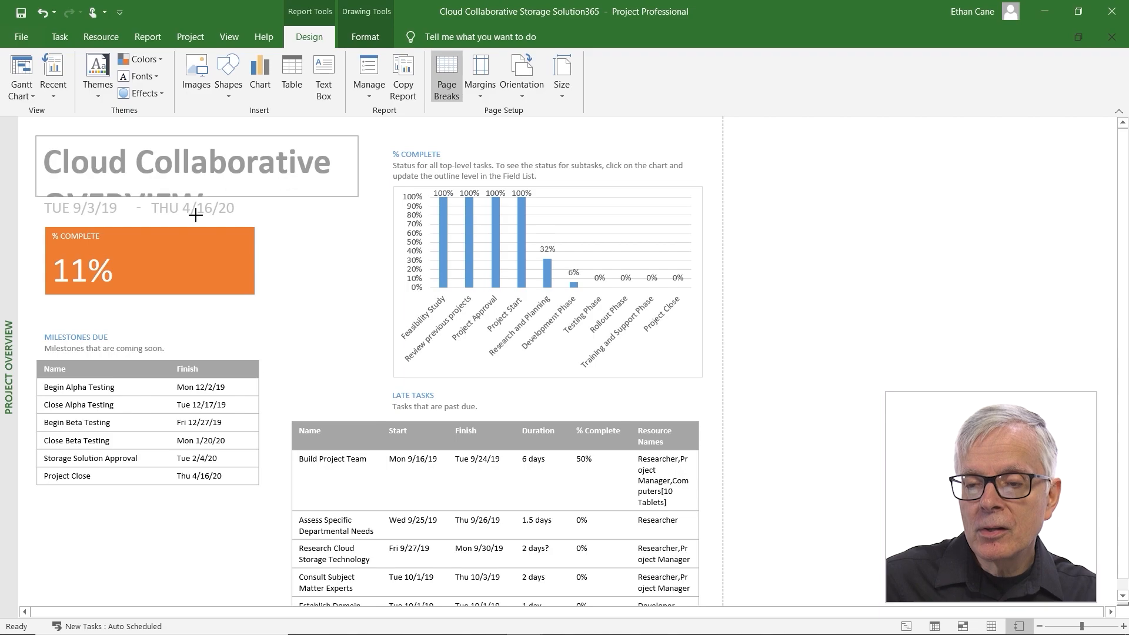
- Retype OVERVIEW as 'Overview' so the title reads Cloud Collaborative Overview
{"action": "left_click", "coordinate": [210, 162]}
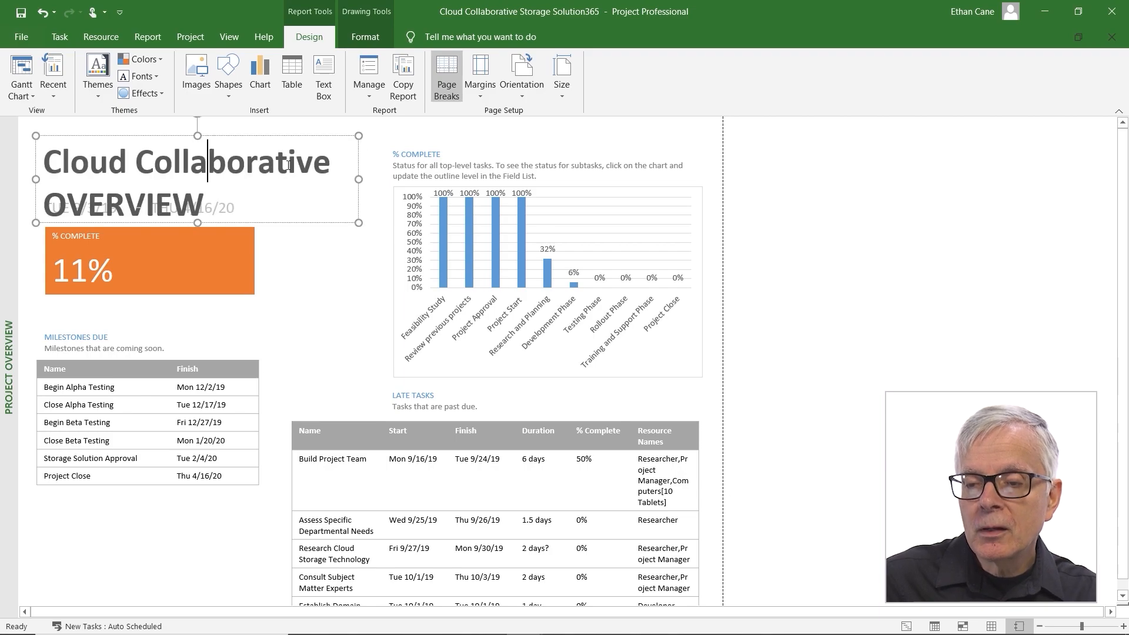
{"action": "double_click", "coordinate": [124, 205]}
{"action": "type", "text": "O"}
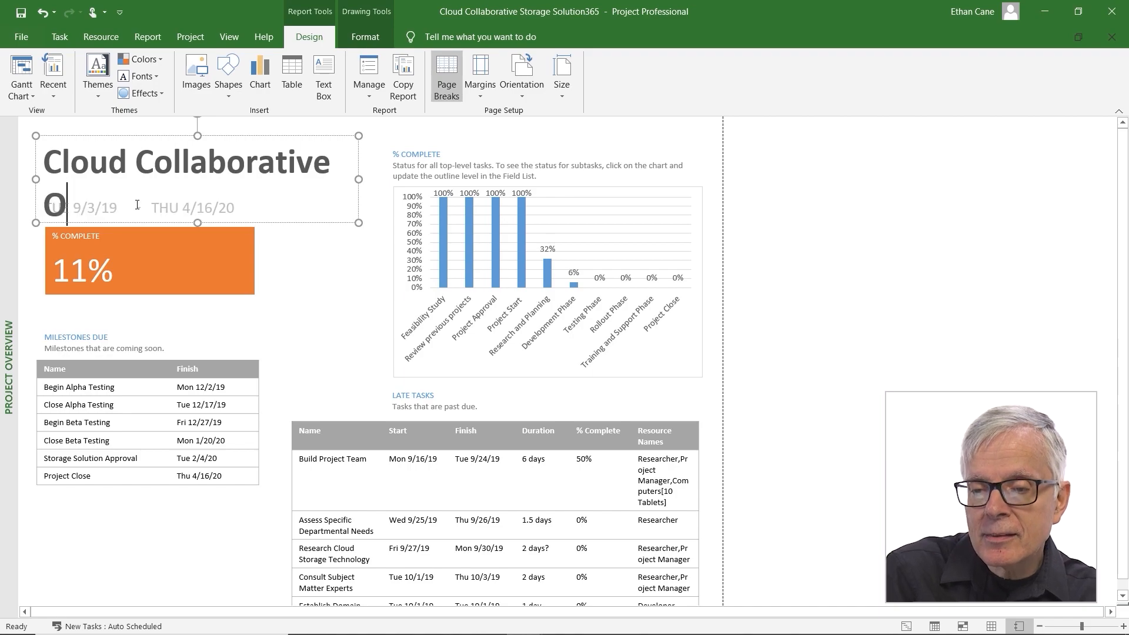
{"action": "type", "text": "verview"}
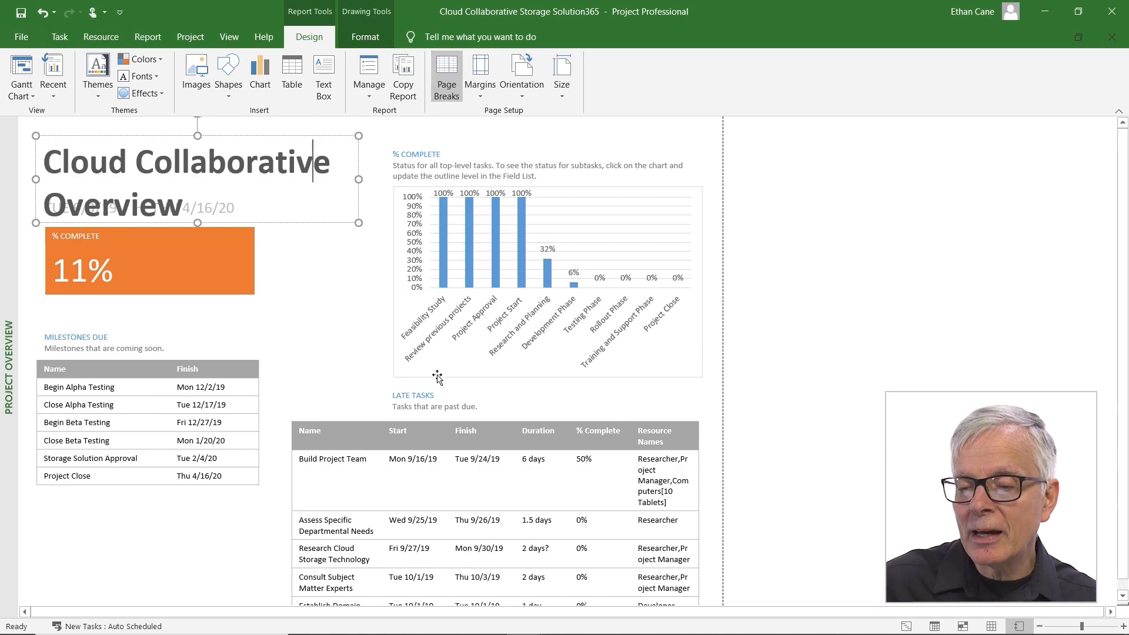
{"action": "mouse_move", "coordinate": [424, 397]}
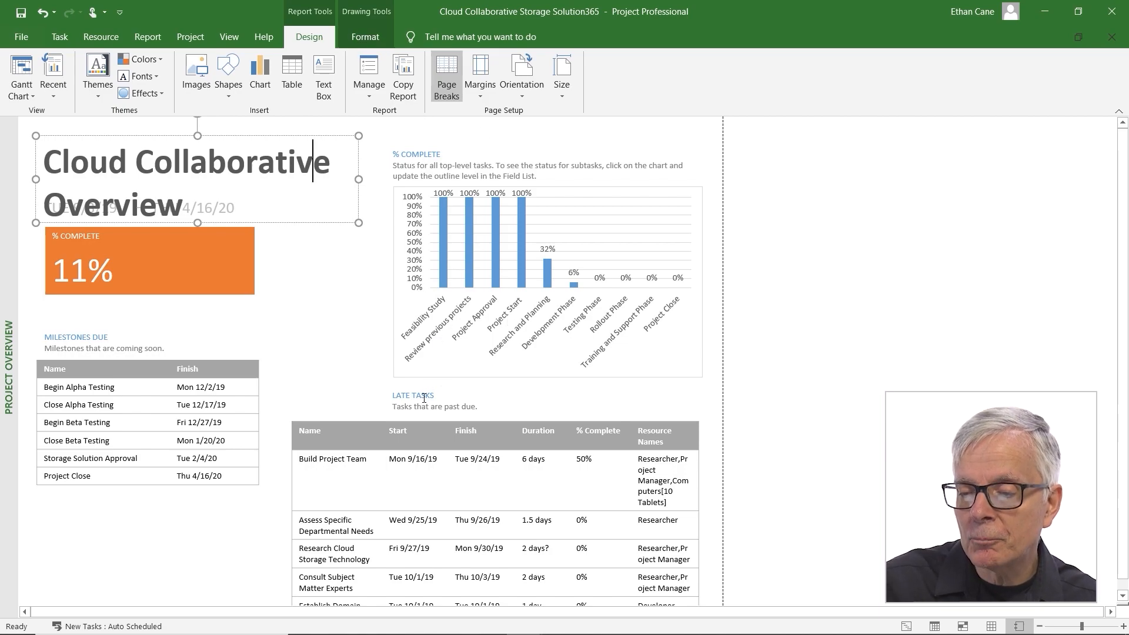
- Narrow the Late Tasks heading box to end inside the page break, then bring up file Info
{"action": "left_click", "coordinate": [435, 405]}
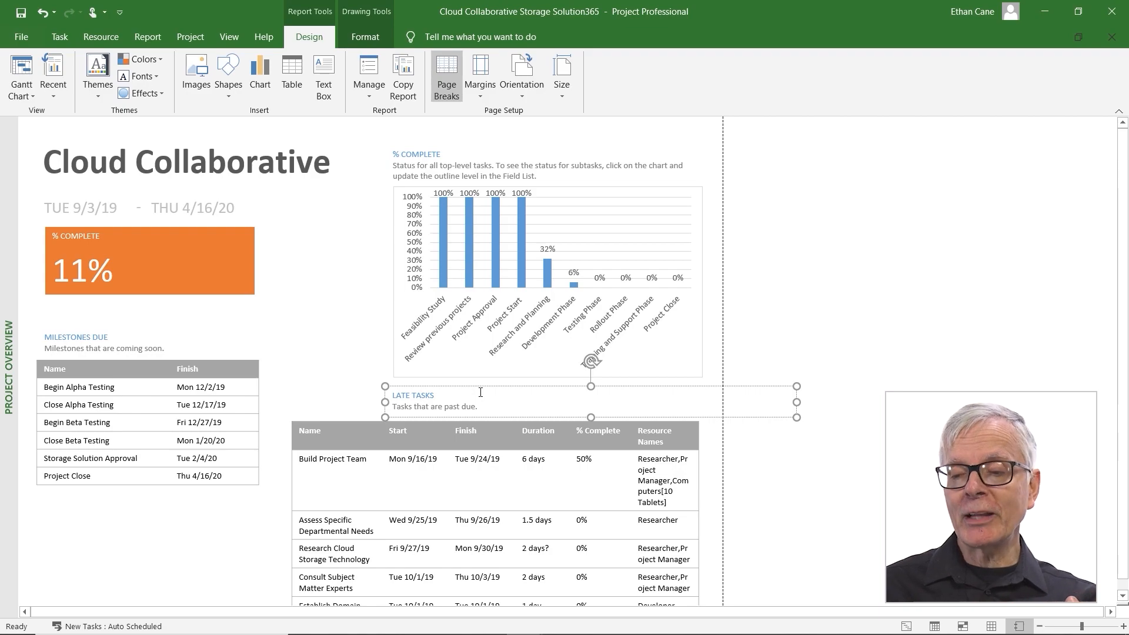
{"action": "mouse_move", "coordinate": [814, 397]}
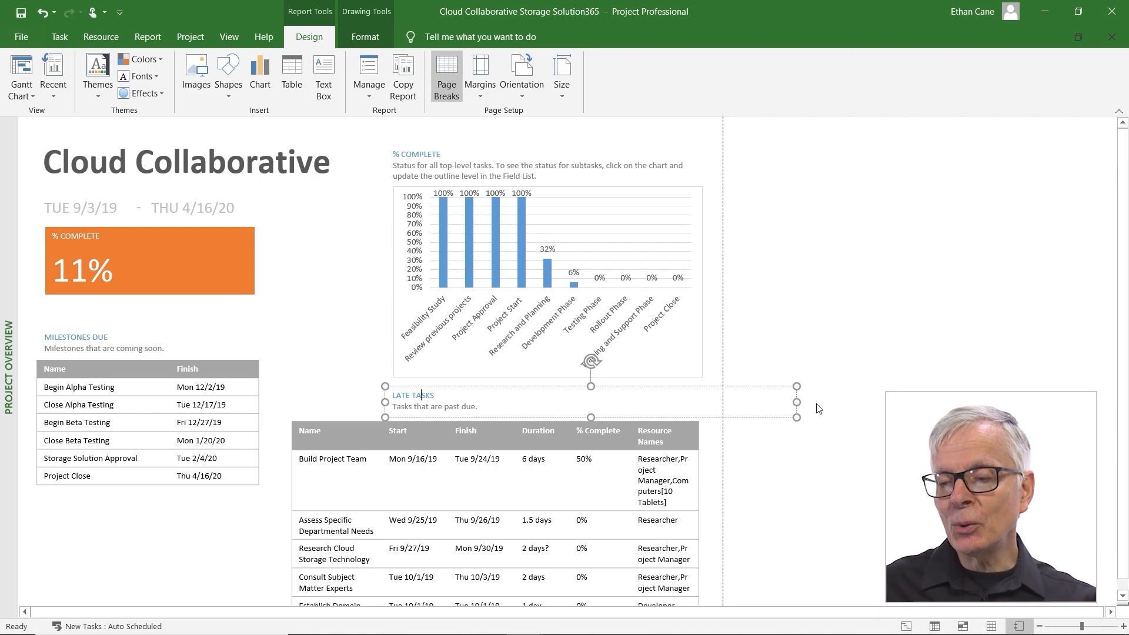
{"action": "mouse_move", "coordinate": [861, 425]}
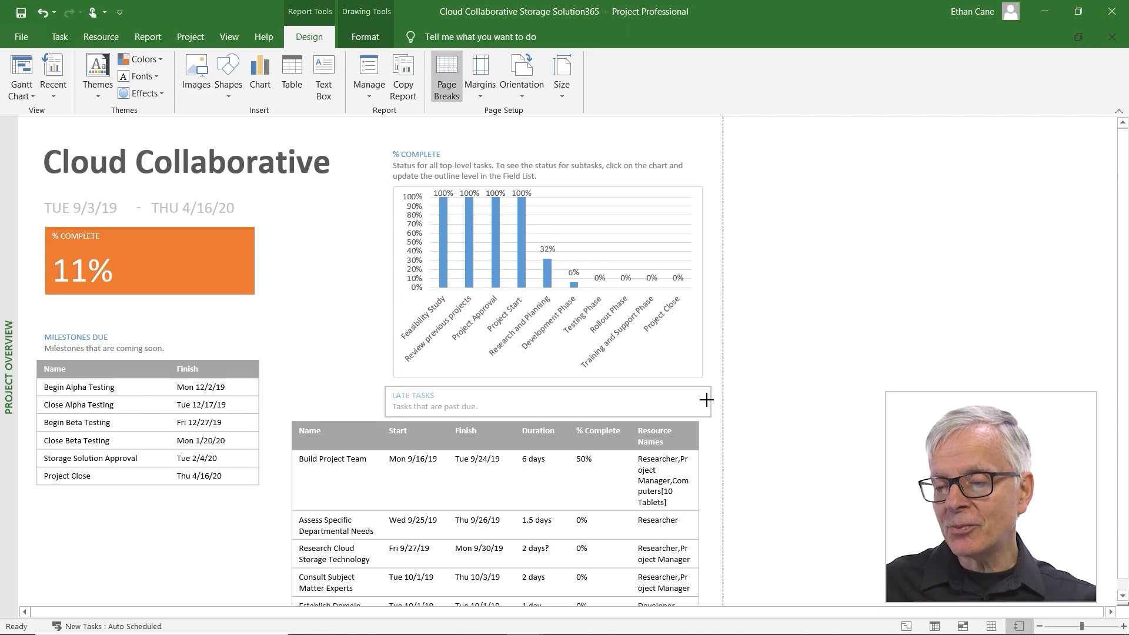
{"action": "left_click", "coordinate": [447, 400]}
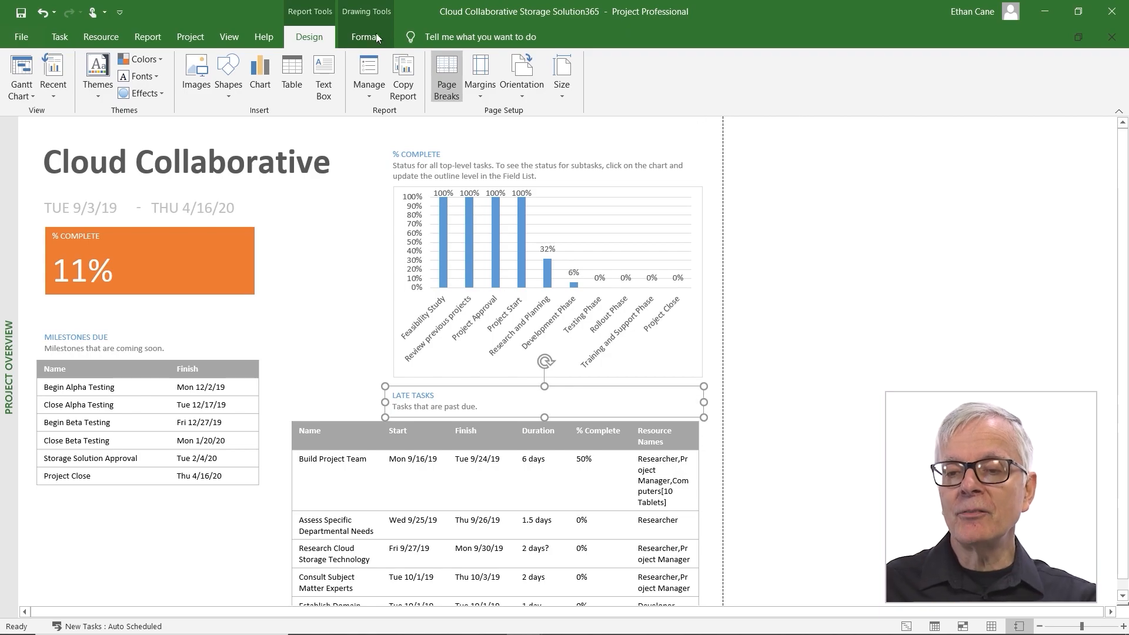
{"action": "left_click", "coordinate": [21, 37]}
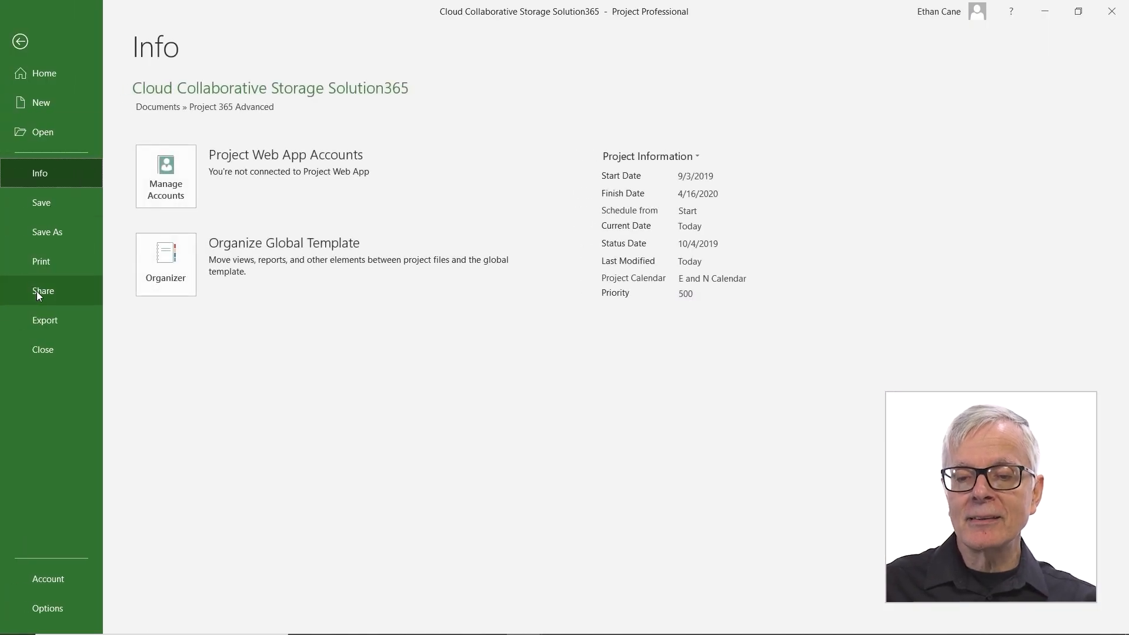
- Go back from the Info screen to the Cloud Collaborative Overview report
{"action": "left_click", "coordinate": [40, 261]}
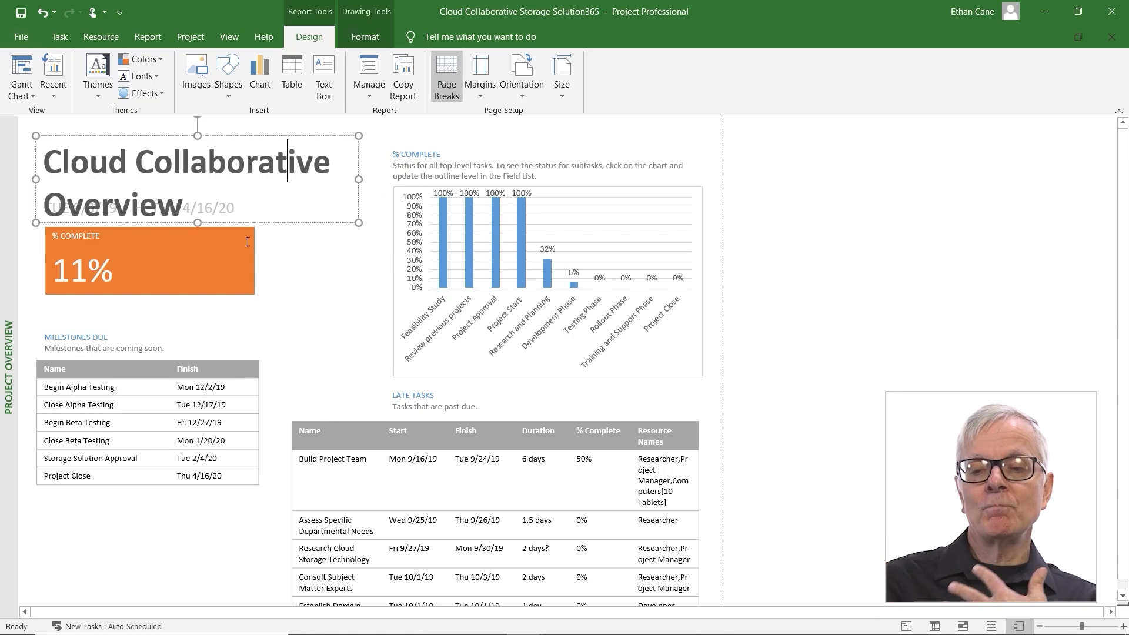
{"action": "mouse_move", "coordinate": [442, 318]}
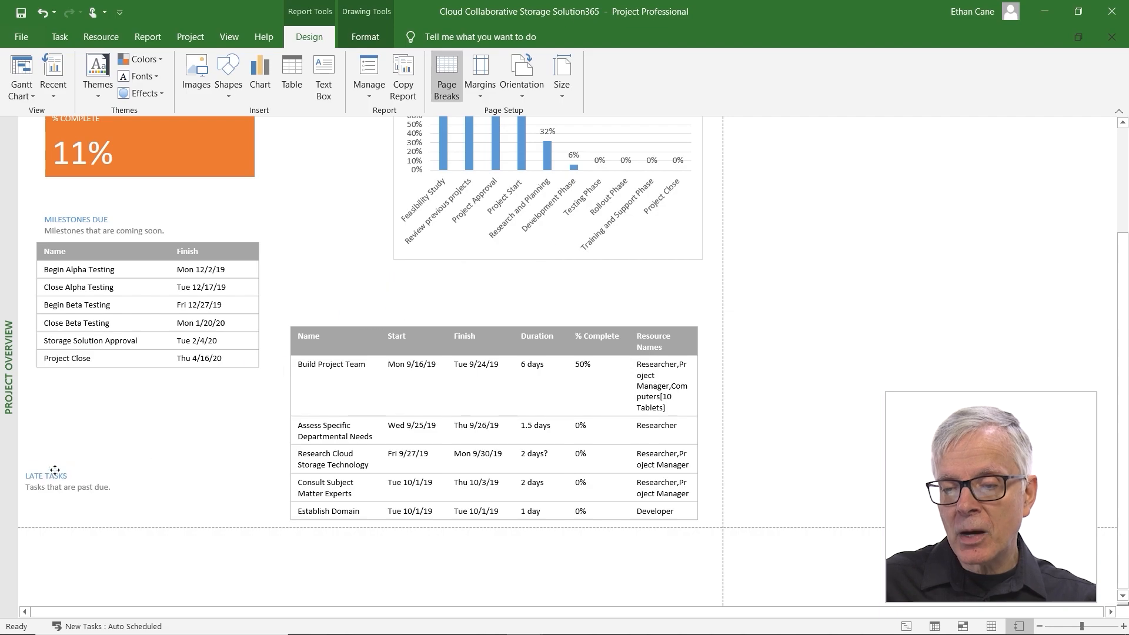
- Move the Late Tasks heading below the milestones, lower the chart with its caption, widen the title to one line
{"action": "left_click", "coordinate": [116, 487]}
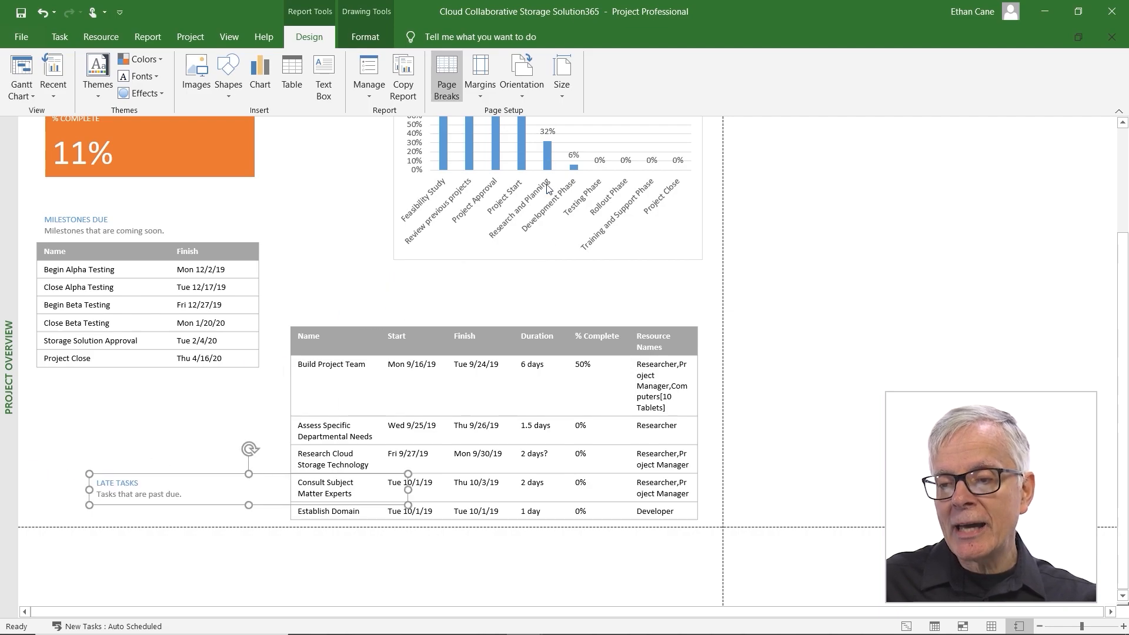
{"action": "left_click", "coordinate": [547, 187]}
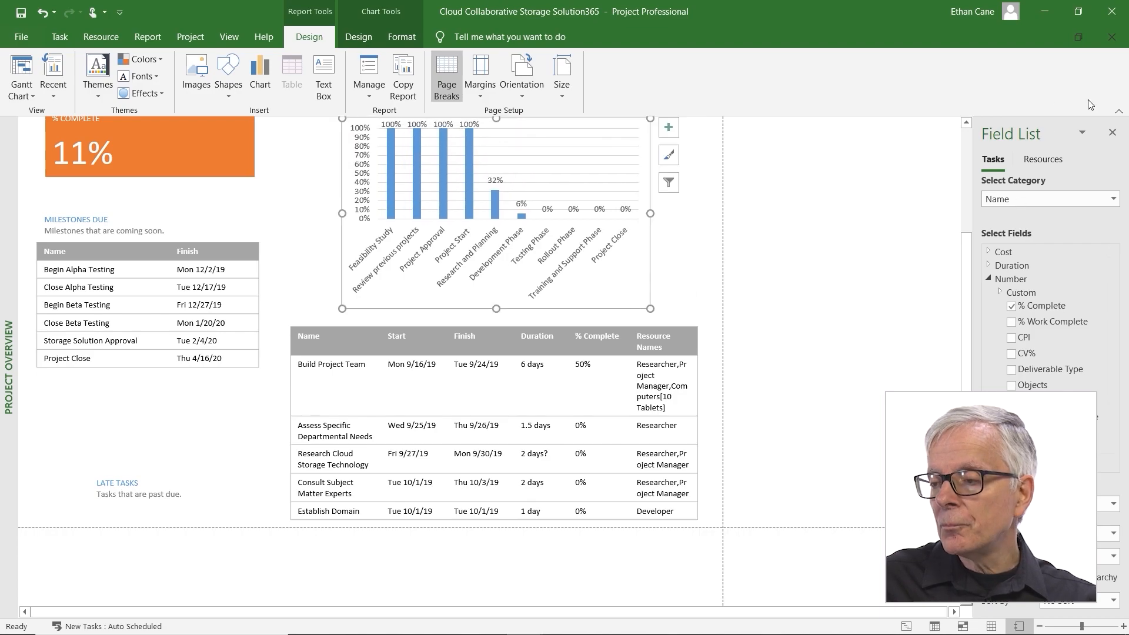
{"action": "scroll", "scroll_direction": "up", "scroll_amount": 3}
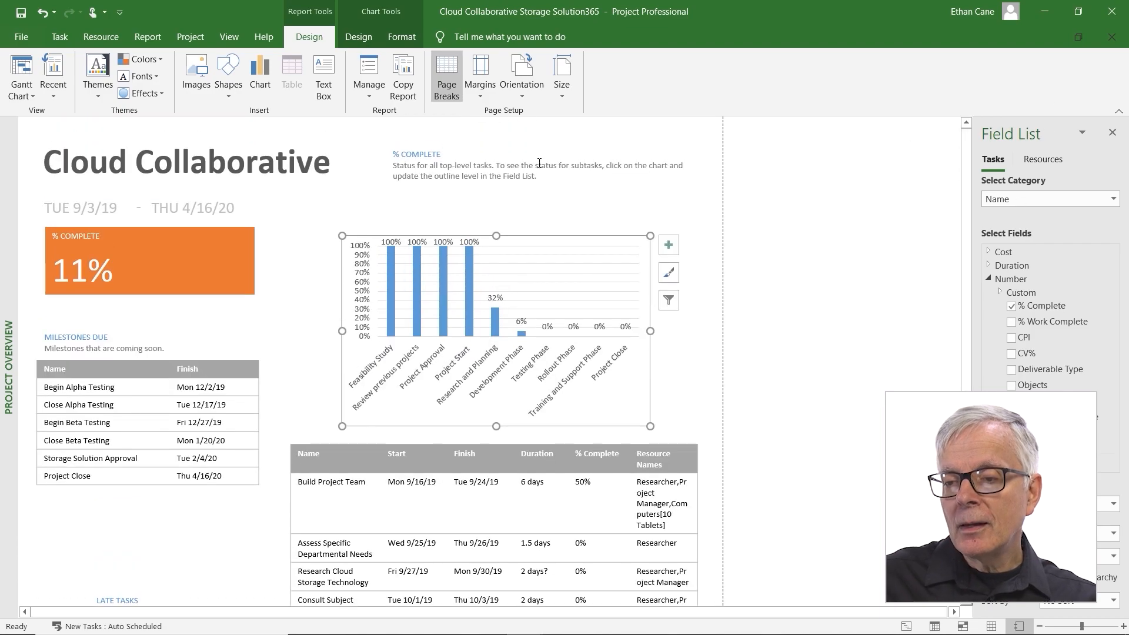
{"action": "left_click", "coordinate": [536, 166]}
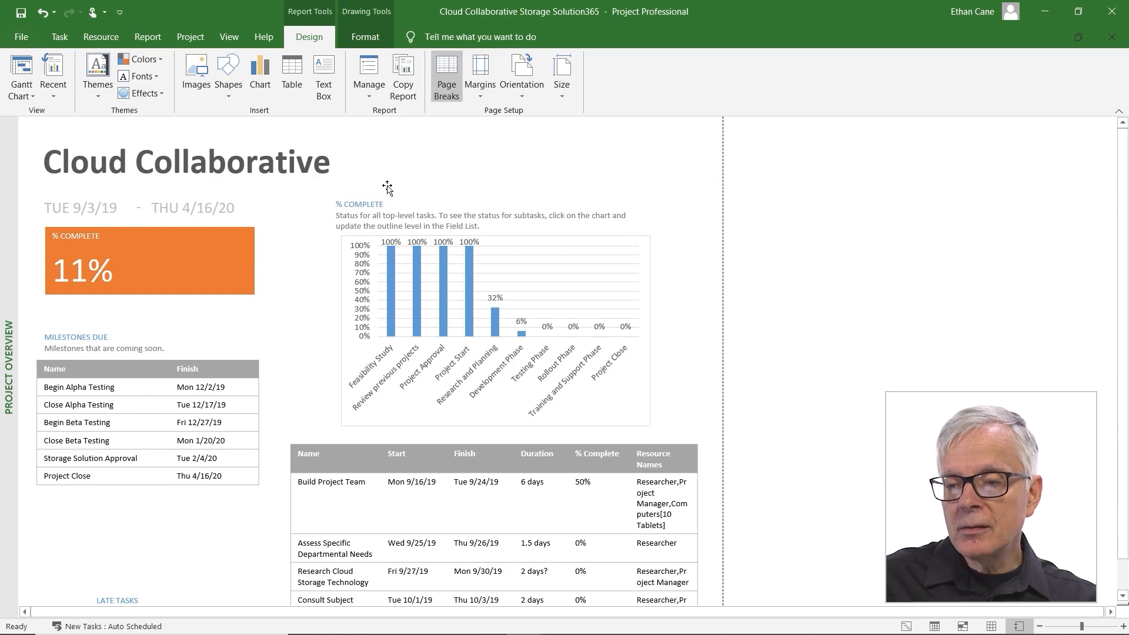
{"action": "left_click", "coordinate": [185, 161]}
{"action": "type", "text": "  Overview"}
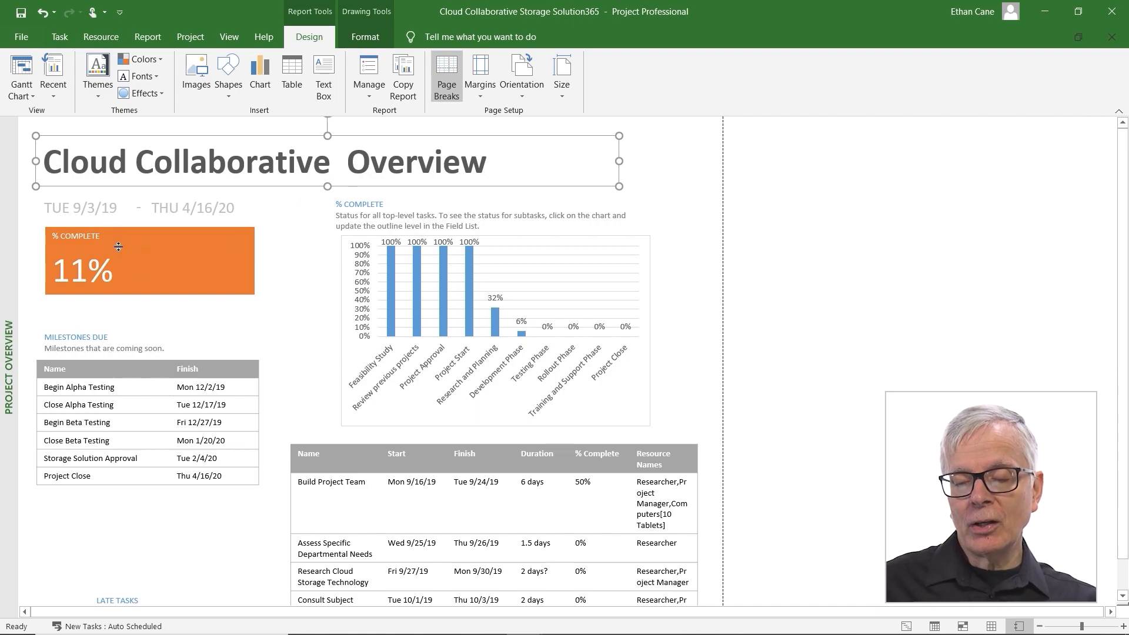
- Give the 11% Complete summary tile a grey table style in place of orange
{"action": "left_click", "coordinate": [149, 261]}
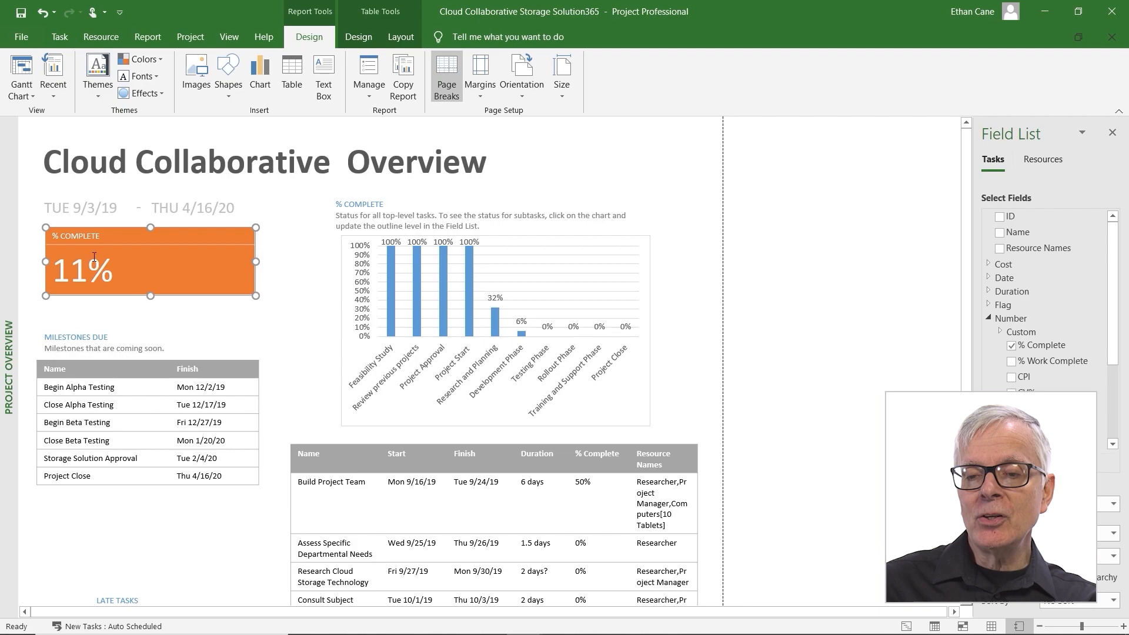
{"action": "left_click", "coordinate": [357, 36]}
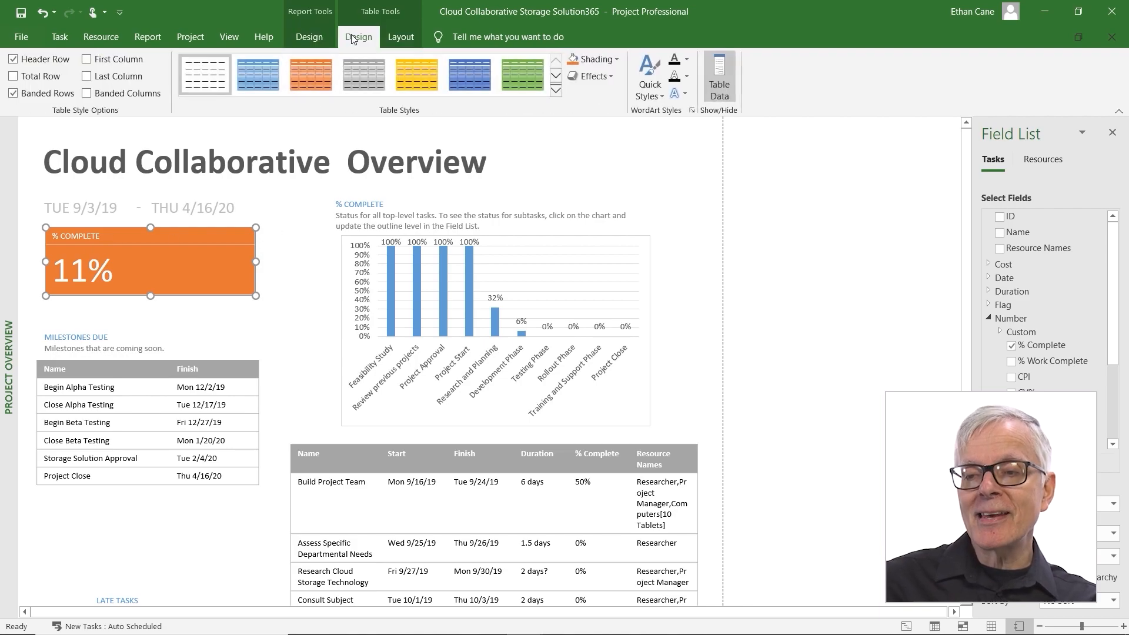
{"action": "mouse_move", "coordinate": [363, 74]}
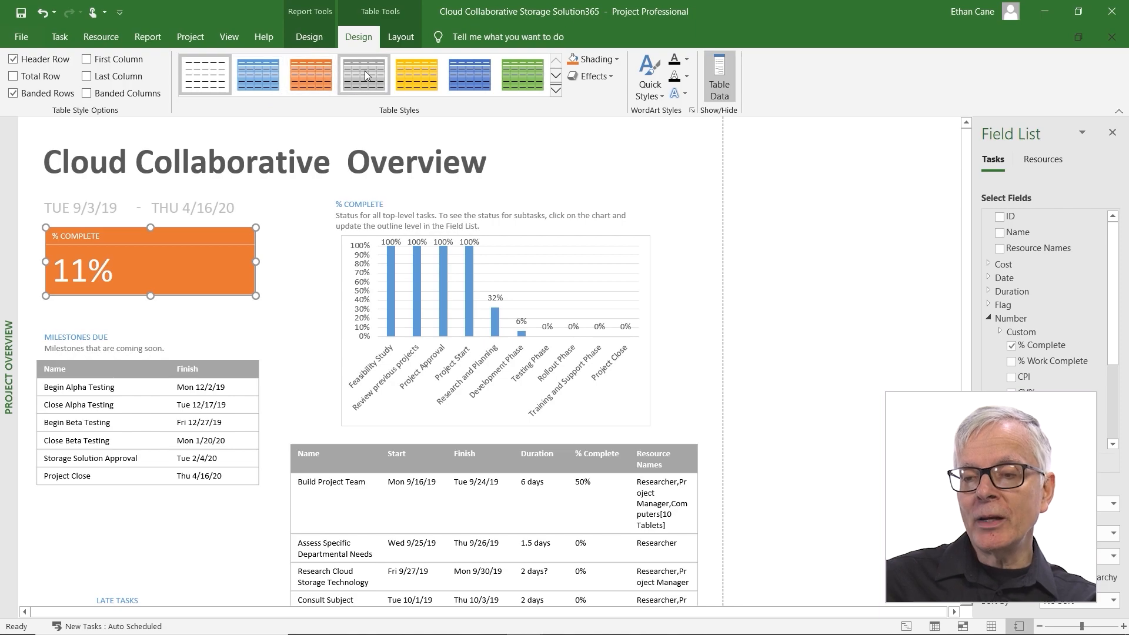
{"action": "left_click", "coordinate": [364, 73]}
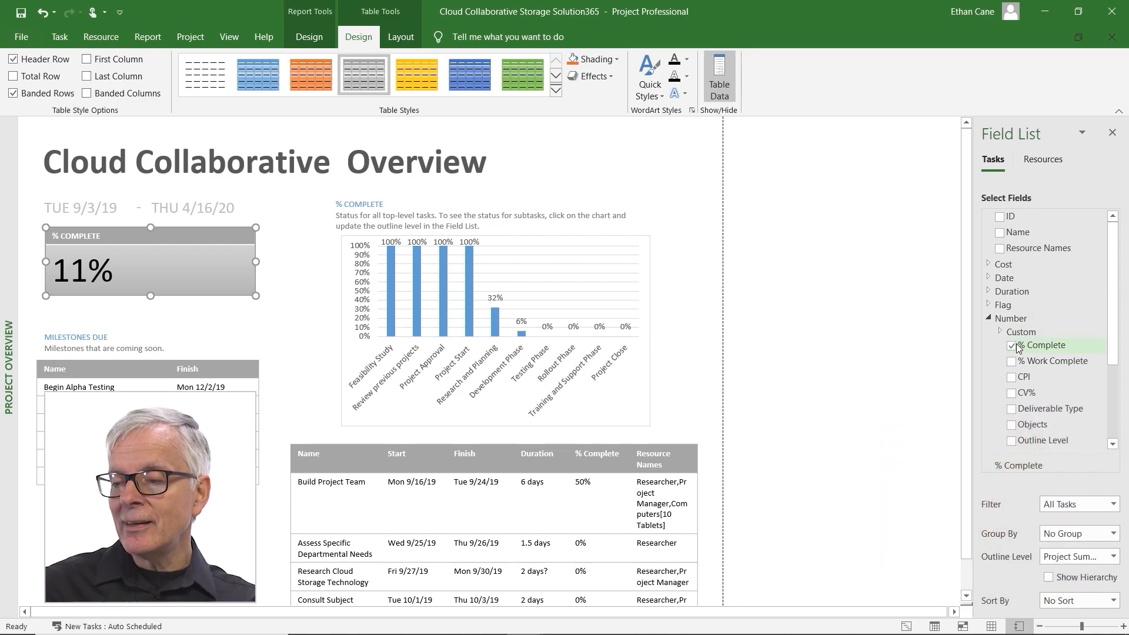
- Try % Work Complete in the tile, then revert so it shows % Complete again
{"action": "left_click", "coordinate": [1012, 345]}
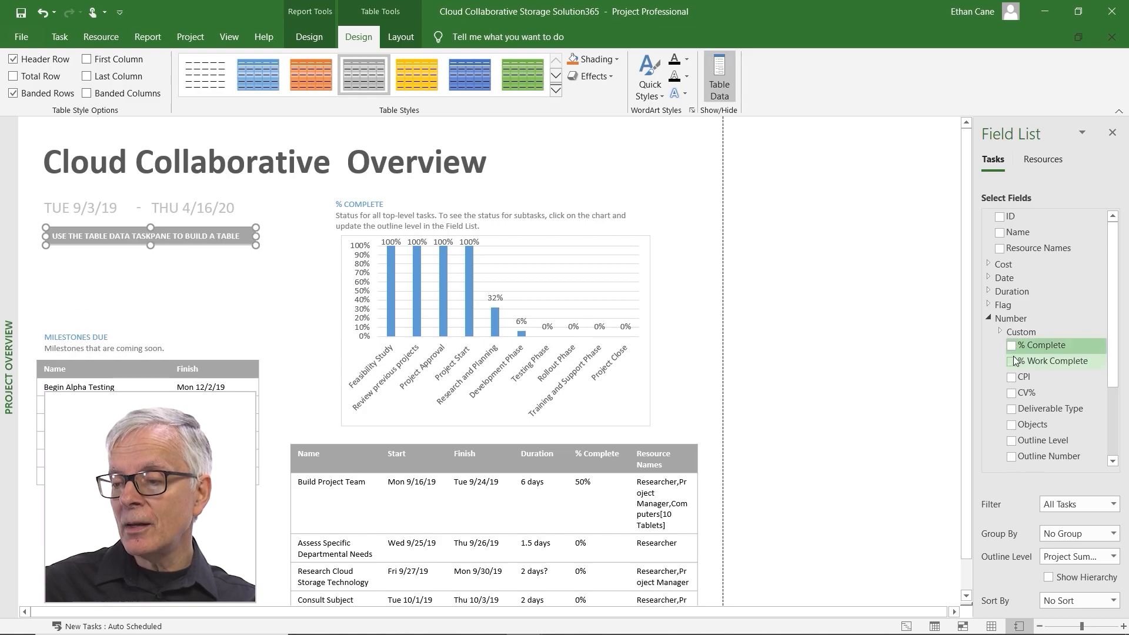
{"action": "left_click", "coordinate": [1012, 361]}
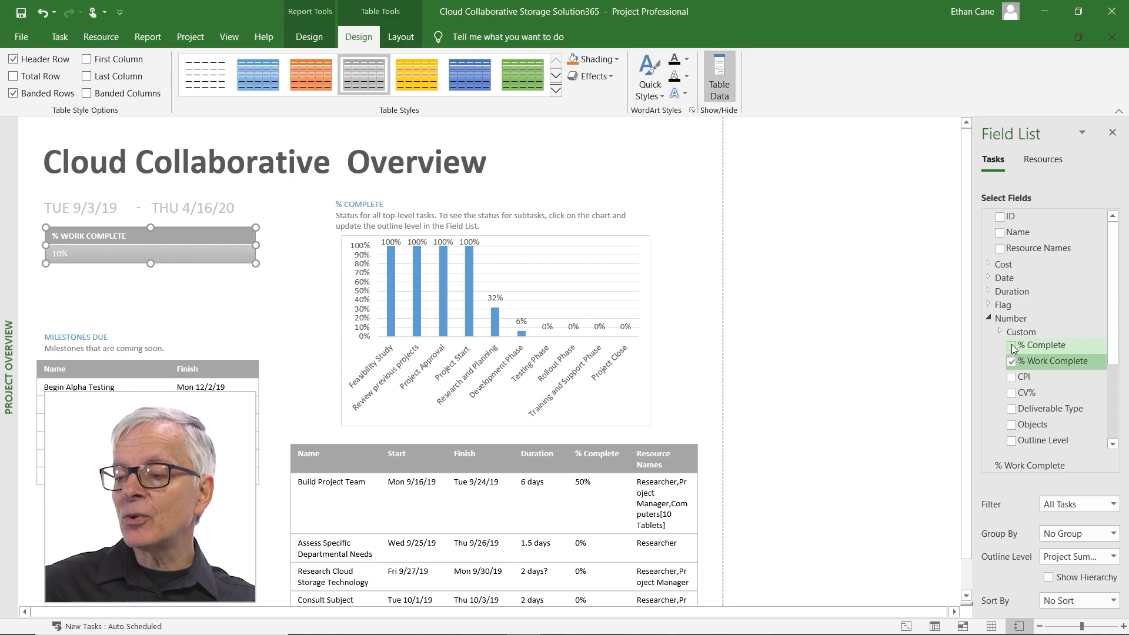
{"action": "left_click", "coordinate": [1011, 345]}
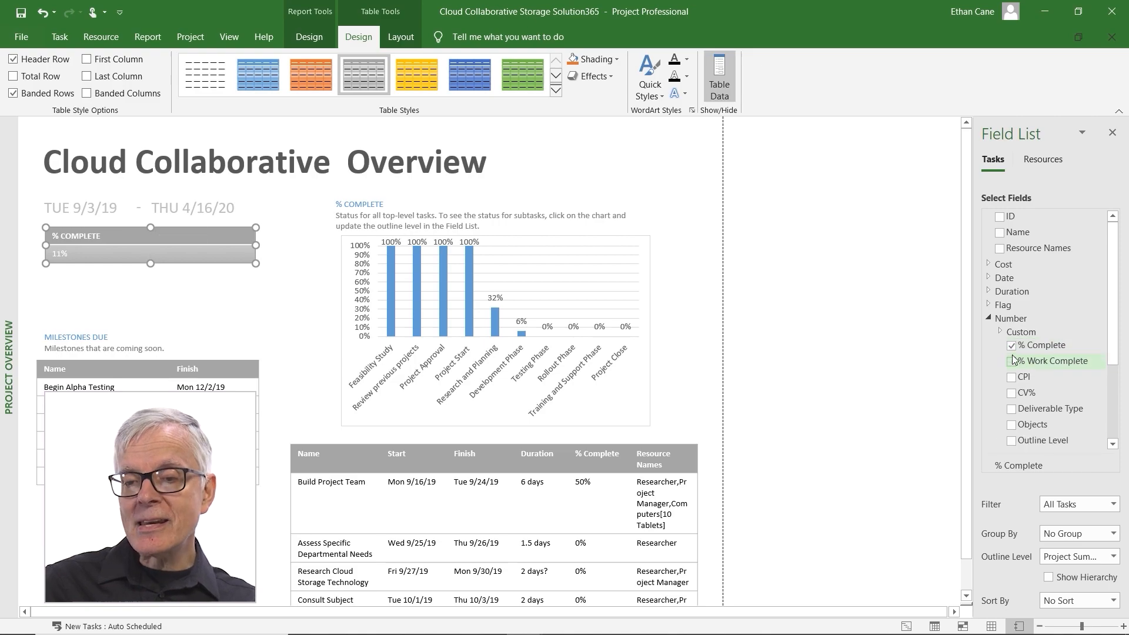
{"action": "left_click", "coordinate": [1011, 361]}
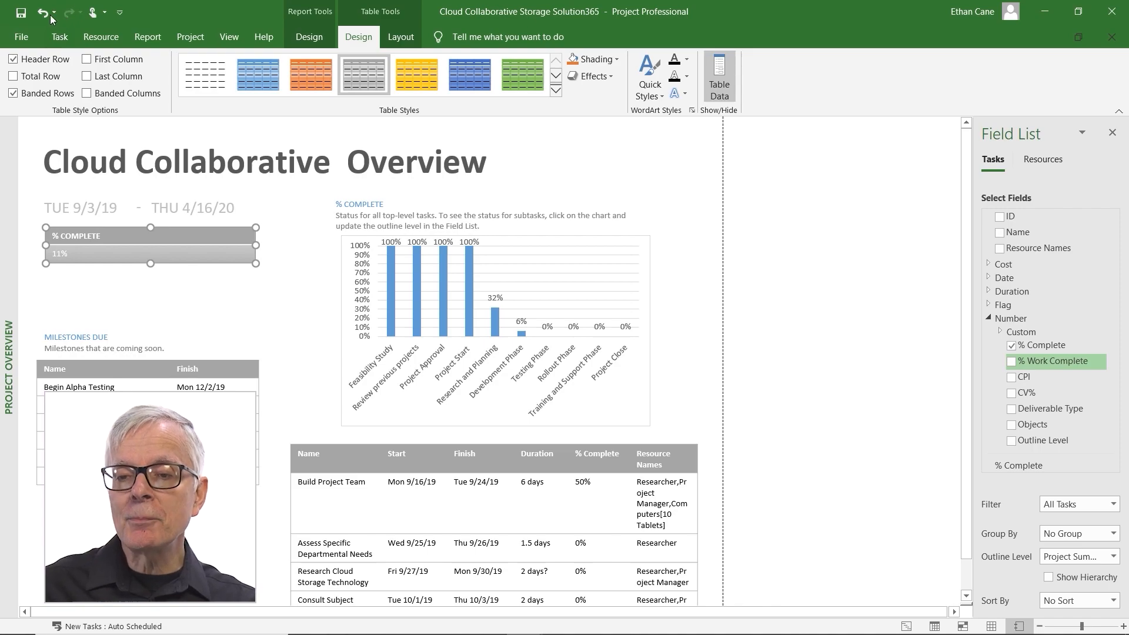
{"action": "left_click", "coordinate": [1013, 361]}
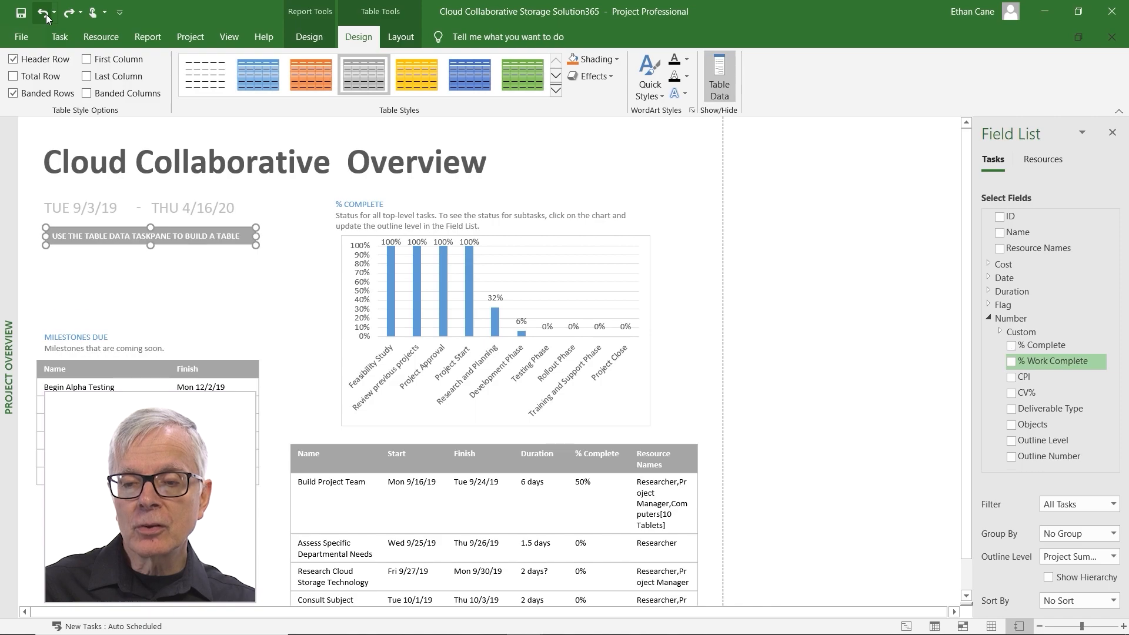
{"action": "left_click", "coordinate": [1011, 344]}
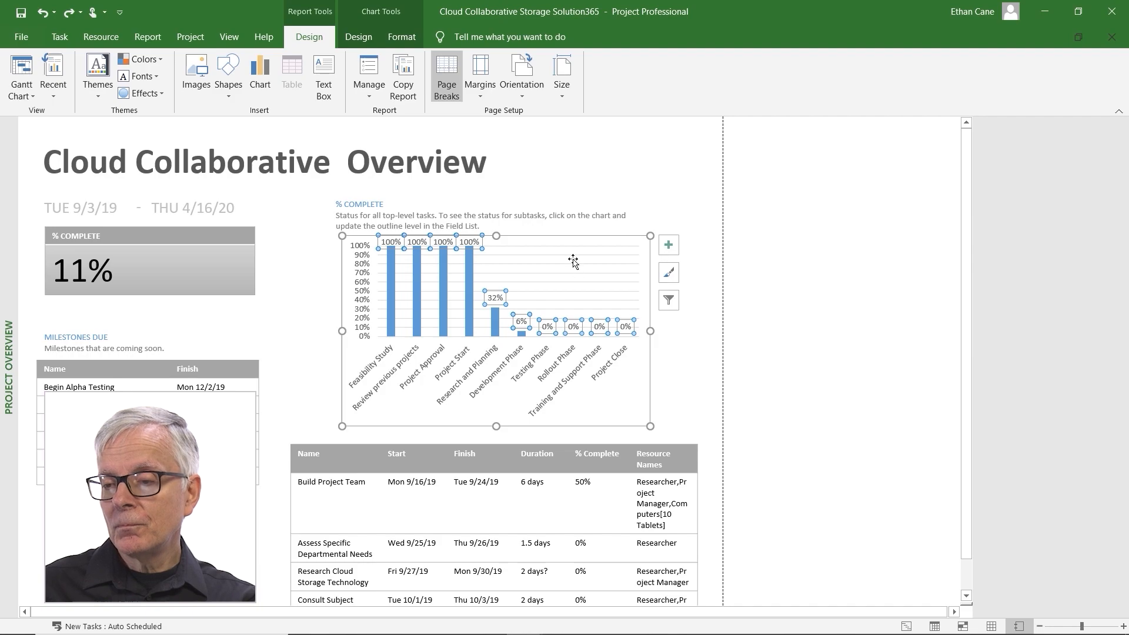
{"action": "mouse_move", "coordinate": [554, 240]}
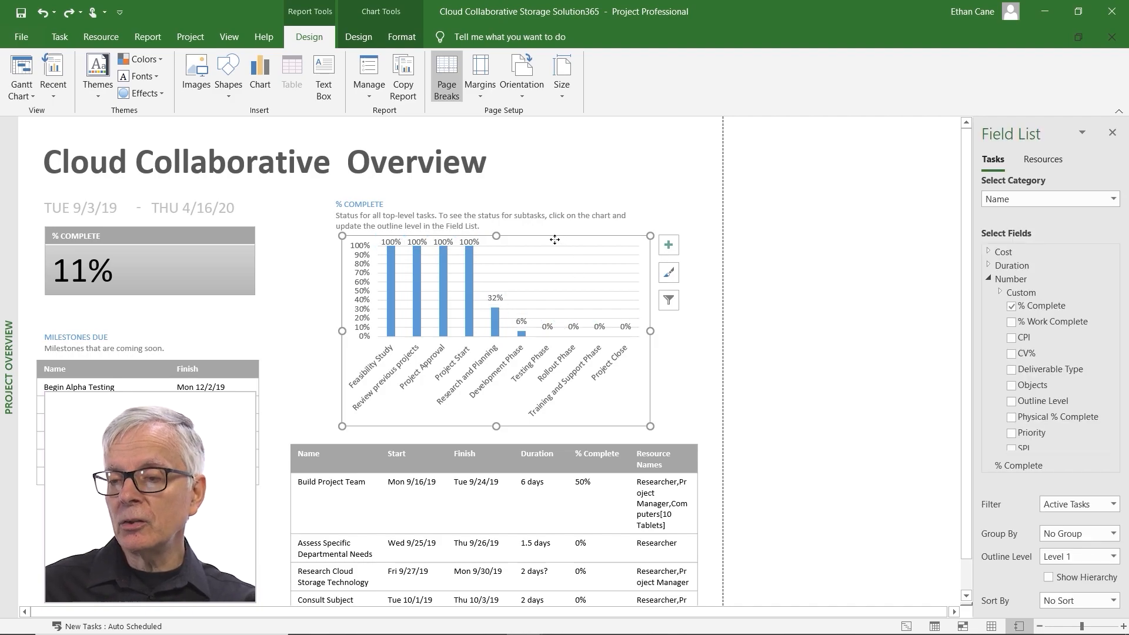
{"action": "left_click", "coordinate": [358, 37]}
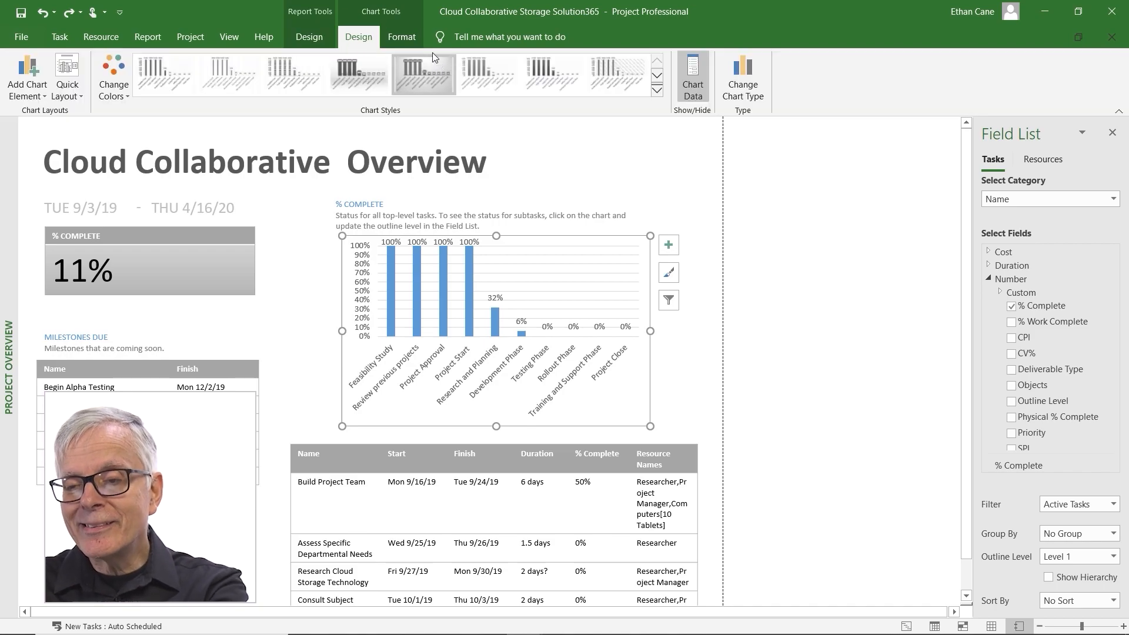
{"action": "left_click", "coordinate": [668, 246]}
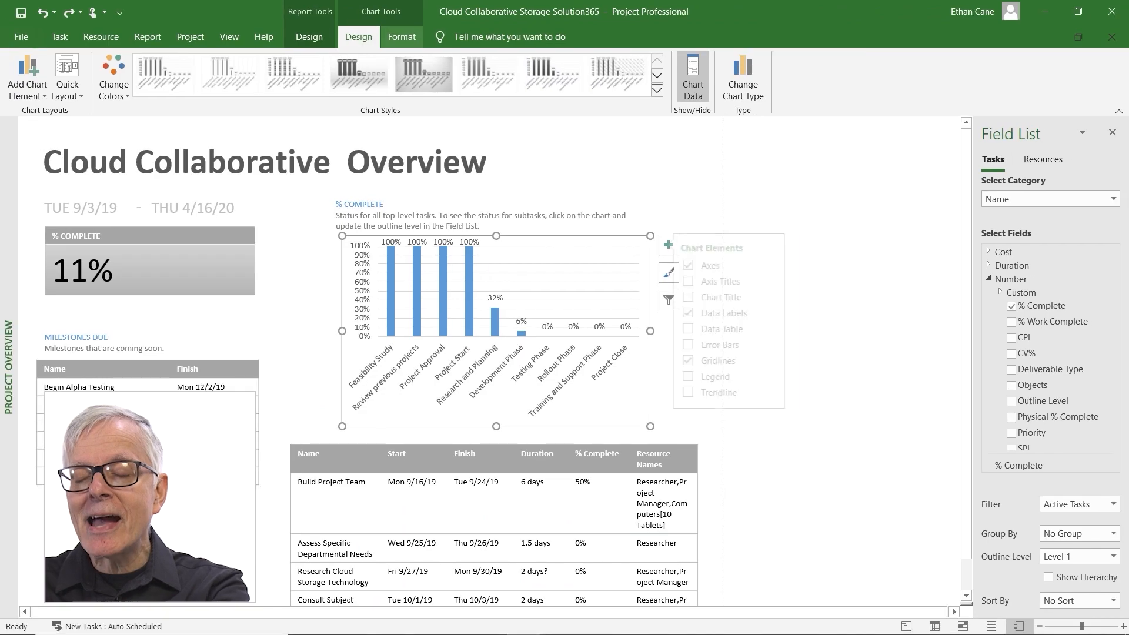
{"action": "left_click", "coordinate": [668, 245]}
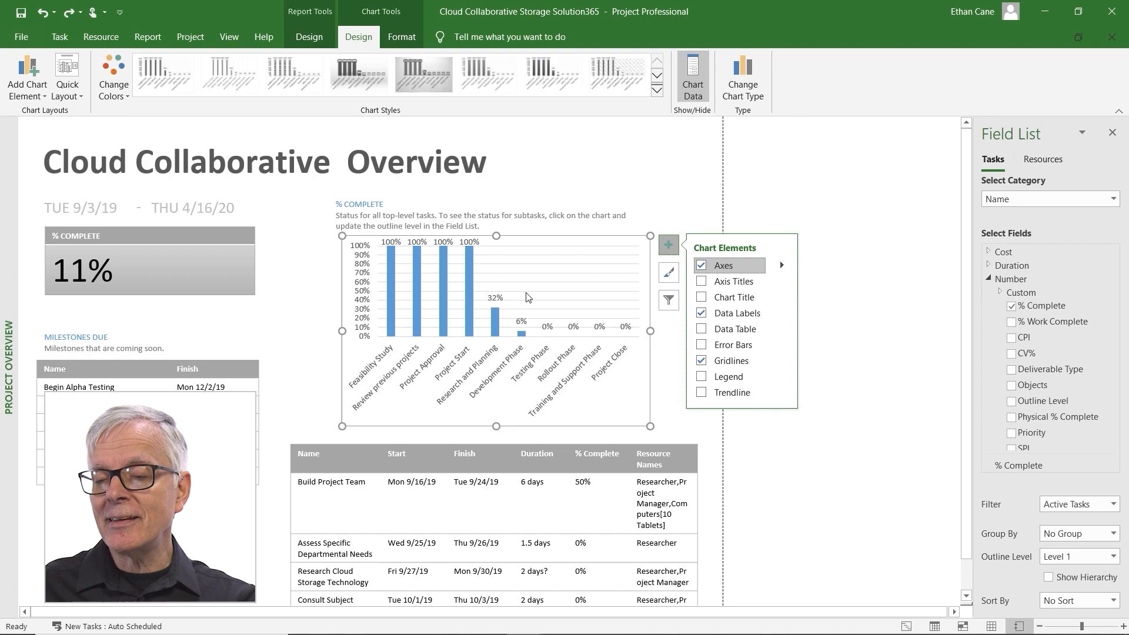
{"action": "mouse_move", "coordinate": [1044, 306]}
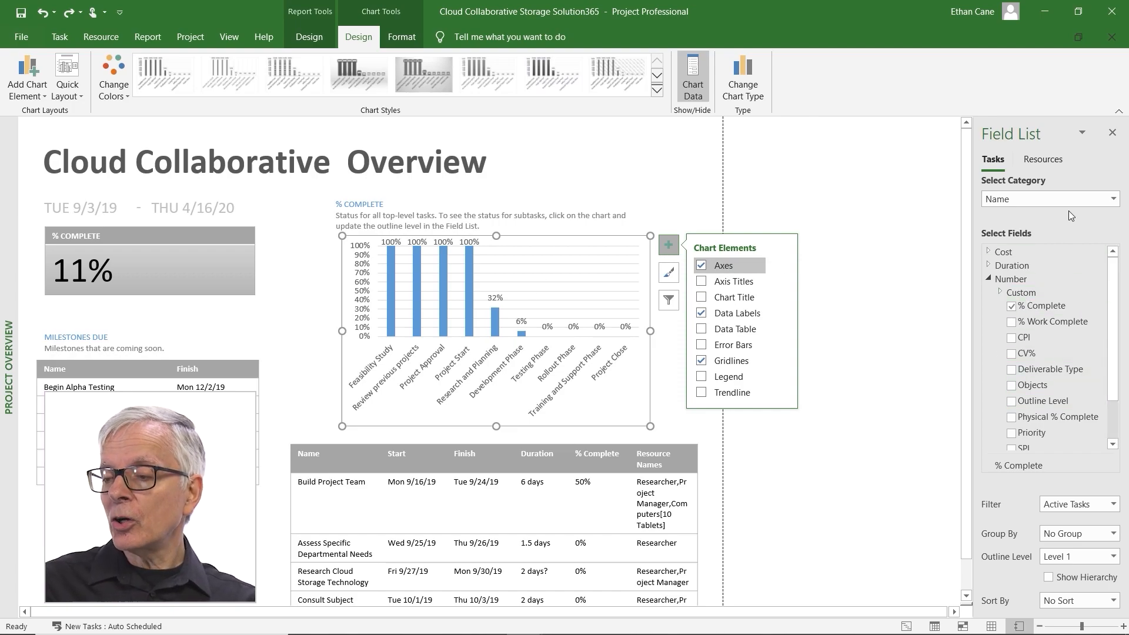
{"action": "mouse_move", "coordinate": [1058, 383]}
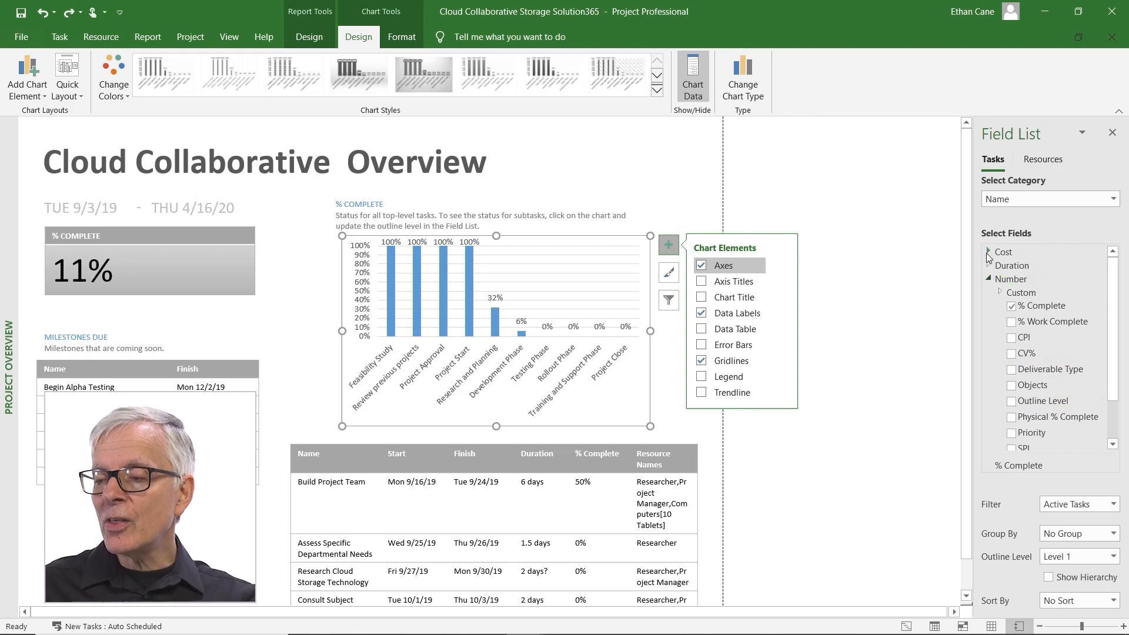
{"action": "left_click", "coordinate": [990, 252]}
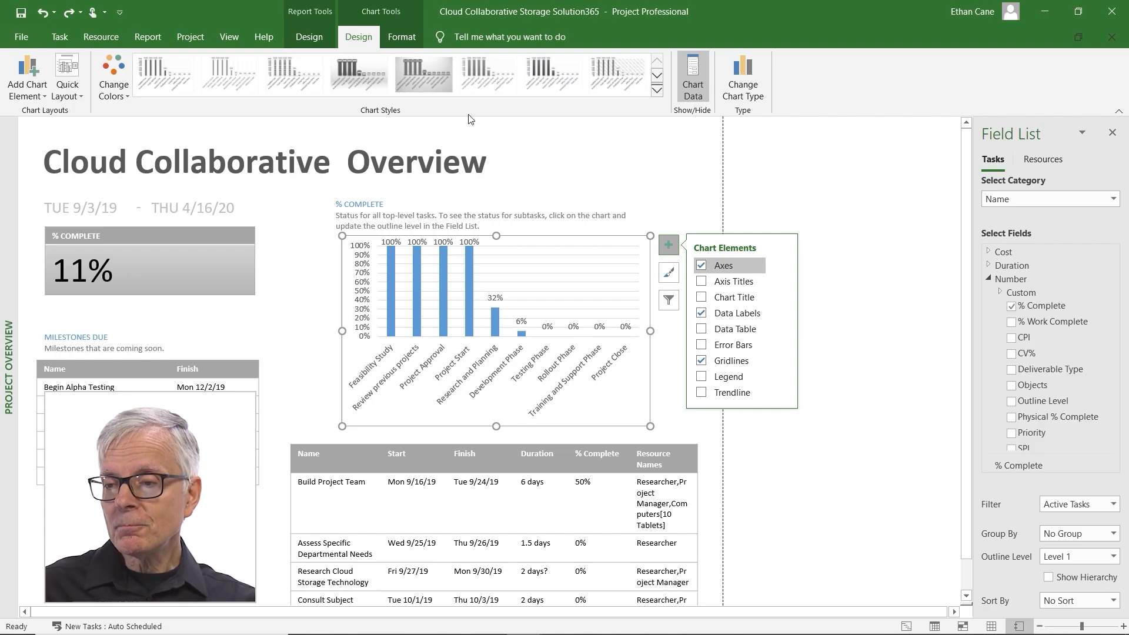
{"action": "left_click", "coordinate": [216, 162]}
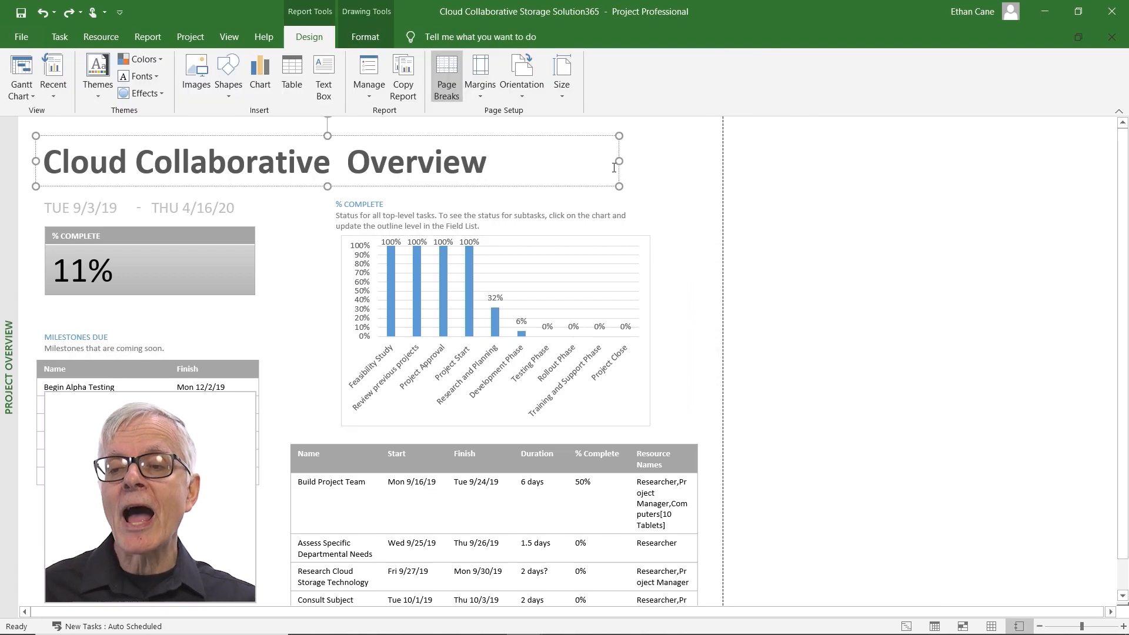
- Create a new blank report named 'Issues'
{"action": "left_click", "coordinate": [486, 162]}
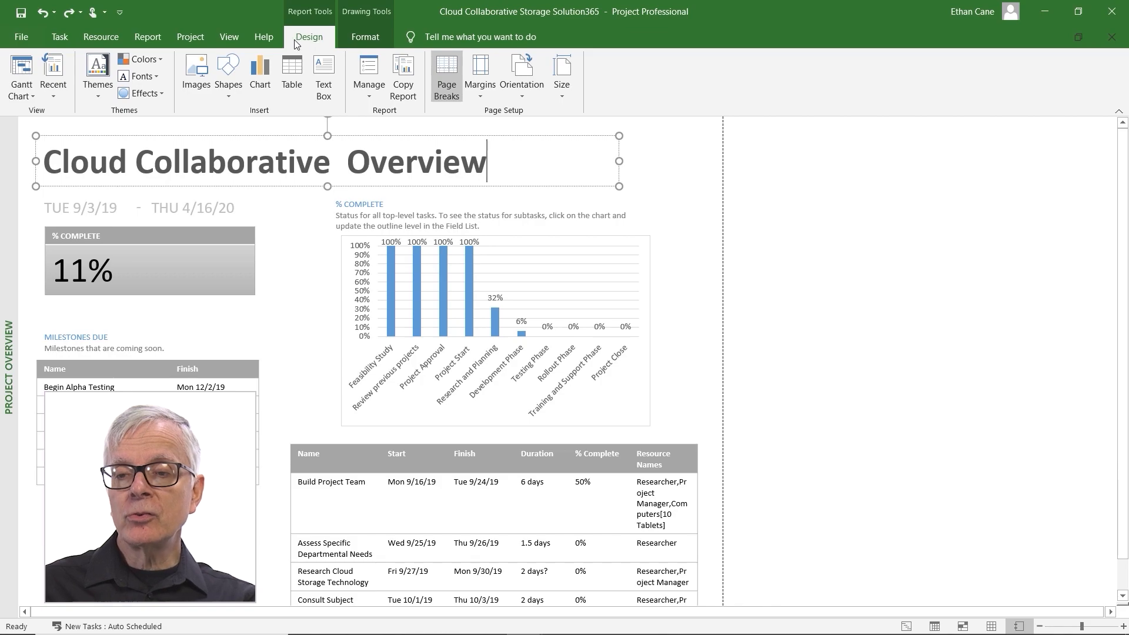
{"action": "left_click", "coordinate": [147, 36]}
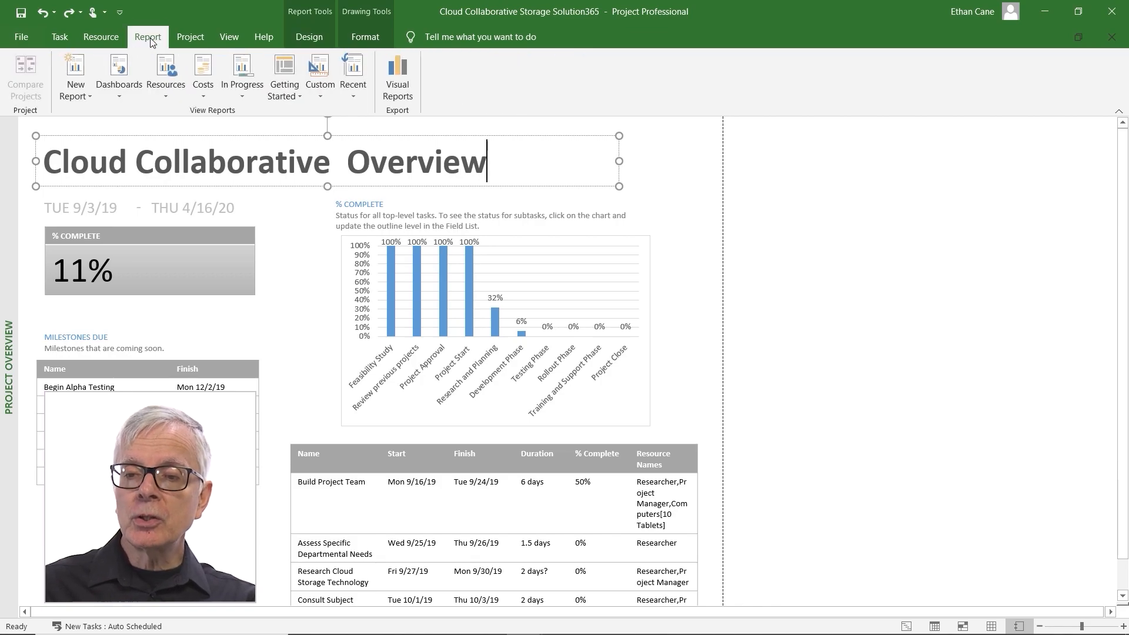
{"action": "left_click", "coordinate": [75, 75]}
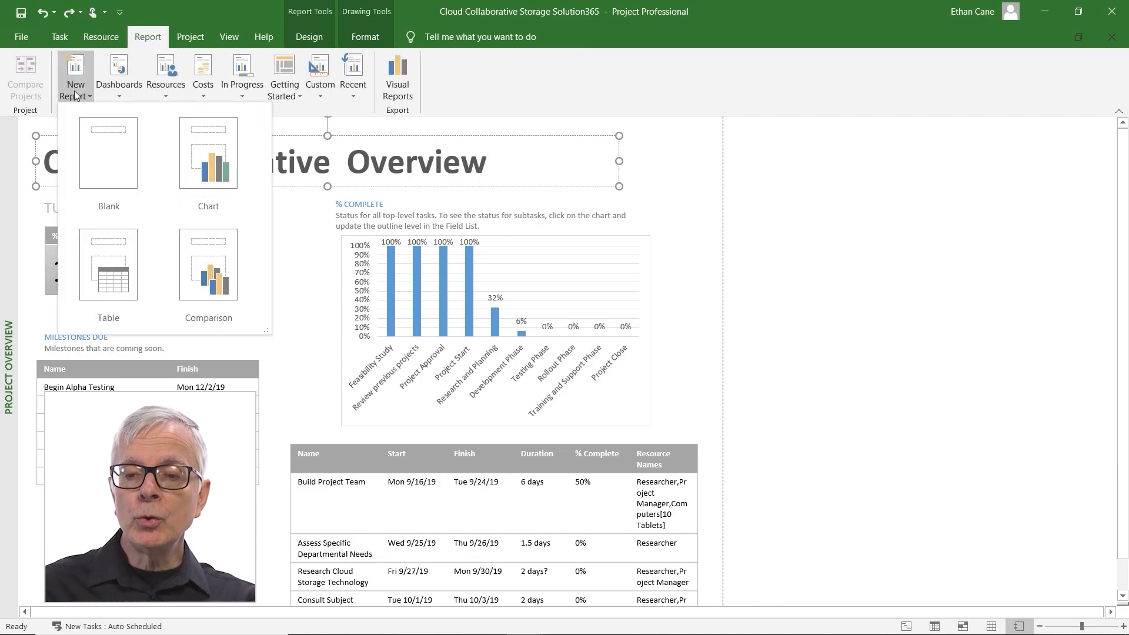
{"action": "left_click", "coordinate": [107, 166]}
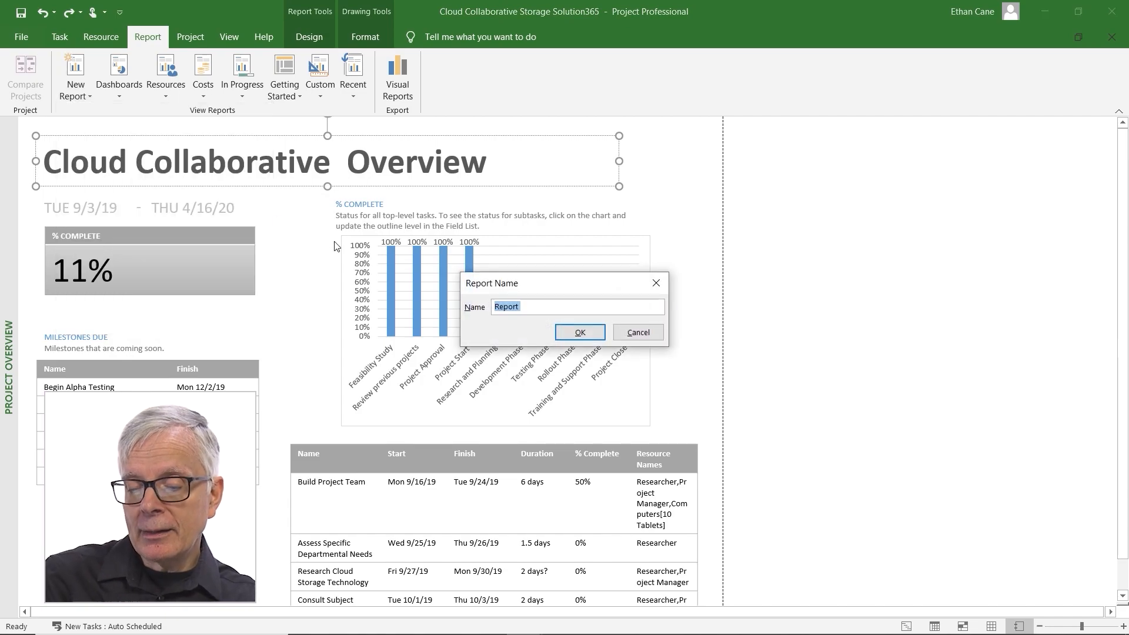
{"action": "type", "text": "Issue"}
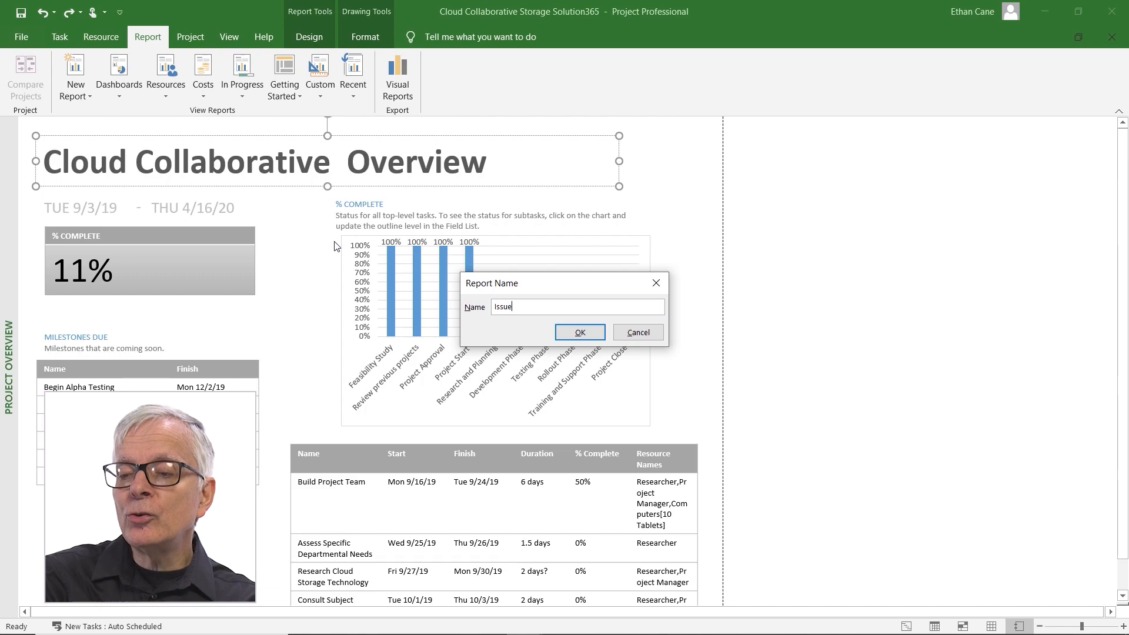
{"action": "type", "text": "s"}
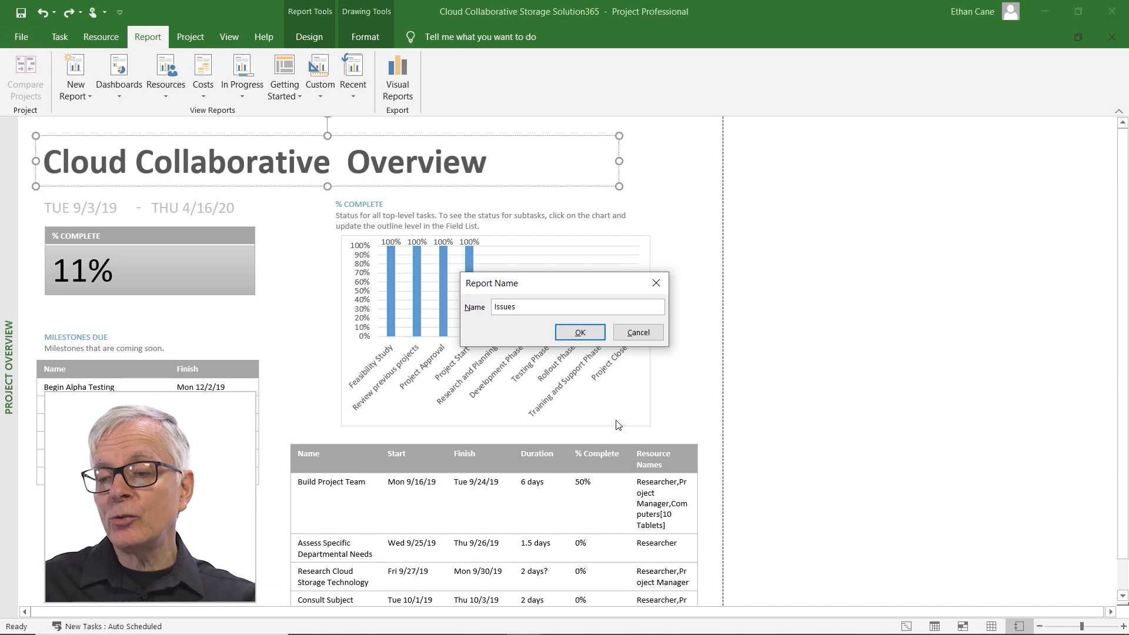
{"action": "left_click", "coordinate": [579, 332]}
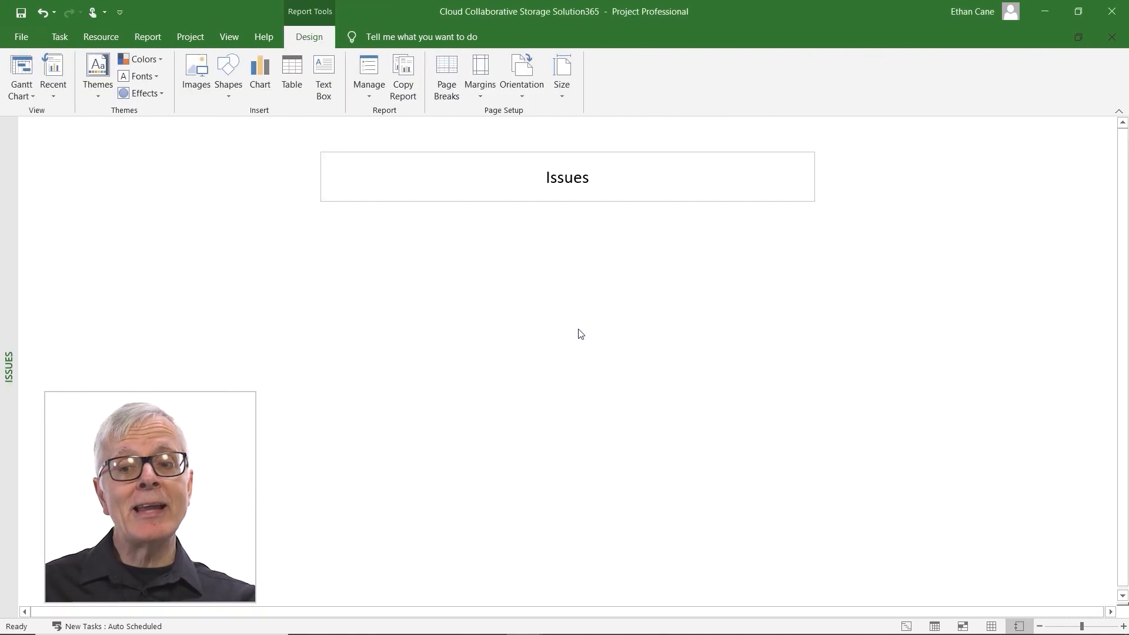
{"action": "mouse_move", "coordinate": [618, 73]}
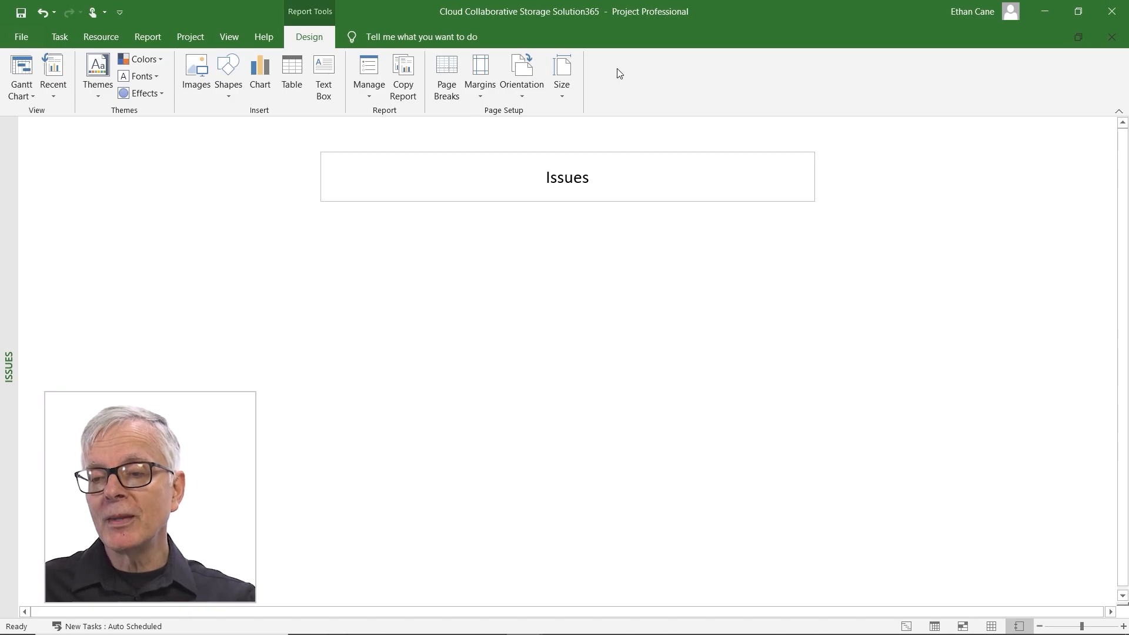
{"action": "mouse_move", "coordinate": [628, 113]}
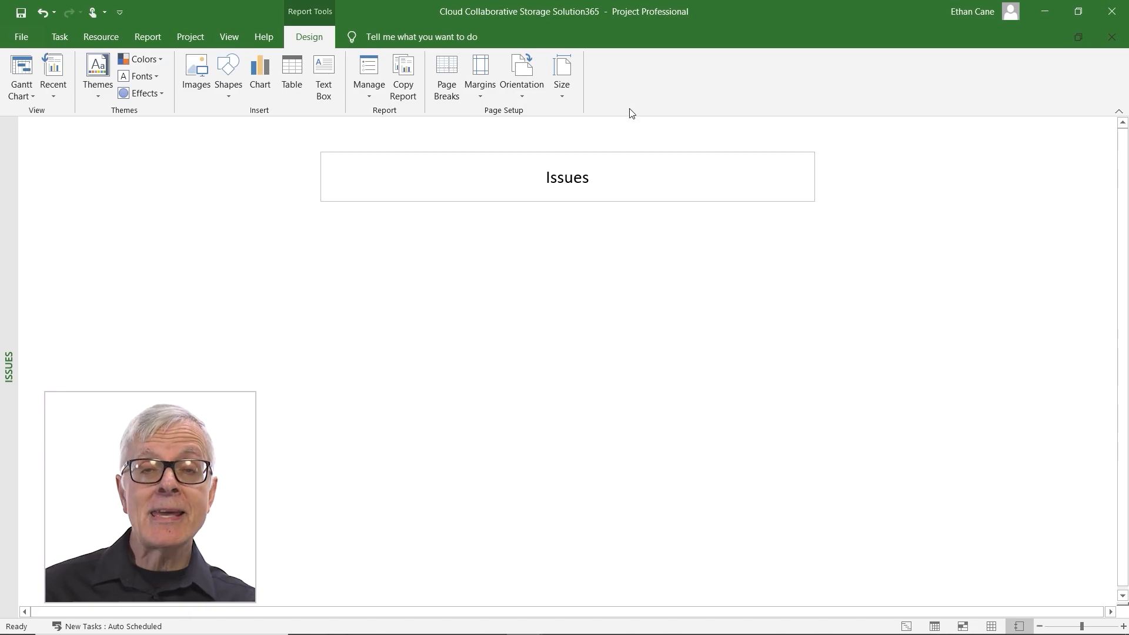
{"action": "mouse_move", "coordinate": [468, 103]}
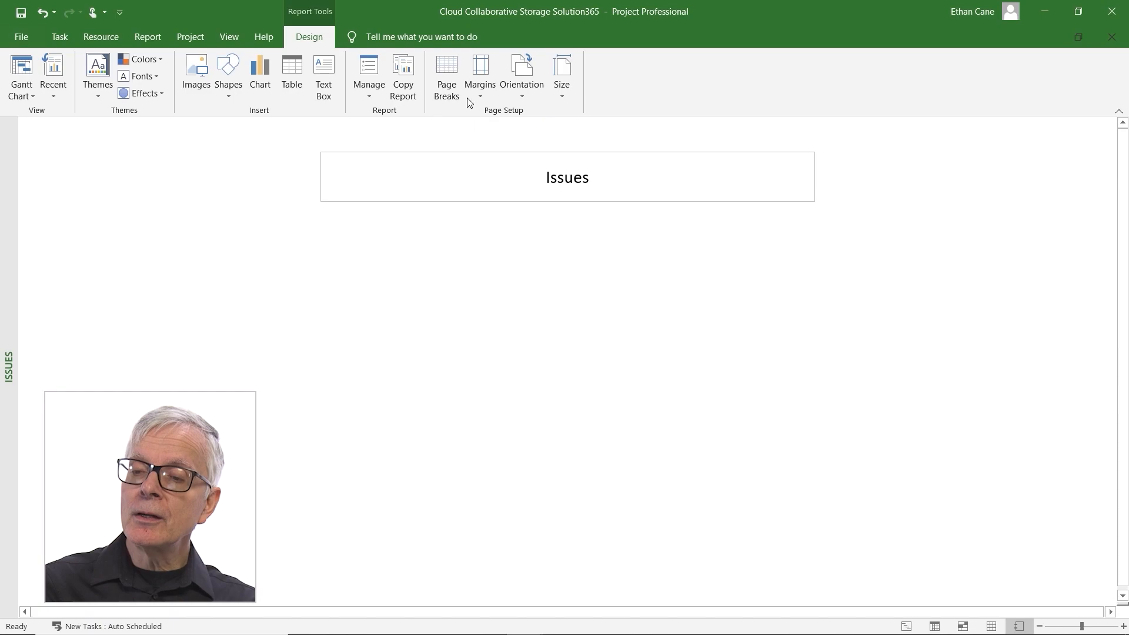
- Show page breaks and fit a narrower Issues title box at the page's top-left
{"action": "left_click", "coordinate": [447, 75]}
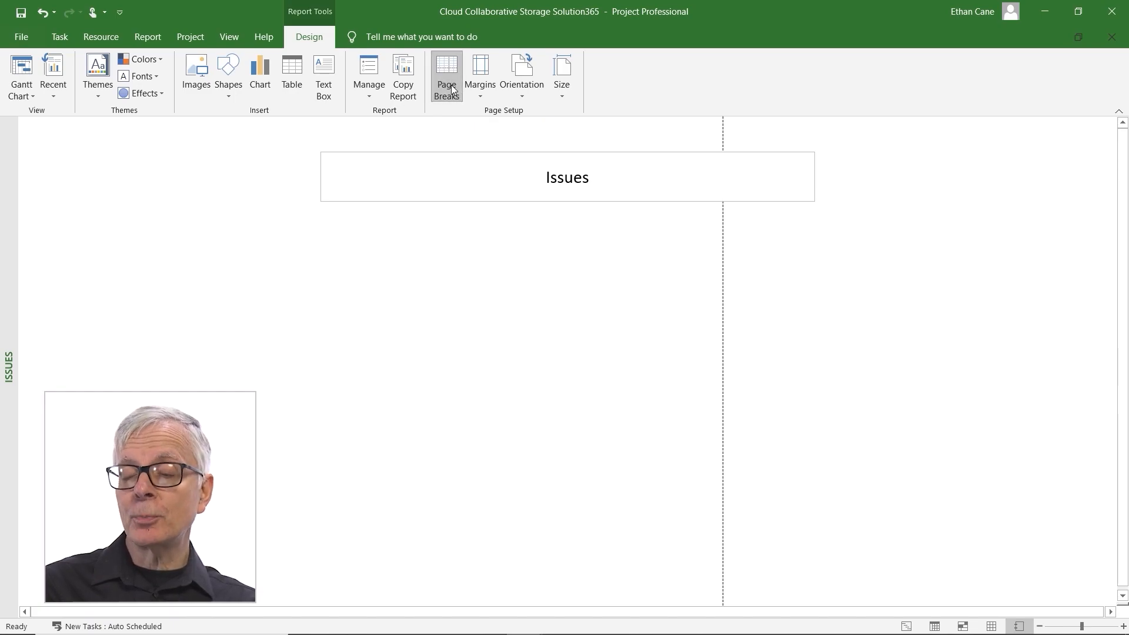
{"action": "mouse_move", "coordinate": [669, 154]}
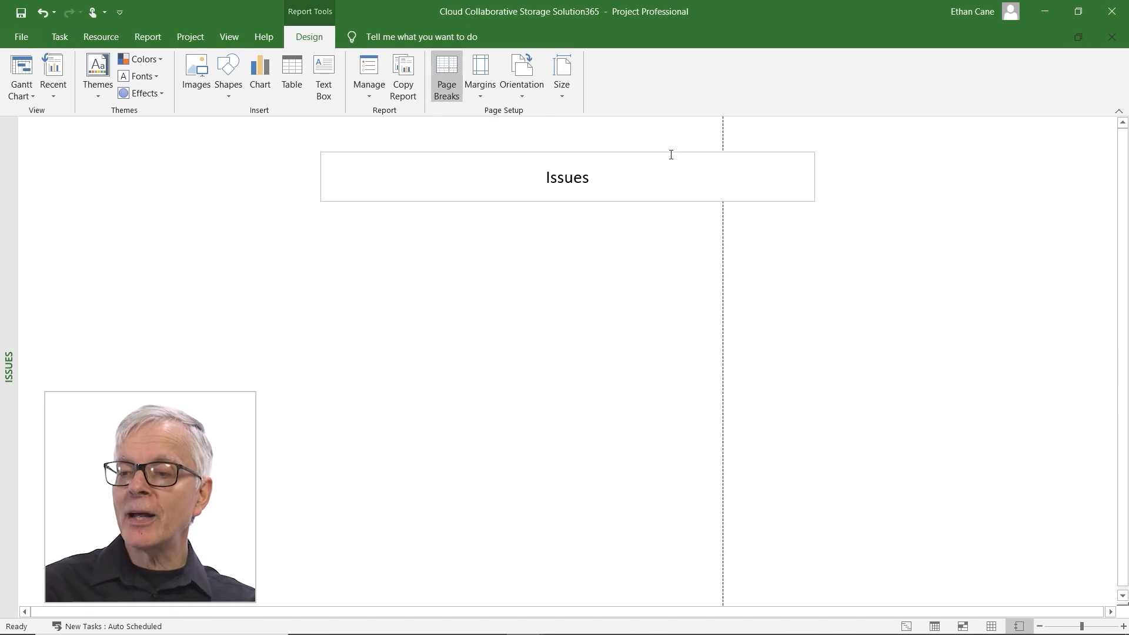
{"action": "left_click", "coordinate": [567, 177]}
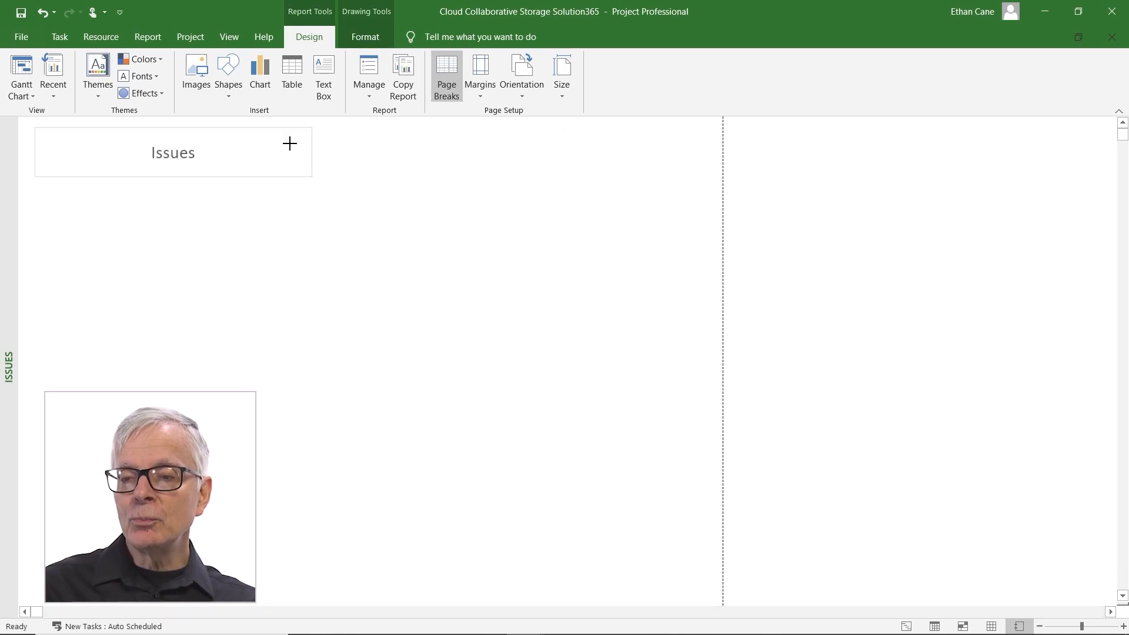
{"action": "left_click", "coordinate": [173, 151]}
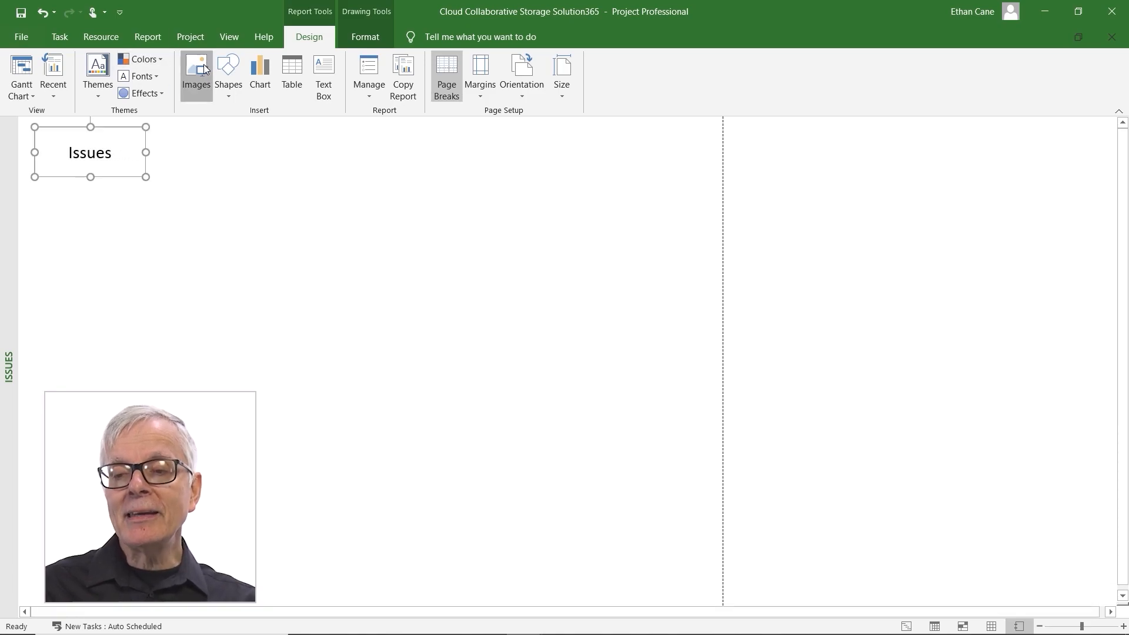
- Insert the Cloud Collaborative logo image from Documents beside the title
{"action": "left_click", "coordinate": [196, 76]}
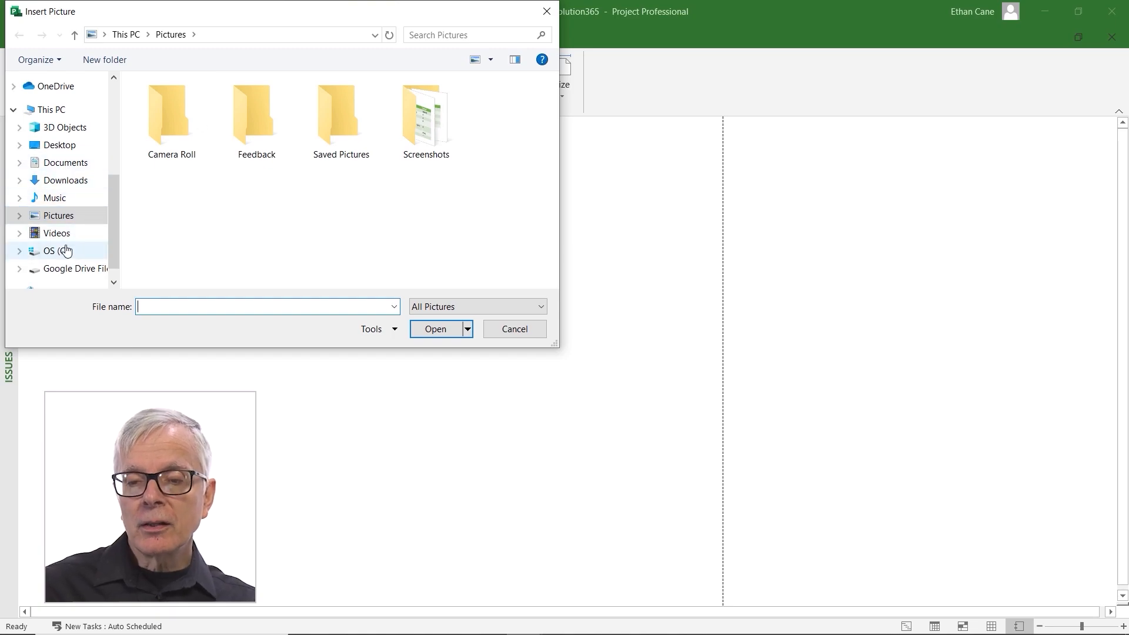
{"action": "left_click", "coordinate": [66, 162]}
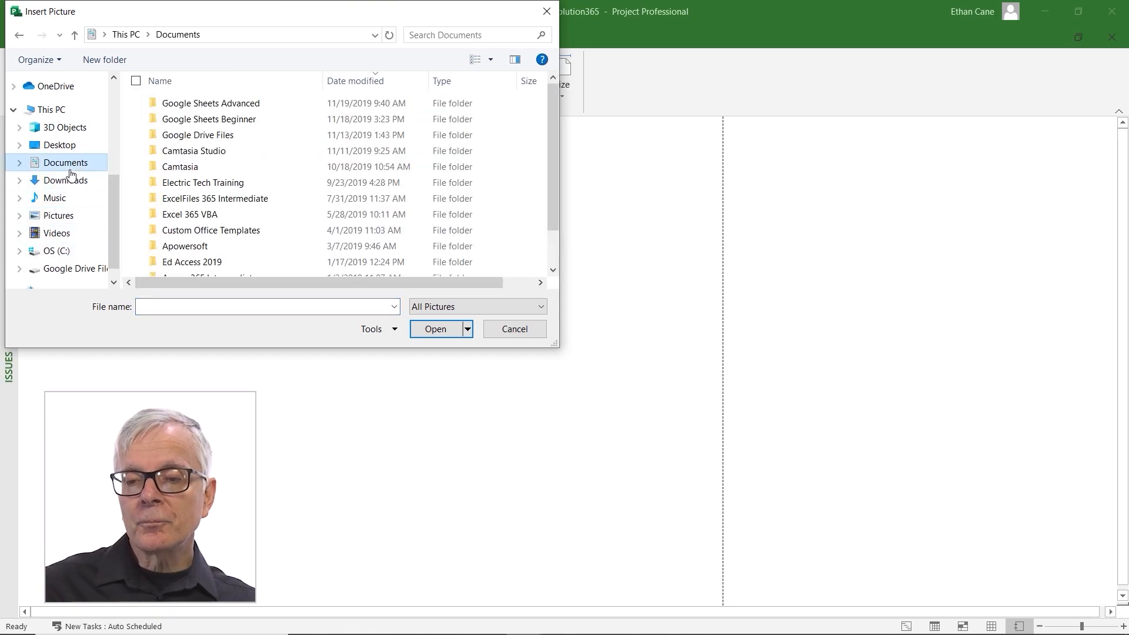
{"action": "scroll", "scroll_direction": "down", "scroll_amount": 3}
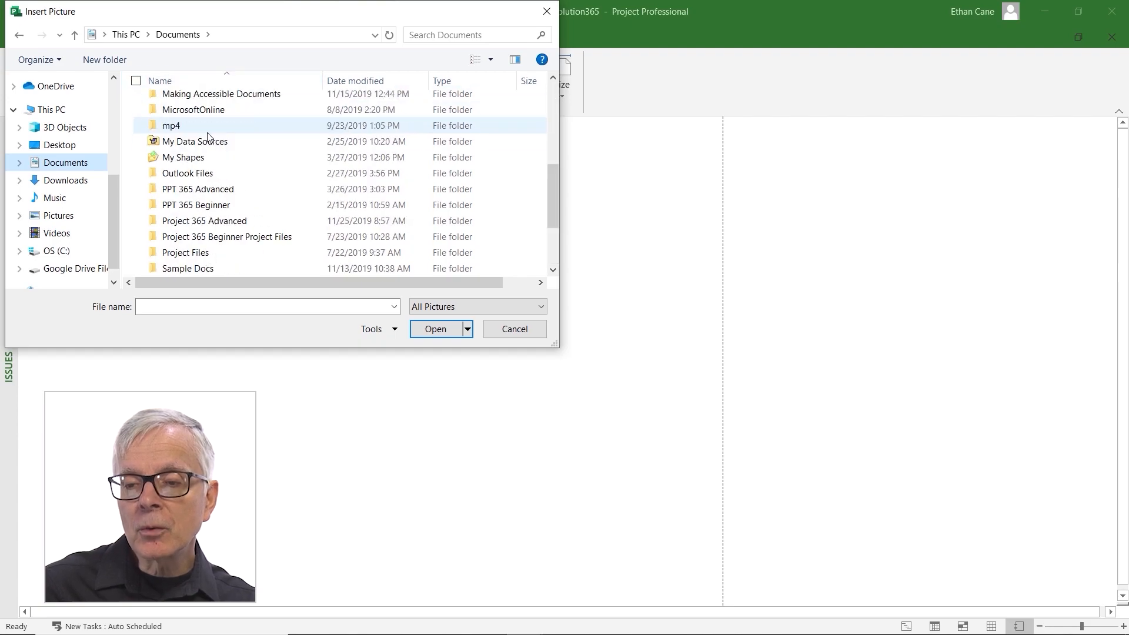
{"action": "double_click", "coordinate": [205, 220]}
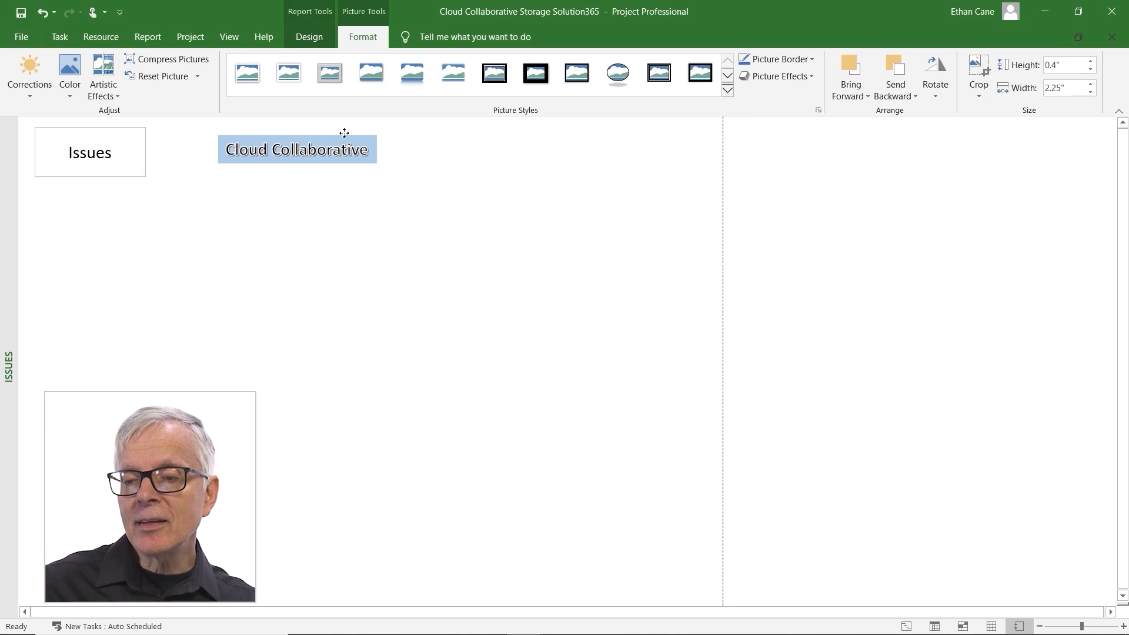
{"action": "left_click", "coordinate": [296, 150]}
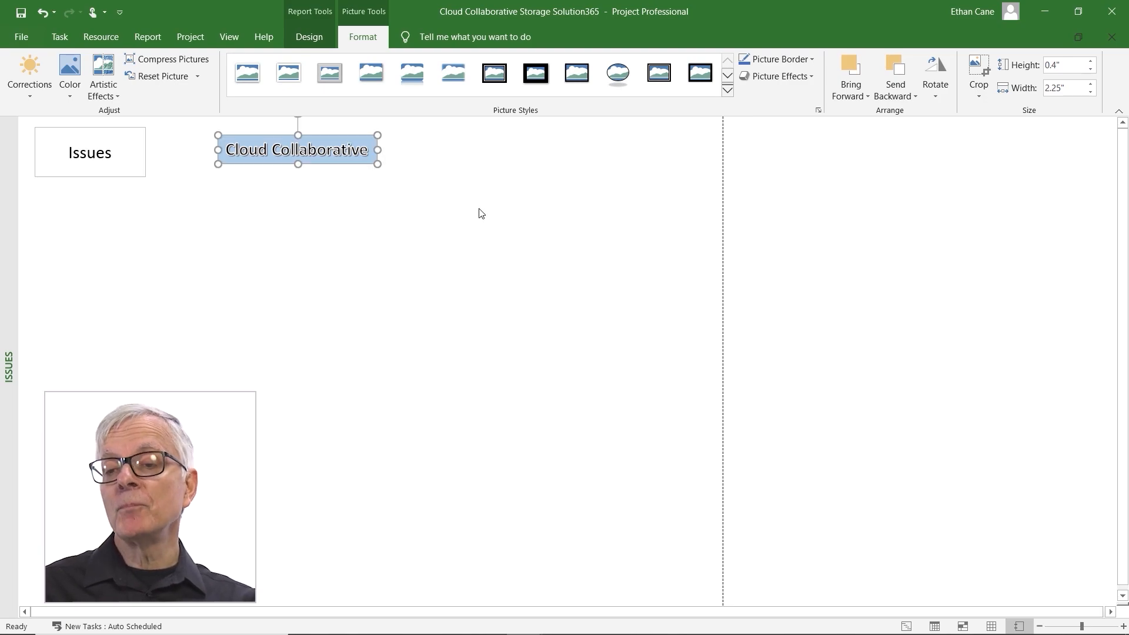
{"action": "mouse_move", "coordinate": [308, 37]}
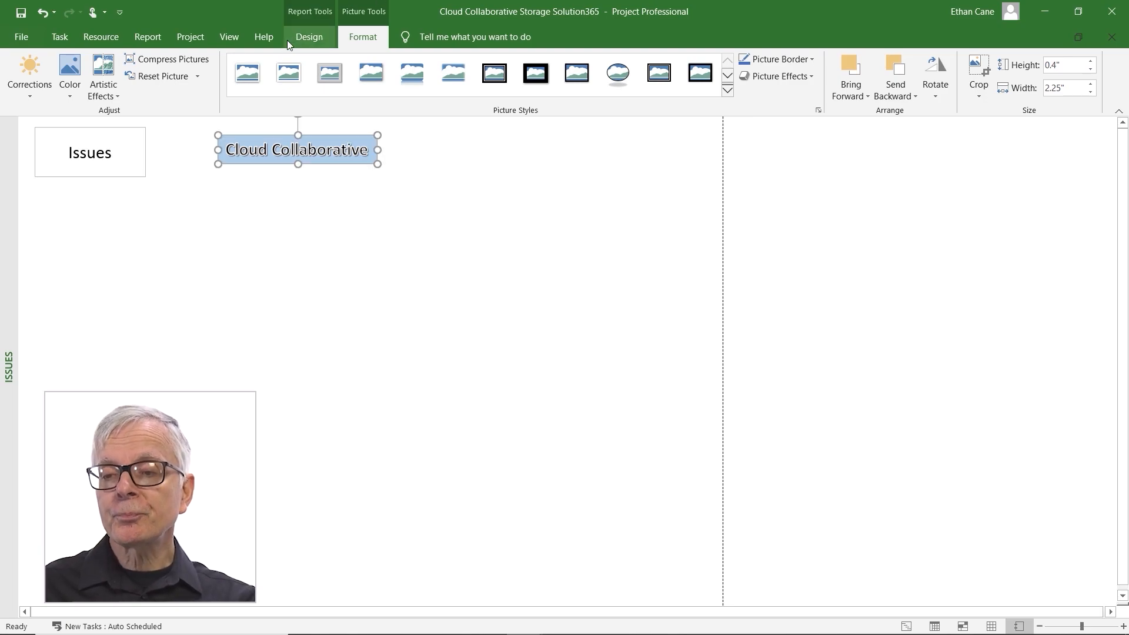
{"action": "left_click", "coordinate": [308, 36]}
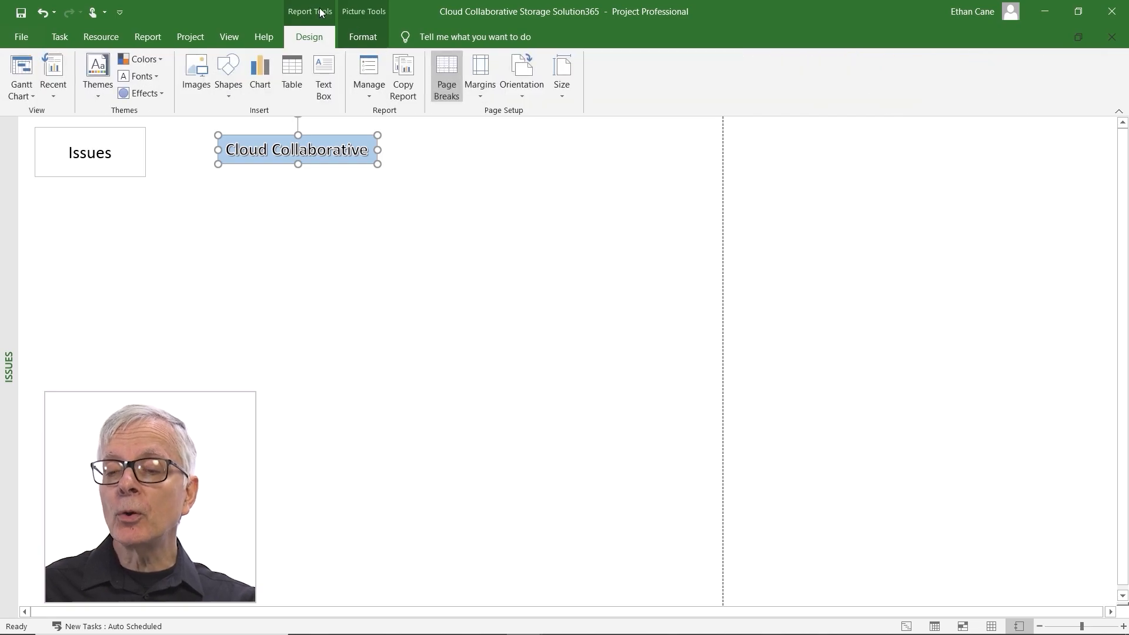
{"action": "mouse_move", "coordinate": [259, 95]}
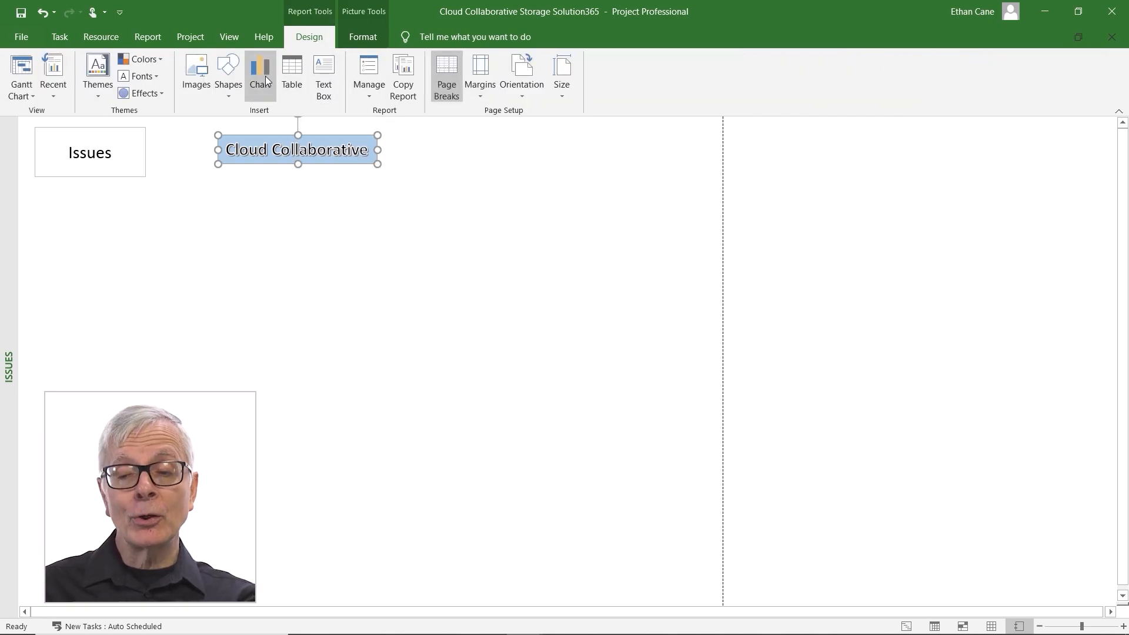
{"action": "mouse_move", "coordinate": [291, 78]}
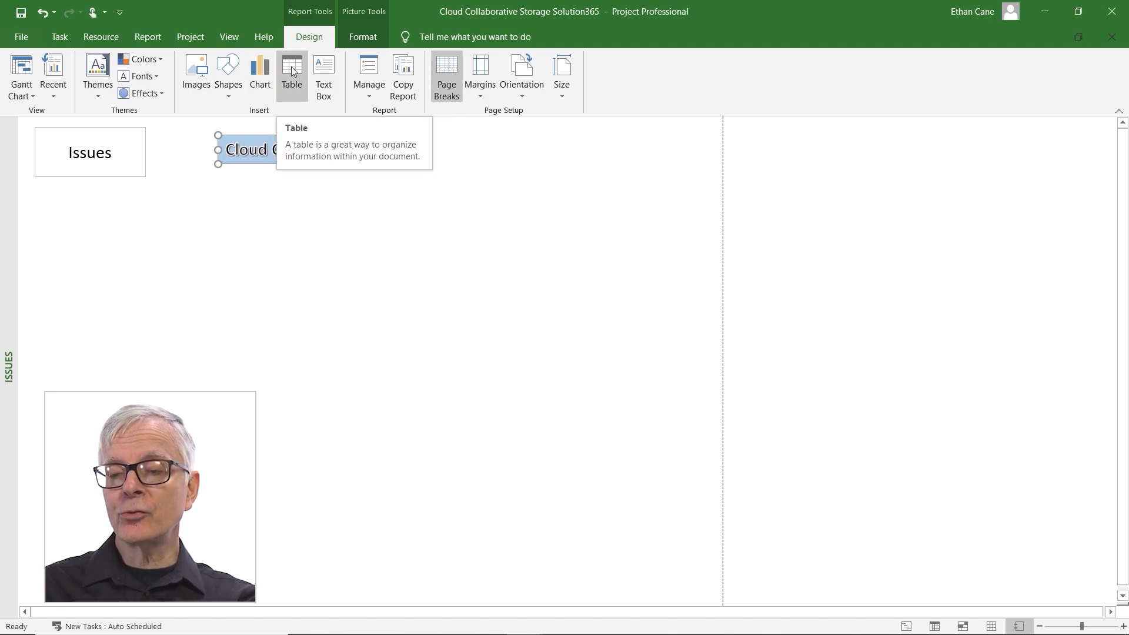
- Add a task table showing Name, Start, Finish and % Complete, and browse its Field List
{"action": "left_click", "coordinate": [292, 75]}
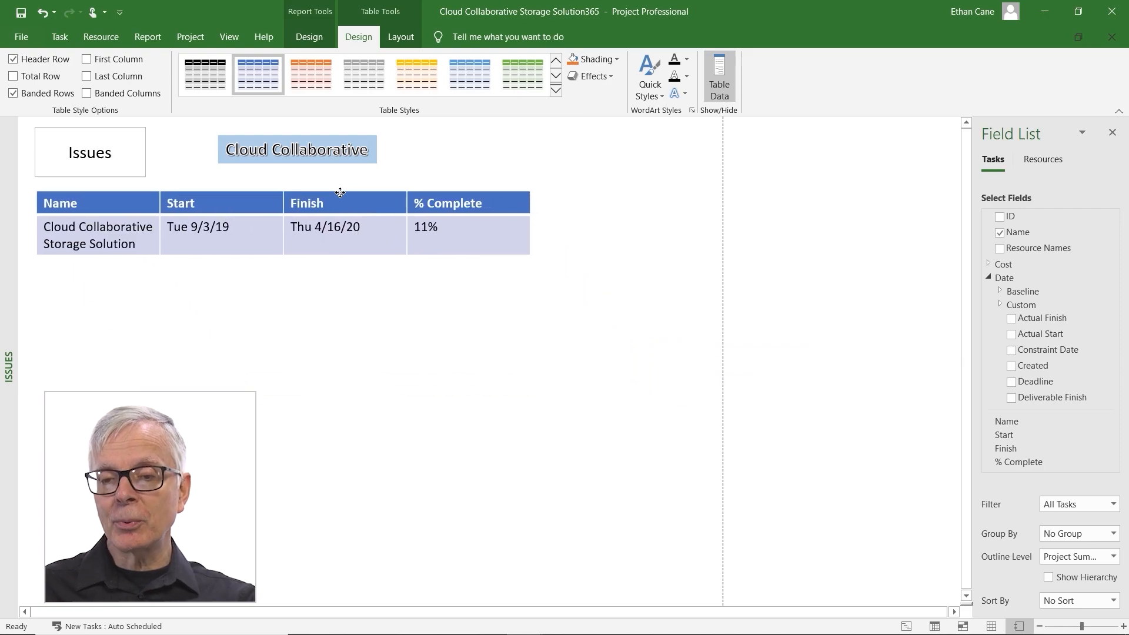
{"action": "left_click", "coordinate": [339, 241]}
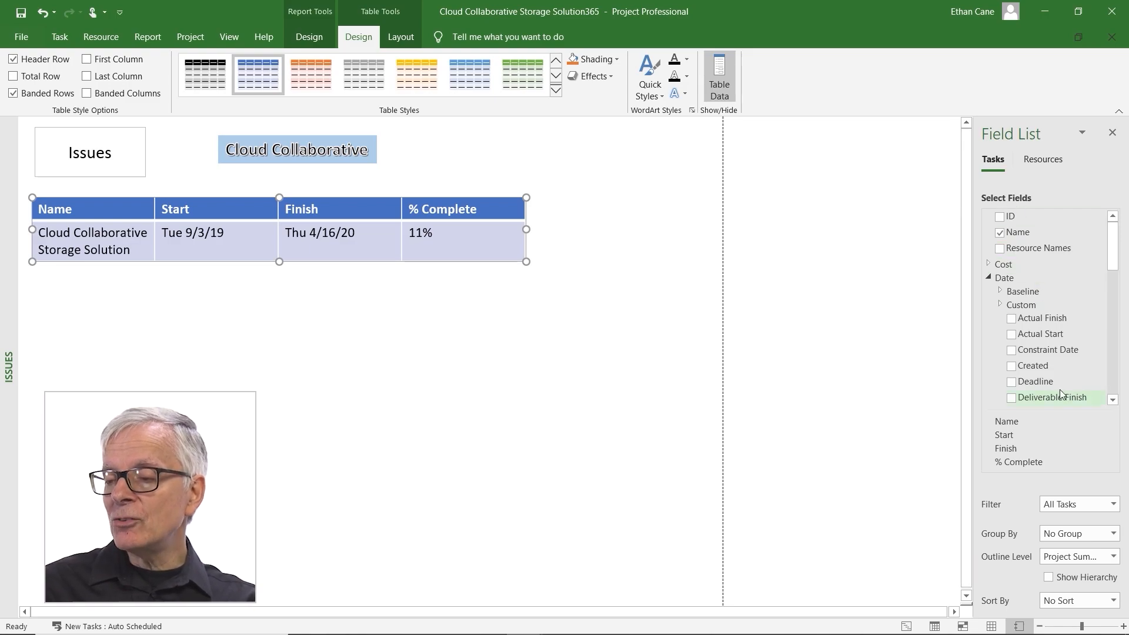
{"action": "scroll", "scroll_direction": "down", "scroll_amount": 3}
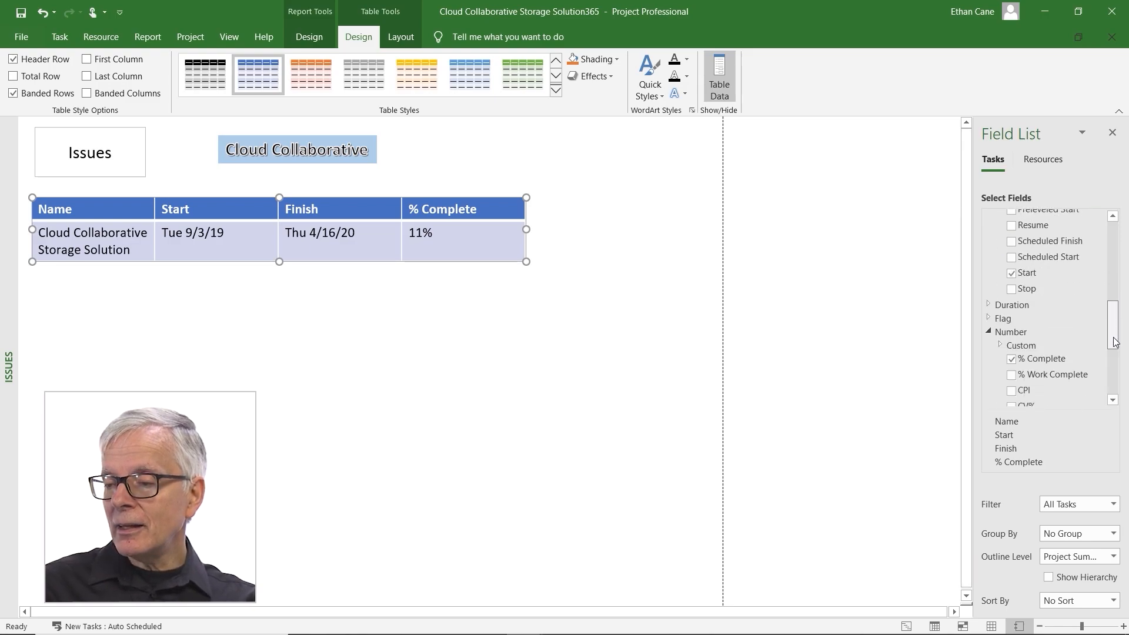
{"action": "scroll", "scroll_direction": "down", "scroll_amount": 3}
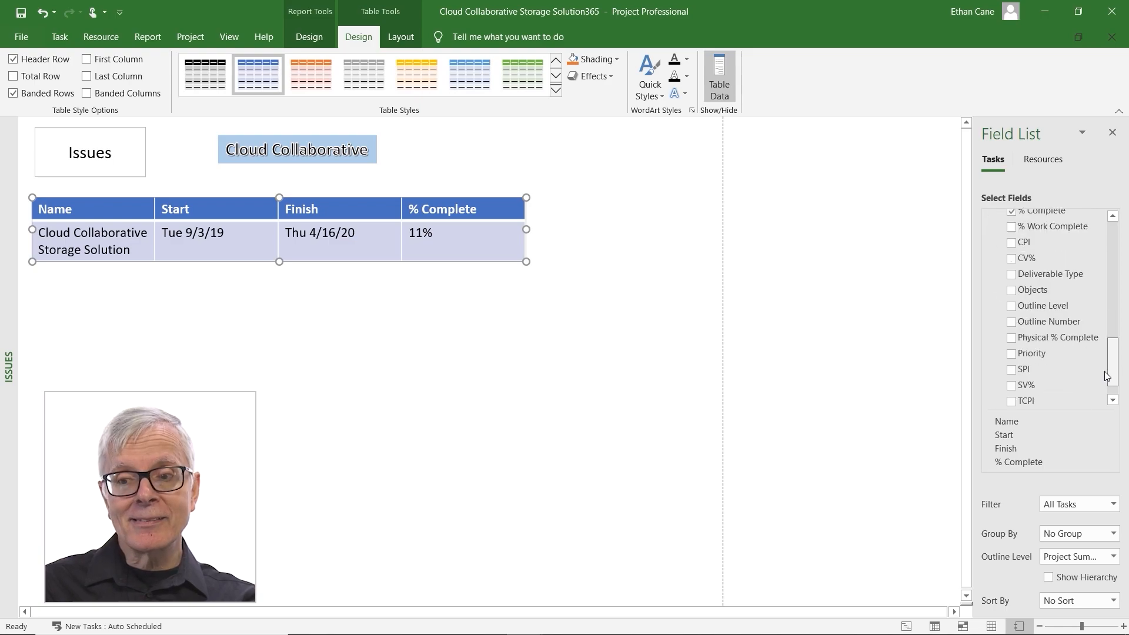
{"action": "scroll", "scroll_direction": "up", "scroll_amount": 3}
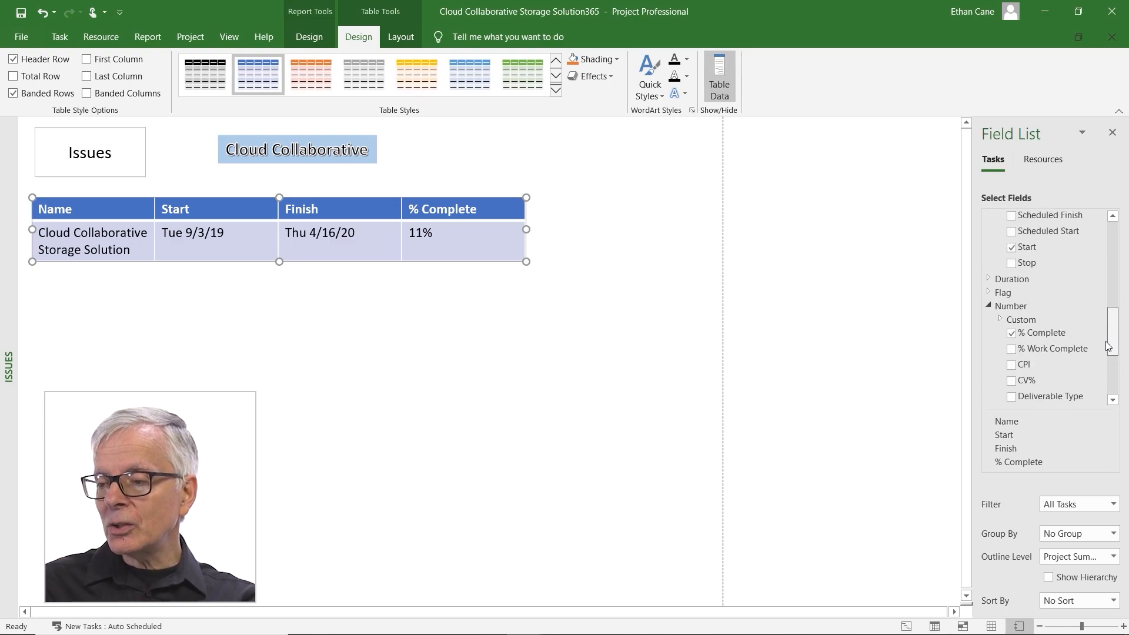
- Remove the % Complete column and expand the Other Fields group for custom fields
{"action": "left_click", "coordinate": [1011, 333]}
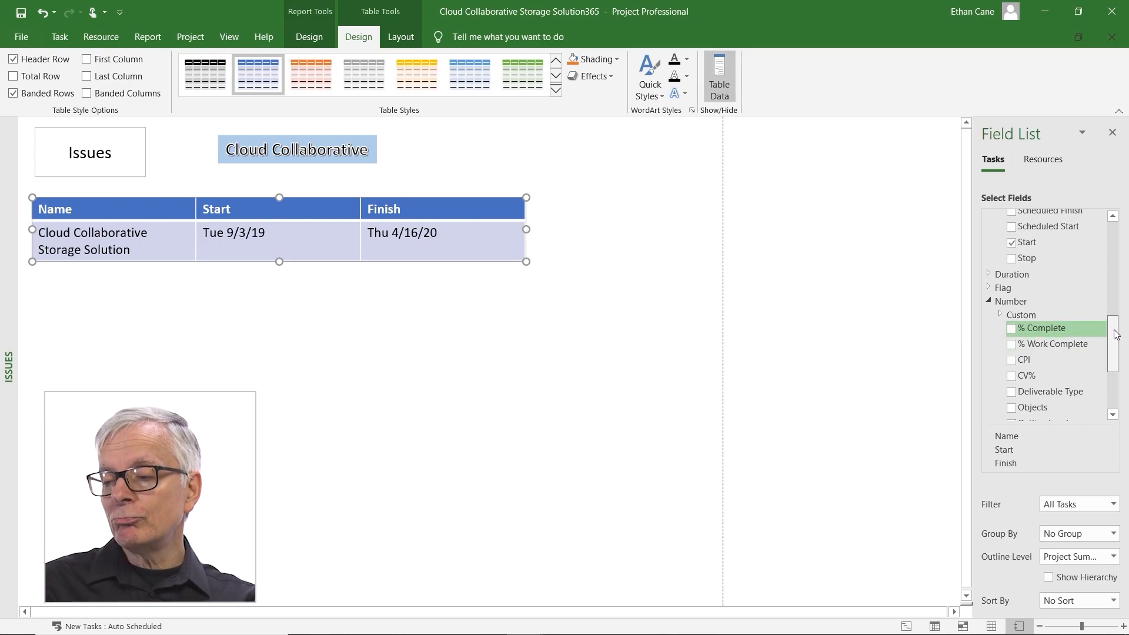
{"action": "scroll", "scroll_direction": "up", "scroll_amount": 3}
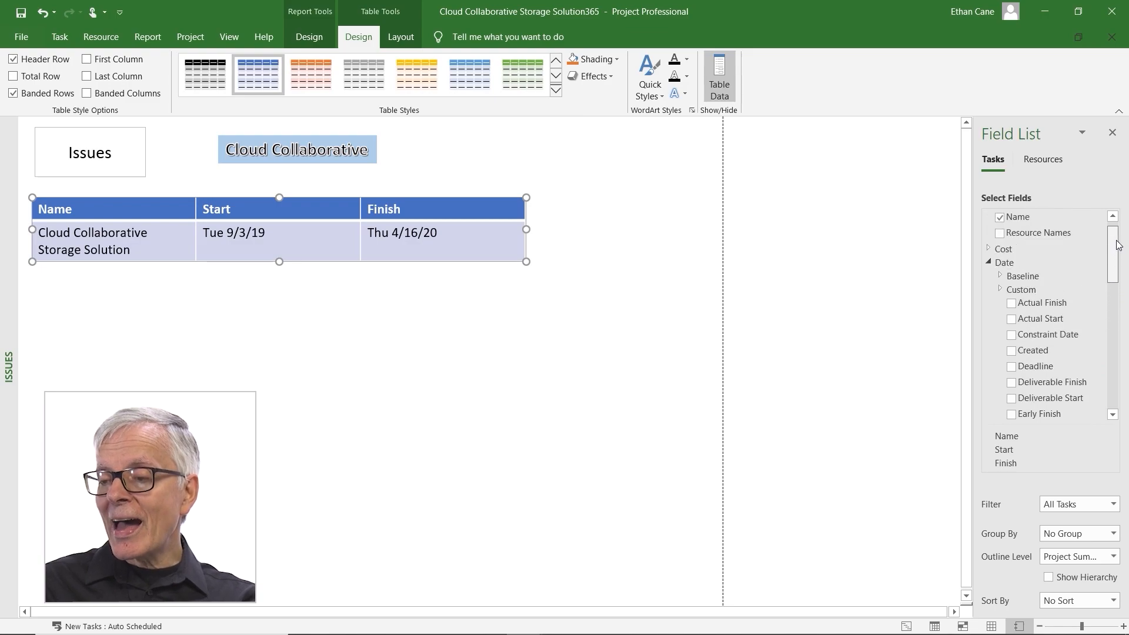
{"action": "scroll", "scroll_direction": "down", "scroll_amount": 3}
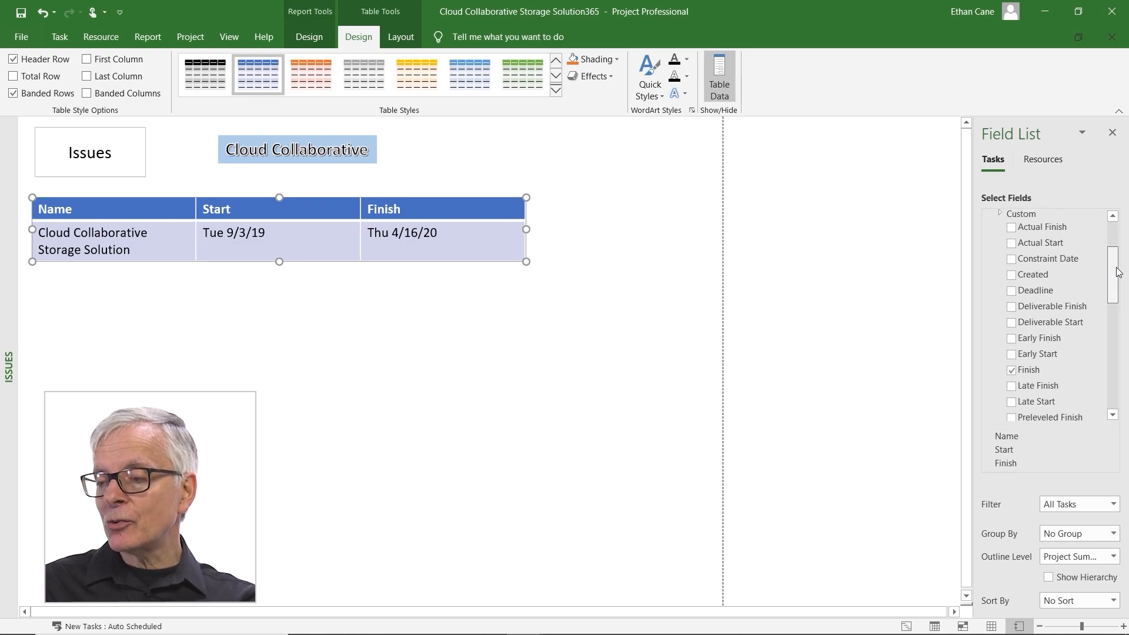
{"action": "scroll", "scroll_direction": "down", "scroll_amount": 3}
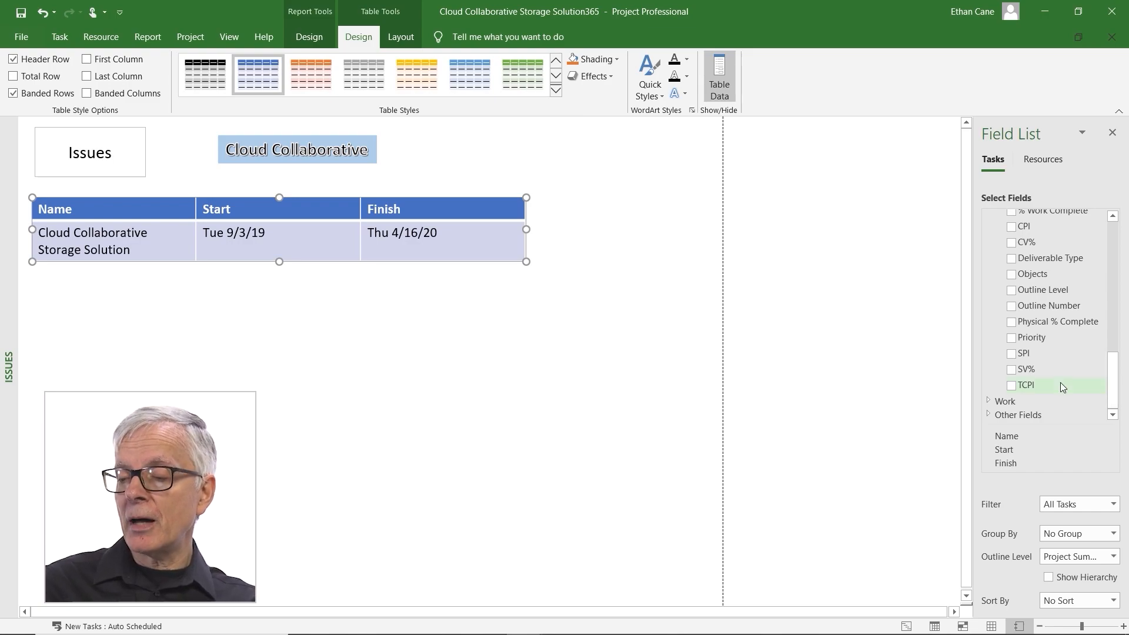
{"action": "left_click", "coordinate": [989, 415]}
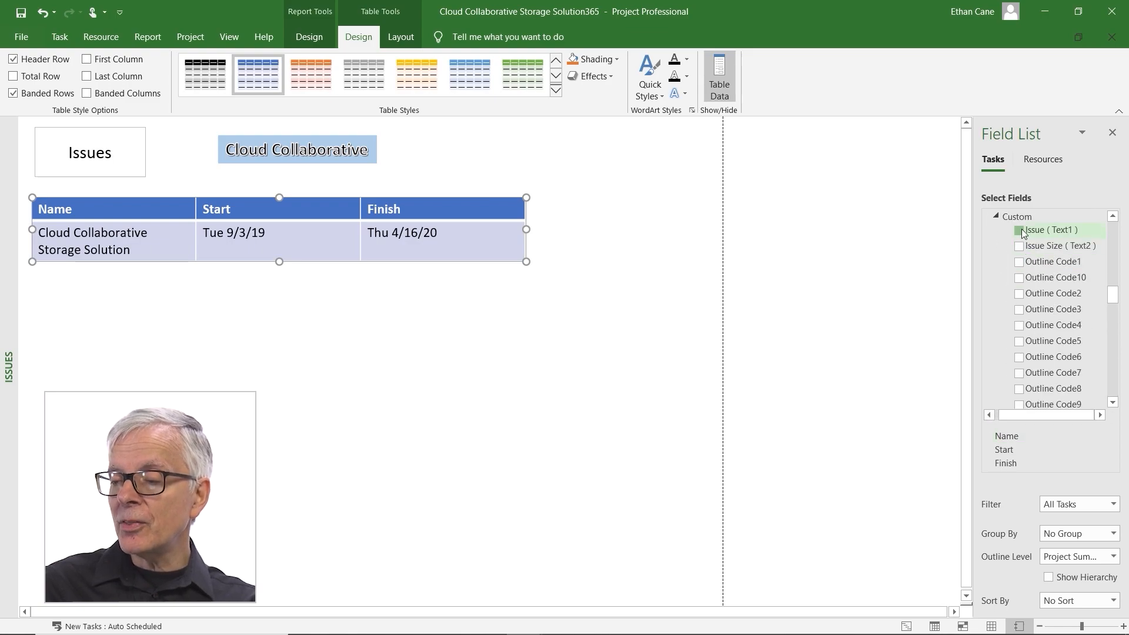
- Add the Issue (Text1) and Issue Size (Text2) columns to the table
{"action": "left_click", "coordinate": [1018, 229]}
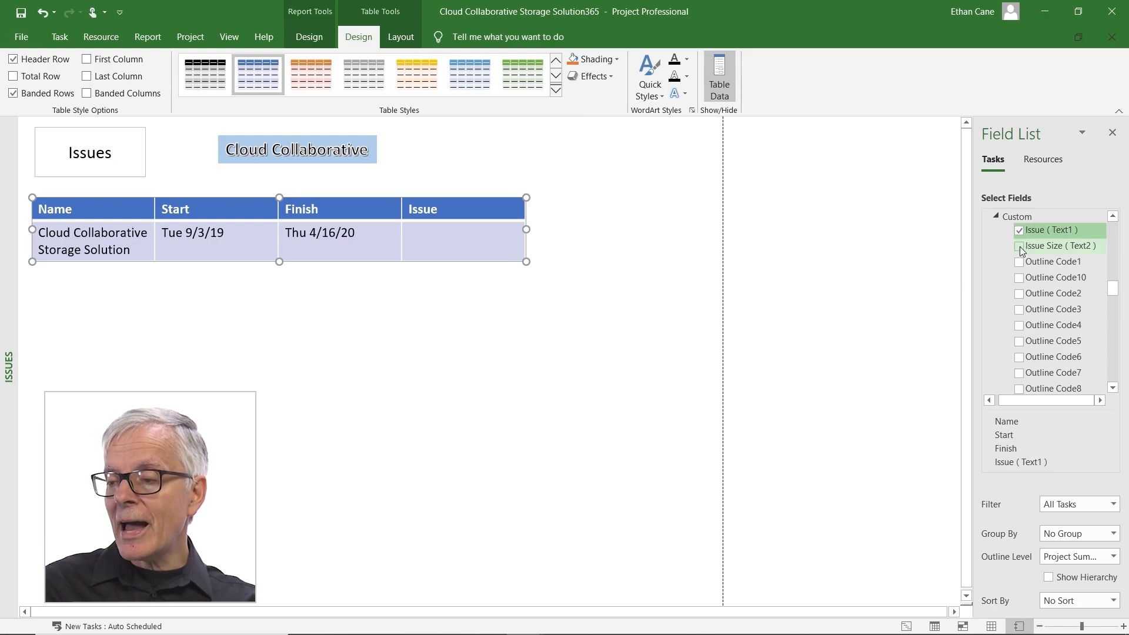
{"action": "left_click", "coordinate": [1019, 246]}
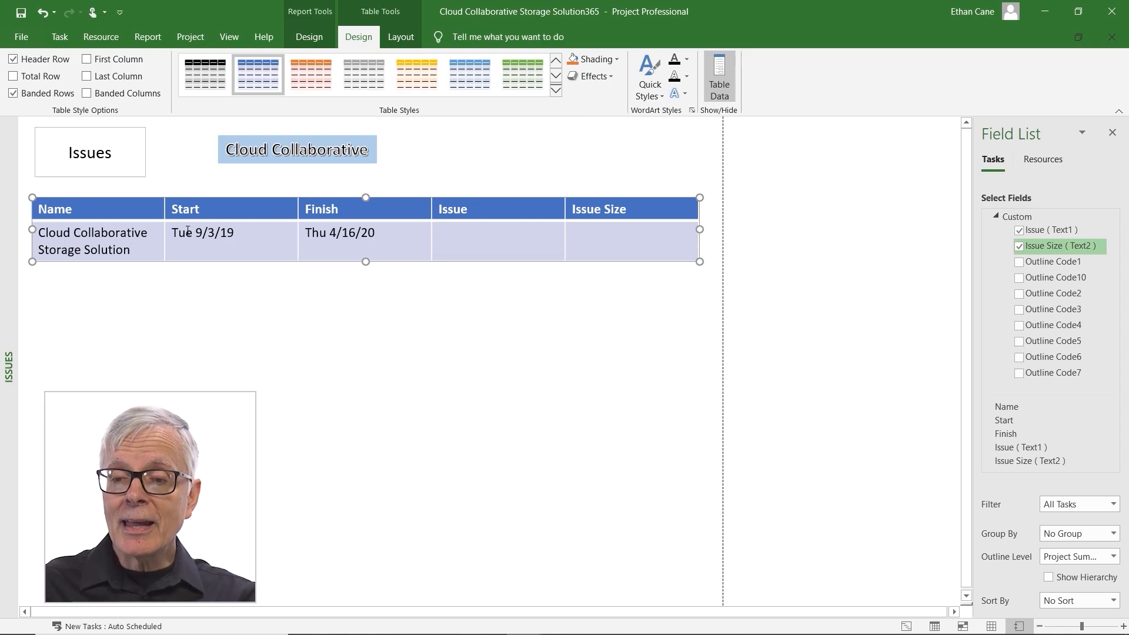
{"action": "mouse_move", "coordinate": [162, 209]}
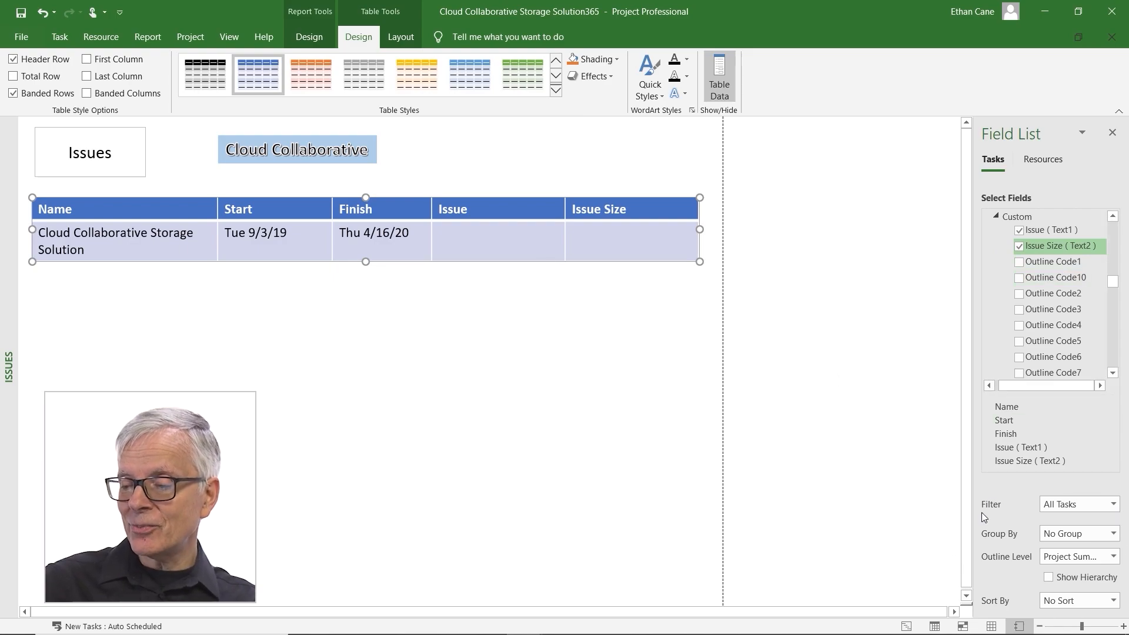
{"action": "mouse_move", "coordinate": [1056, 552]}
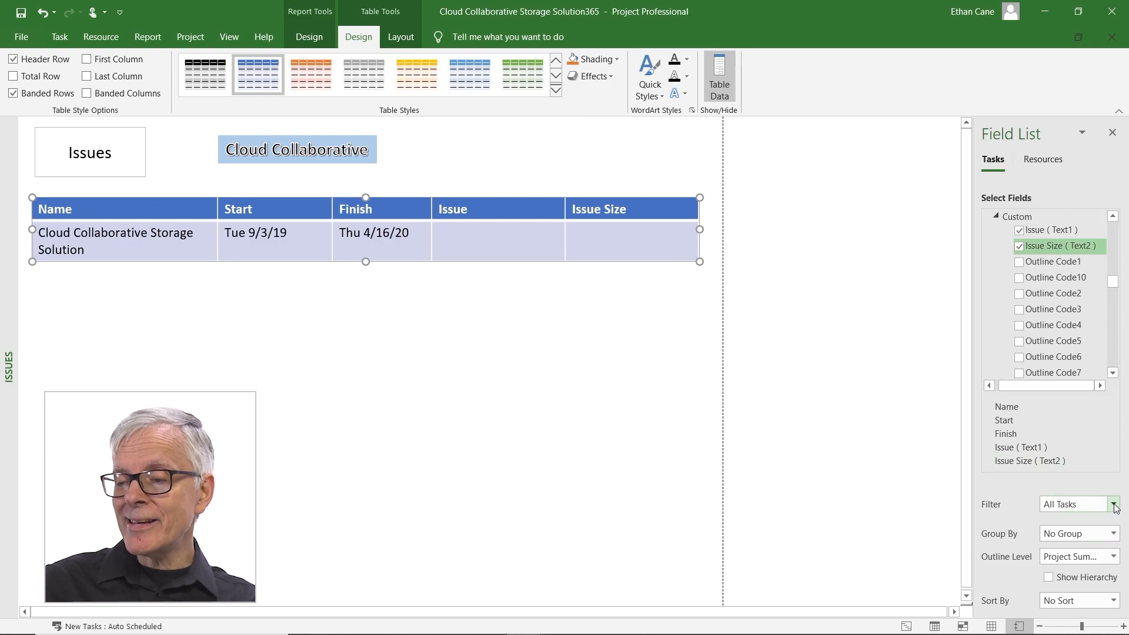
- Filter the report table to the Issues task filter
{"action": "left_click", "coordinate": [1115, 504]}
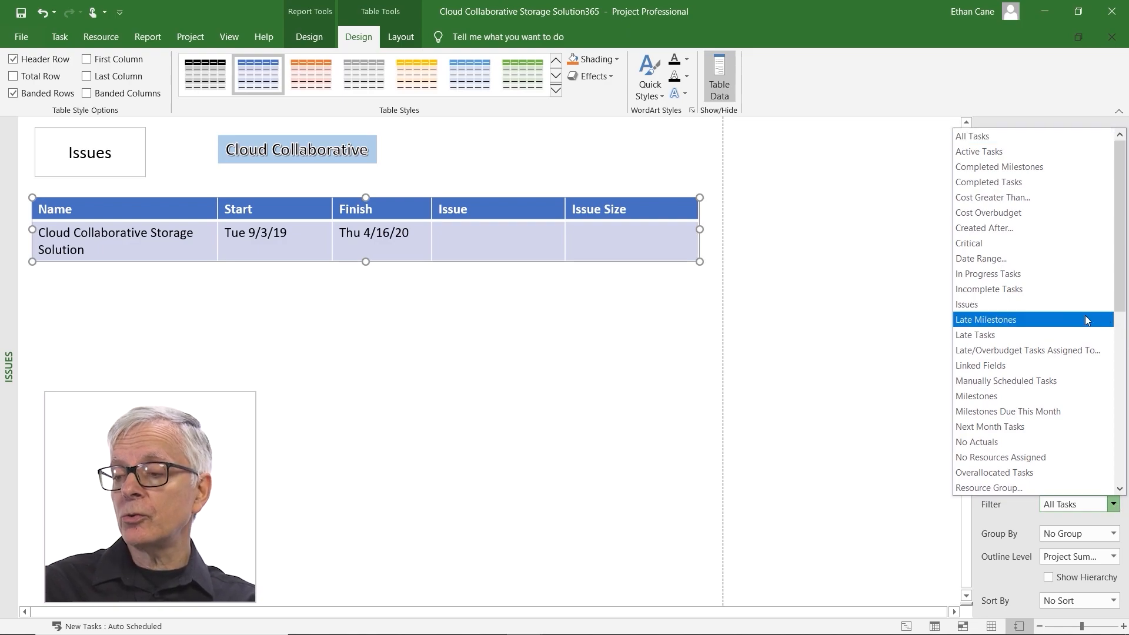
{"action": "left_click", "coordinate": [966, 304]}
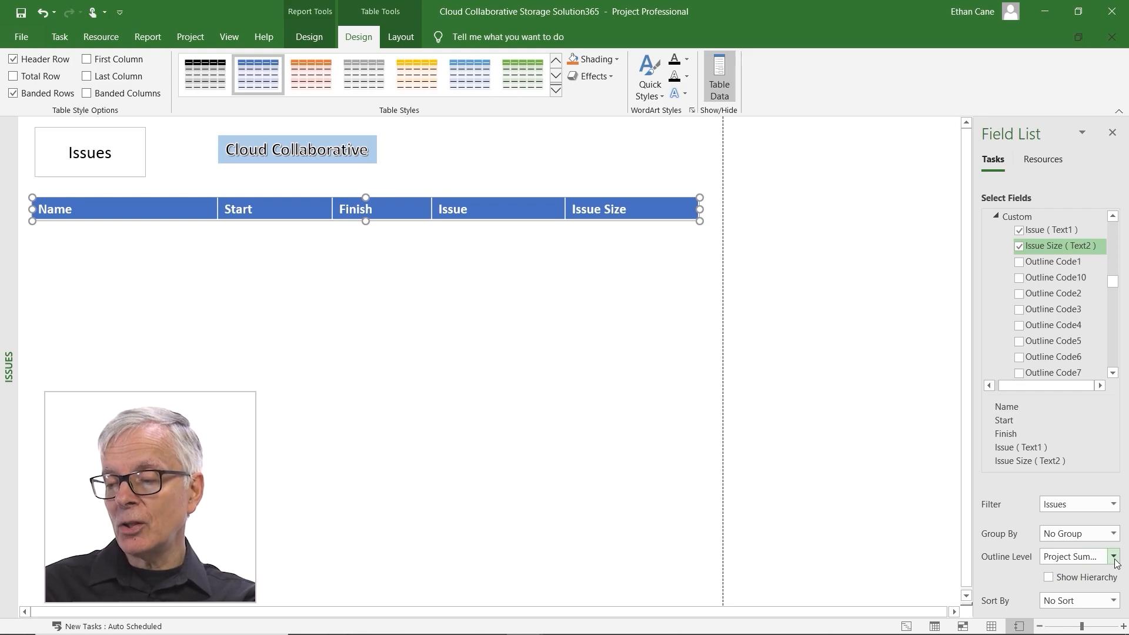
- Set the table's outline level to All Subtasks, listing the three tasks with issues
{"action": "left_click", "coordinate": [1114, 557]}
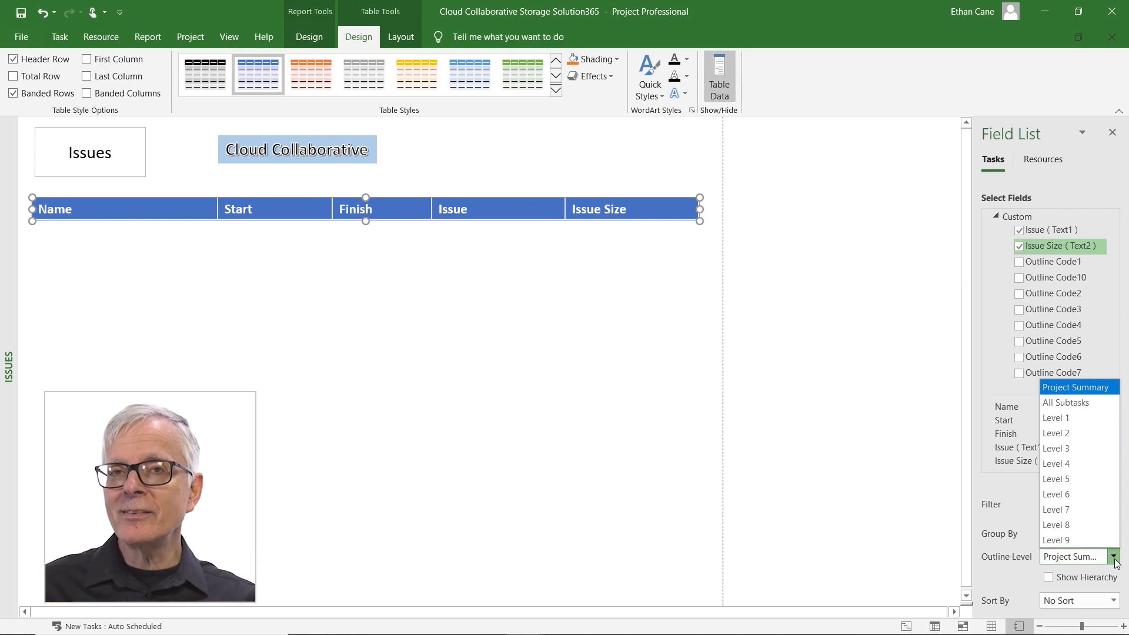
{"action": "mouse_move", "coordinate": [1079, 464]}
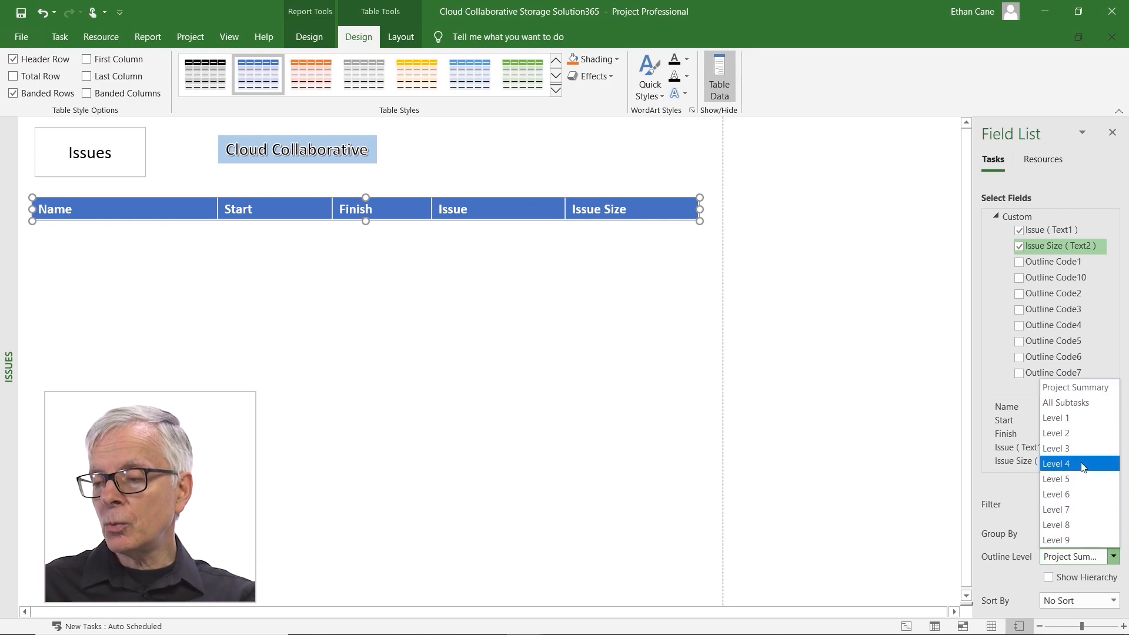
{"action": "mouse_move", "coordinate": [1066, 402]}
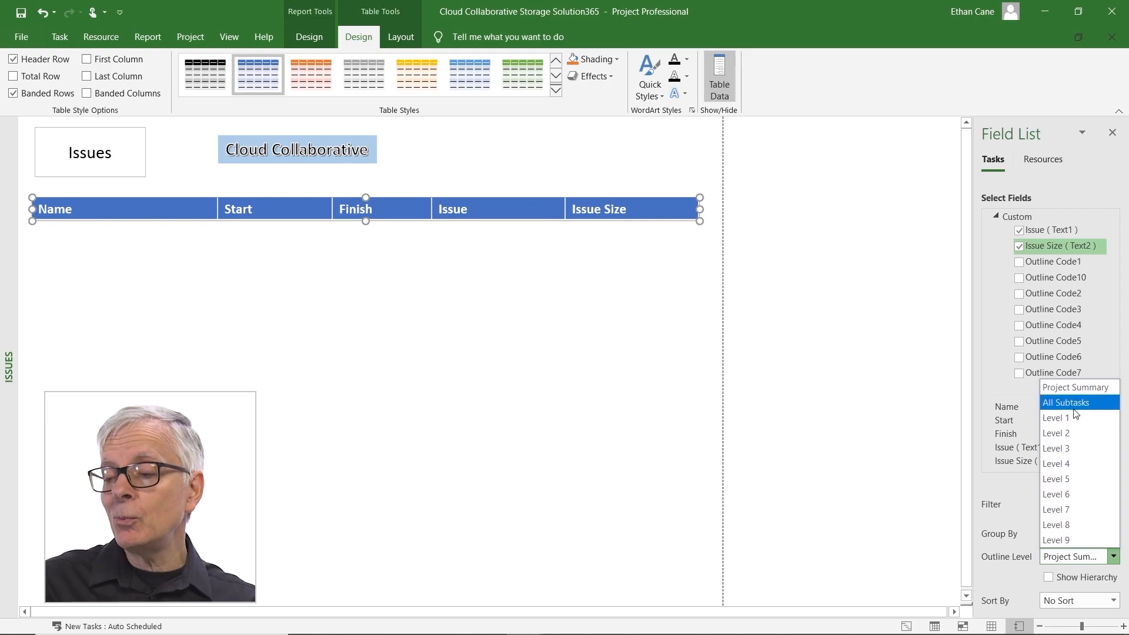
{"action": "left_click", "coordinate": [1065, 402]}
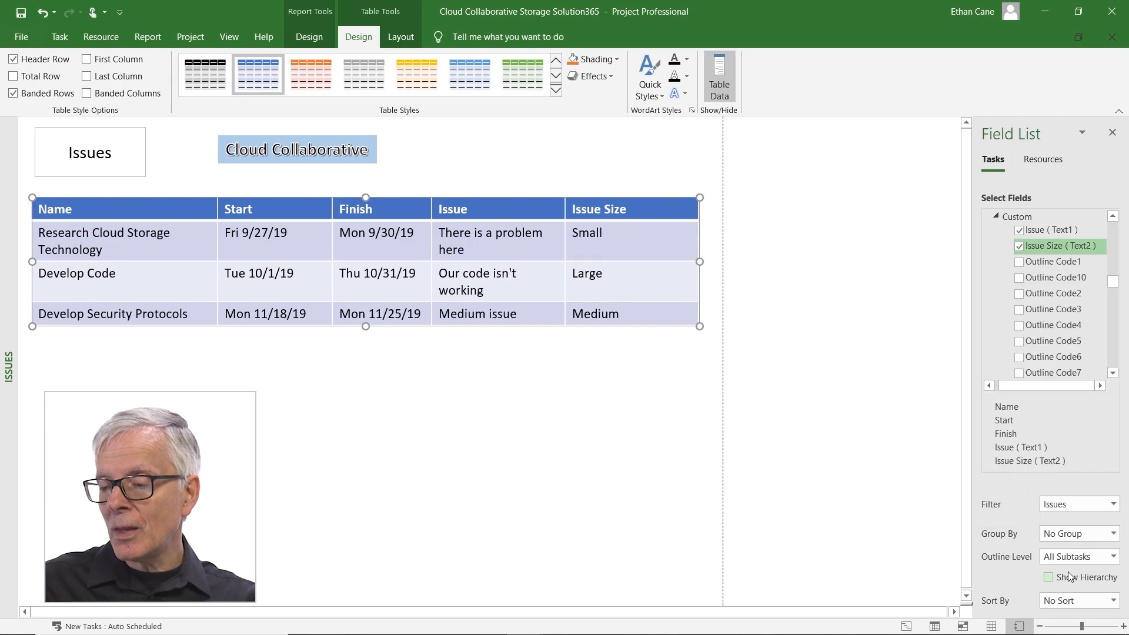
{"action": "left_click", "coordinate": [1048, 577]}
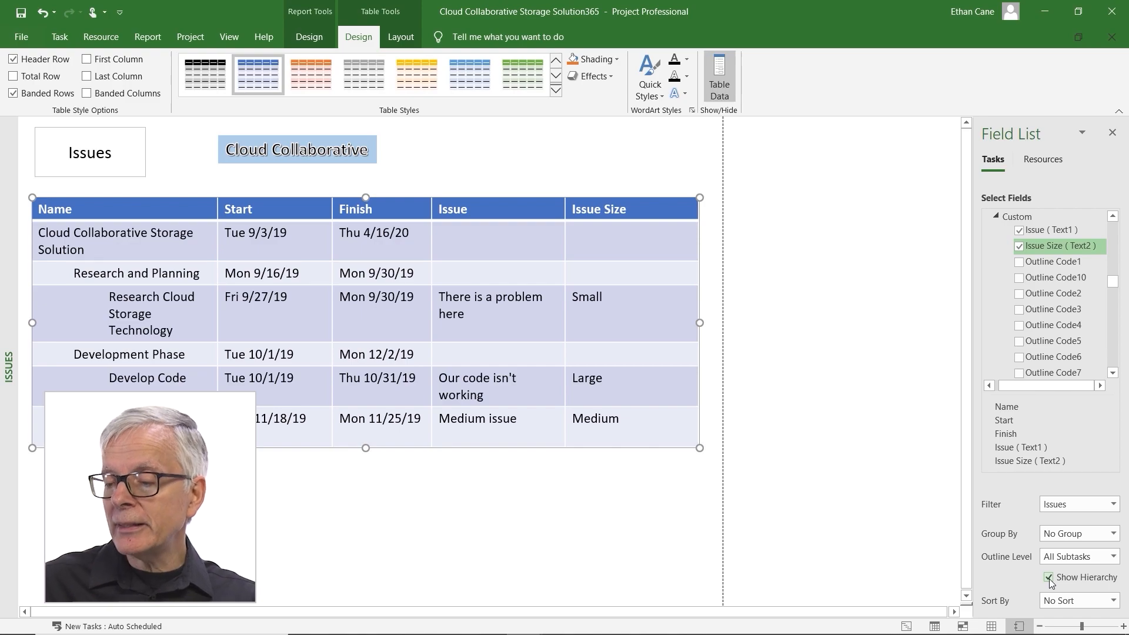
{"action": "left_click", "coordinate": [1049, 577]}
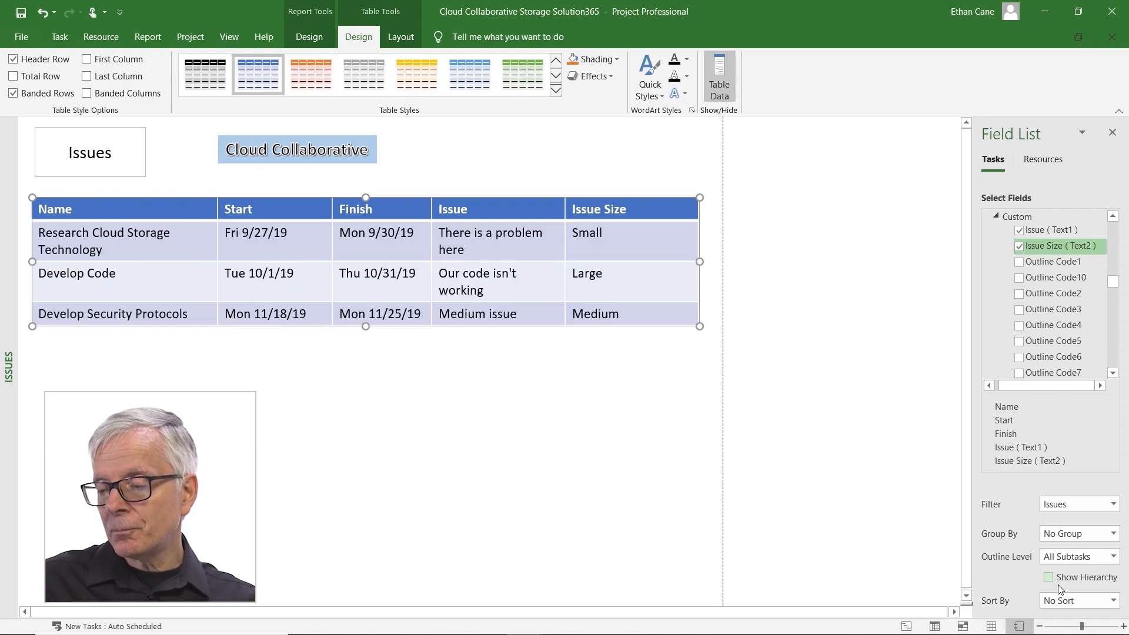
{"action": "left_click", "coordinate": [1116, 600]}
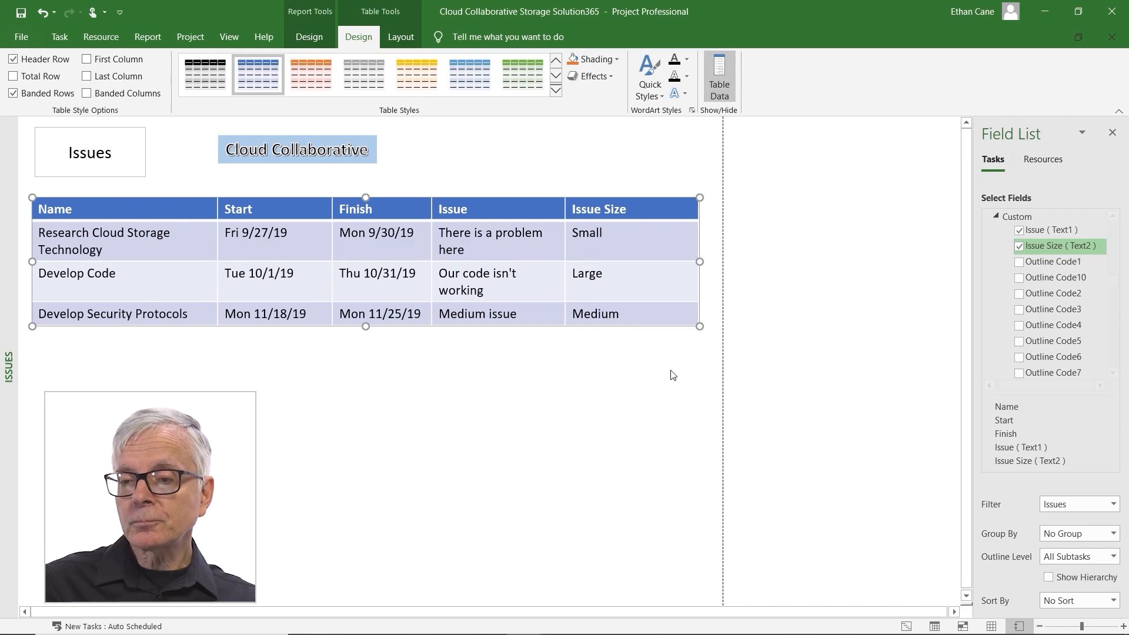
{"action": "mouse_move", "coordinate": [344, 415]}
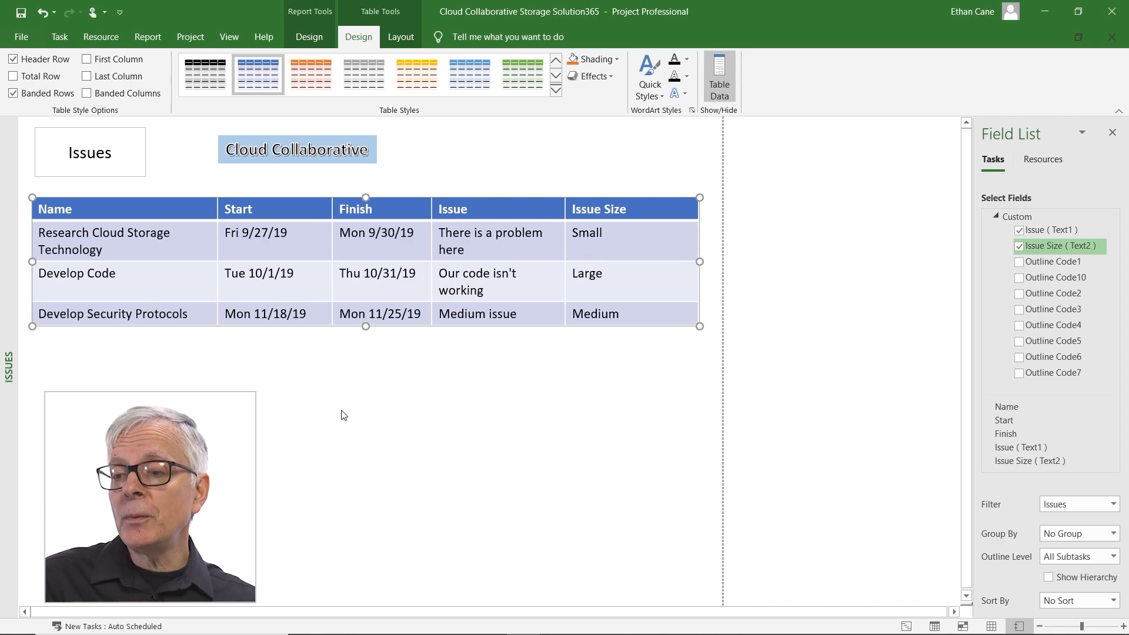
{"action": "mouse_move", "coordinate": [168, 284]}
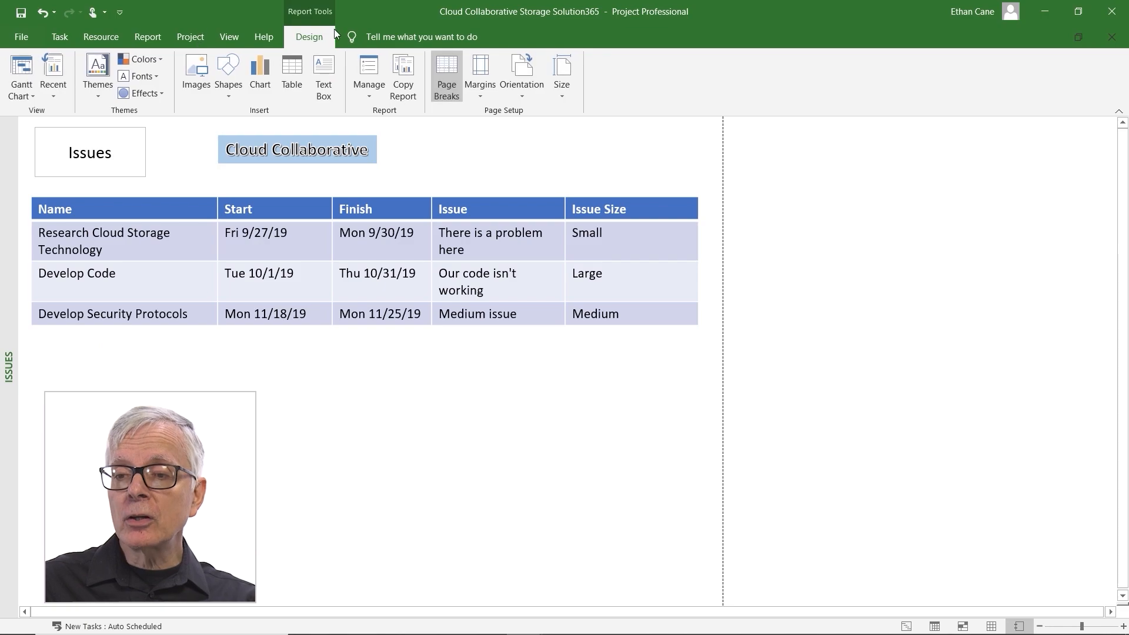
- Insert a clustered column chart of work per phase below the Issues table and select it
{"action": "left_click", "coordinate": [259, 75]}
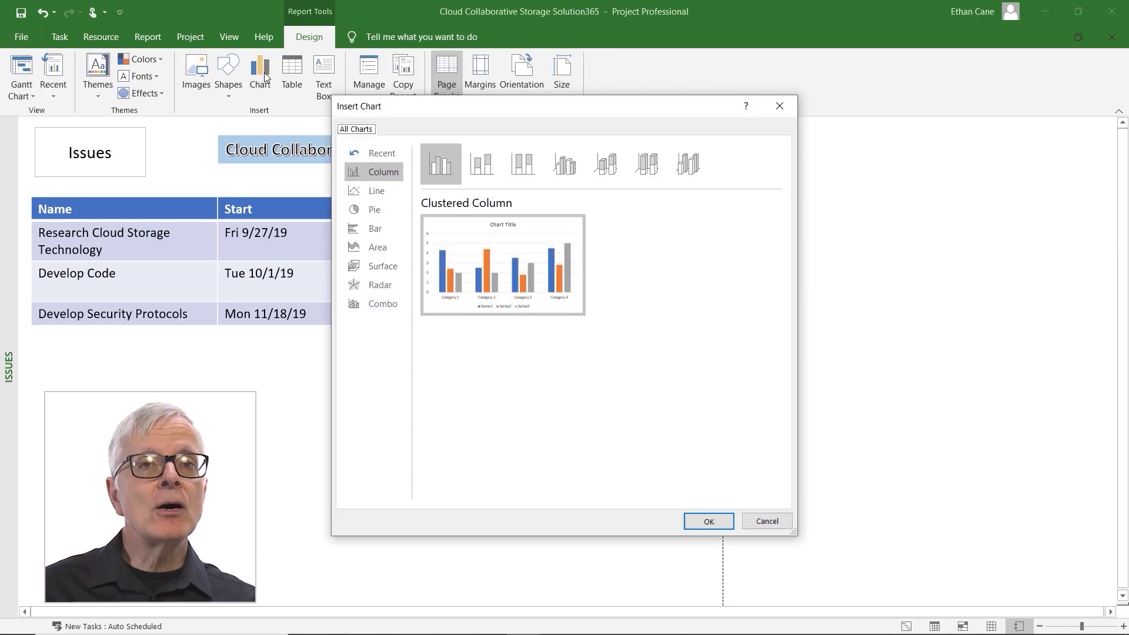
{"action": "mouse_move", "coordinate": [512, 231]}
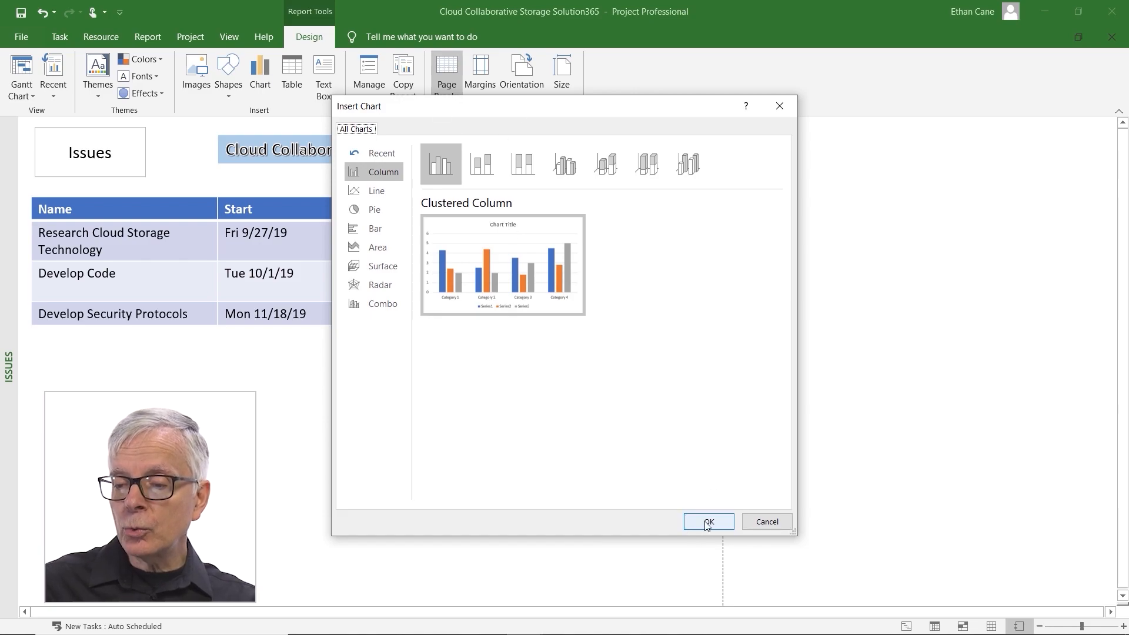
{"action": "left_click", "coordinate": [708, 521]}
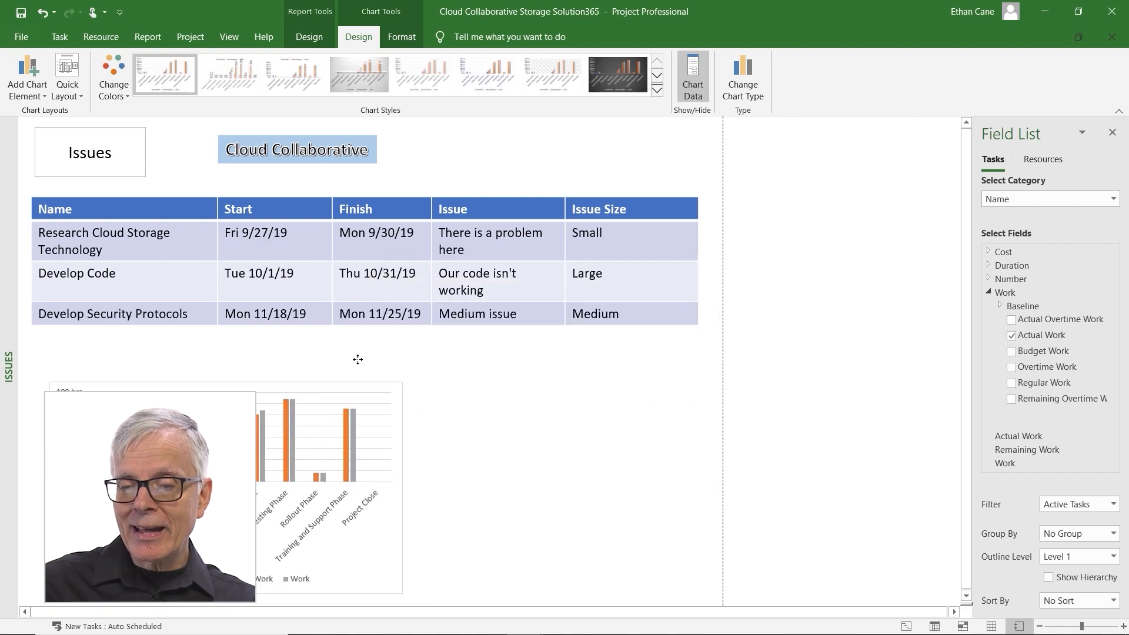
{"action": "left_click", "coordinate": [325, 432]}
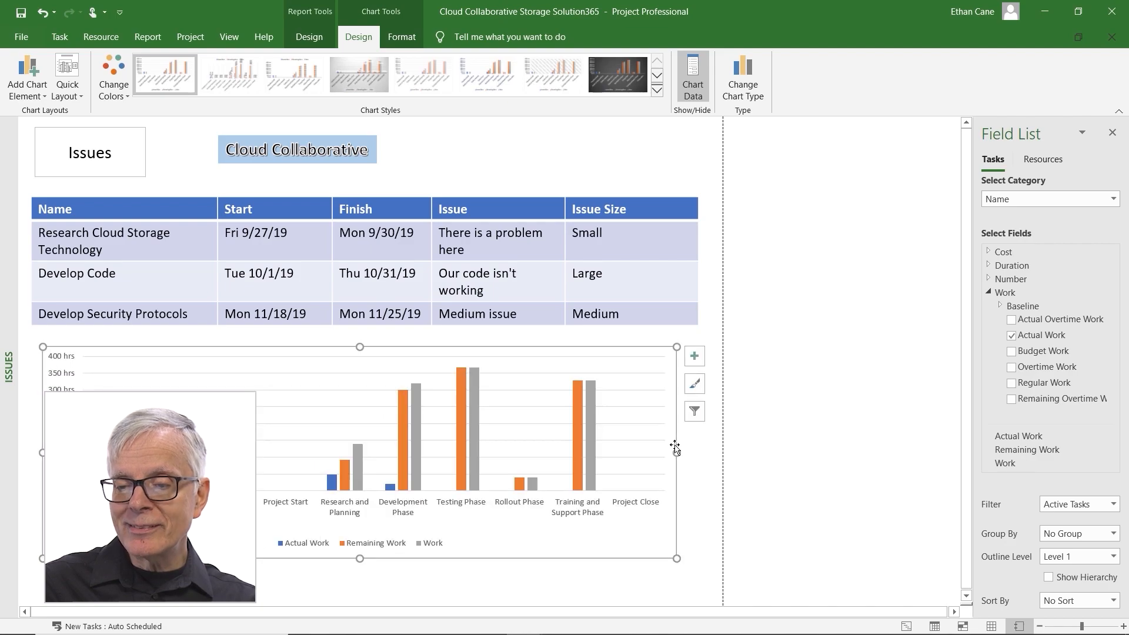
{"action": "mouse_move", "coordinate": [409, 495]}
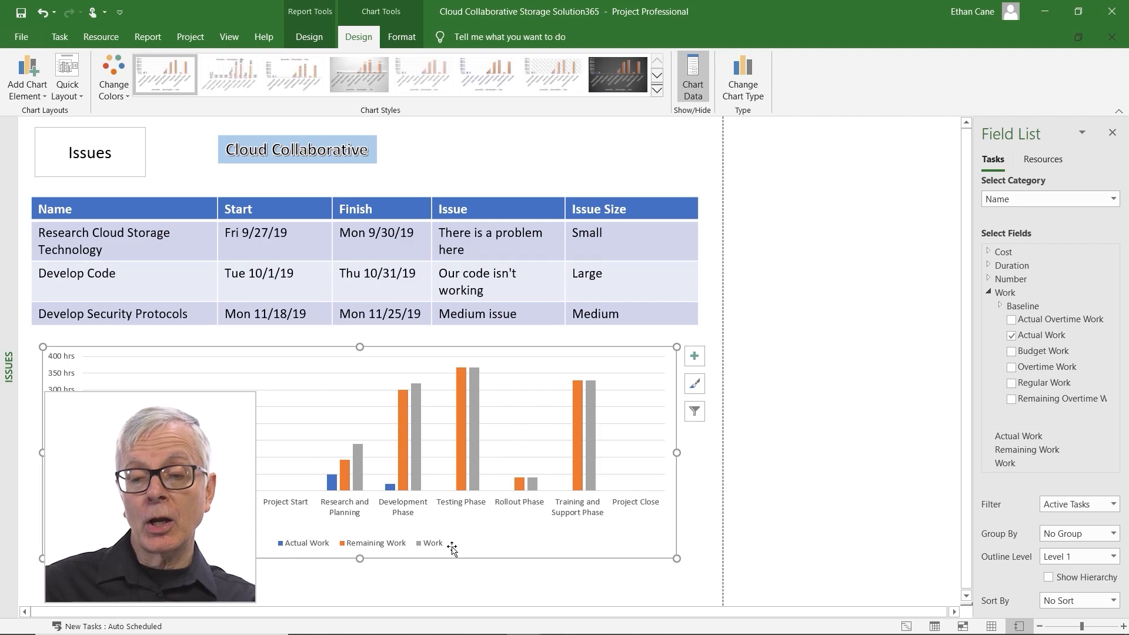
{"action": "mouse_move", "coordinate": [896, 420]}
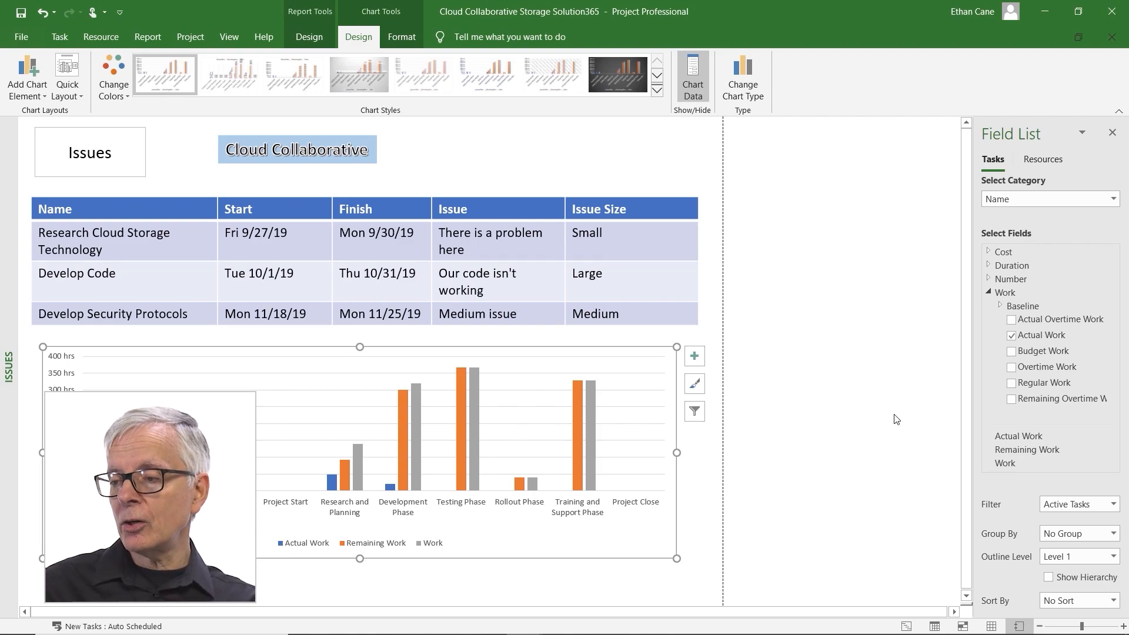
- Leave only Remaining Work checked in the Field List so the chart plots just that series
{"action": "left_click", "coordinate": [1012, 335]}
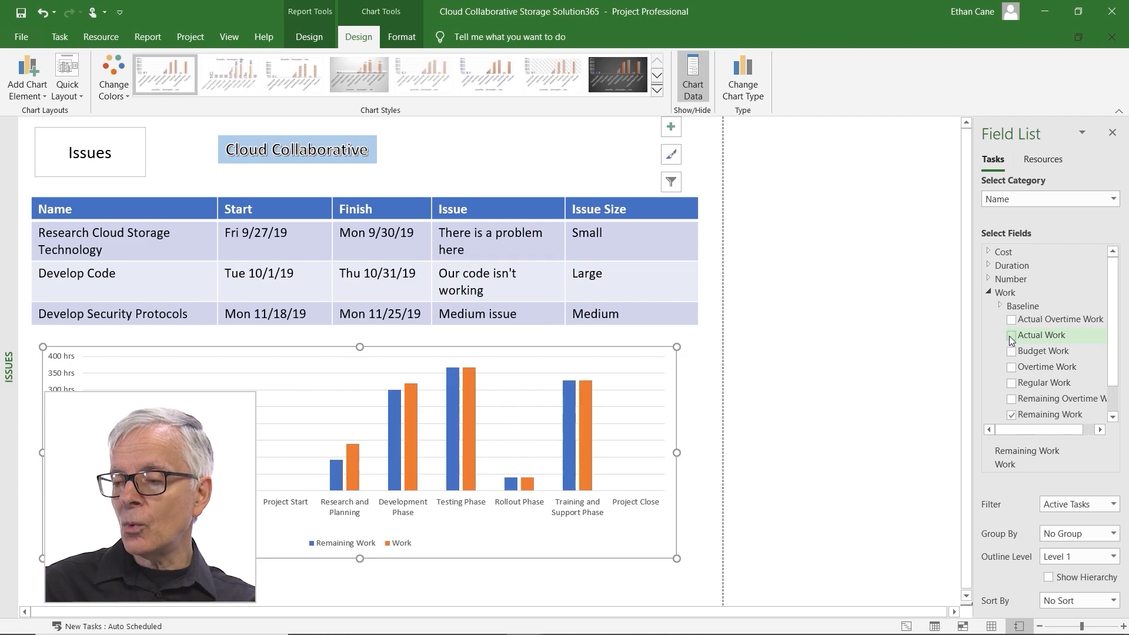
{"action": "scroll", "scroll_direction": "down", "scroll_amount": 3}
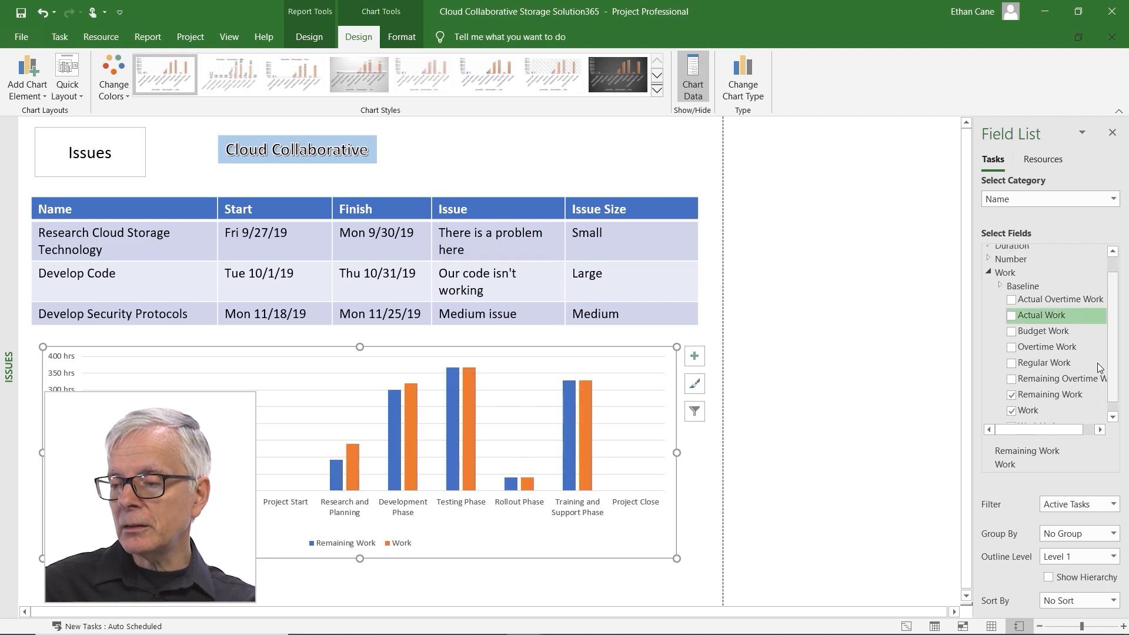
{"action": "left_click", "coordinate": [1012, 396]}
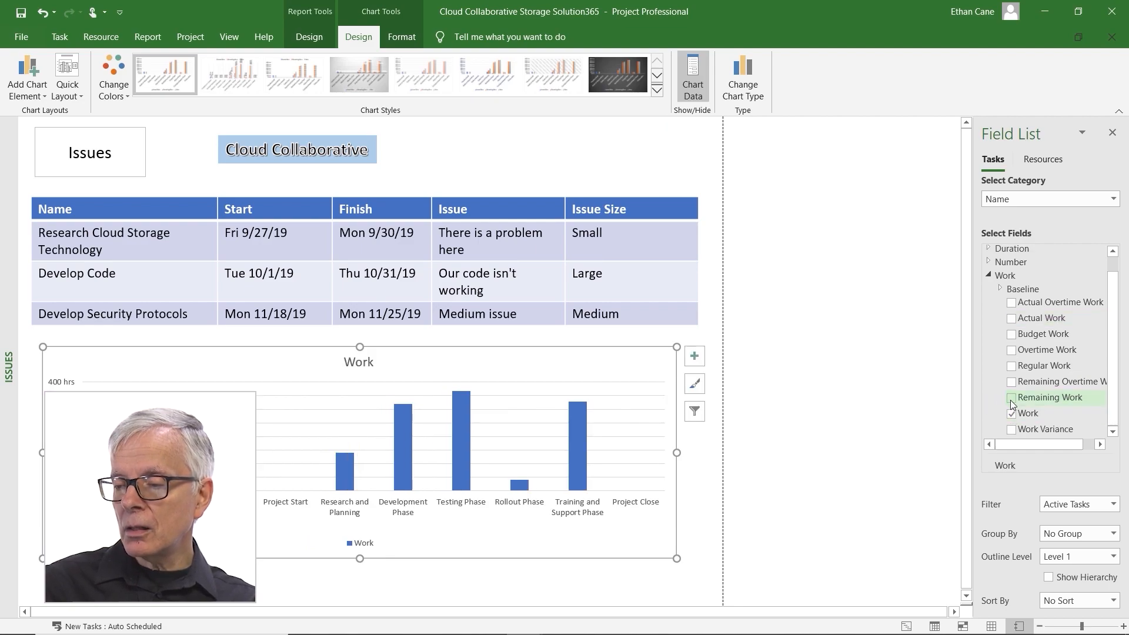
{"action": "left_click", "coordinate": [1011, 398]}
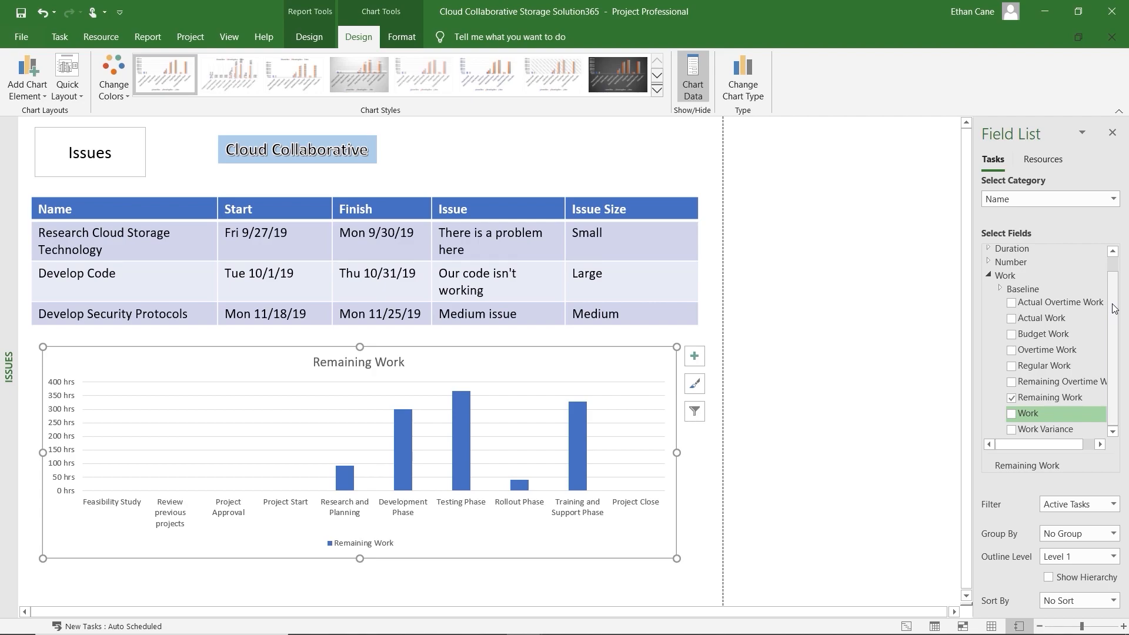
{"action": "mouse_move", "coordinate": [401, 36]}
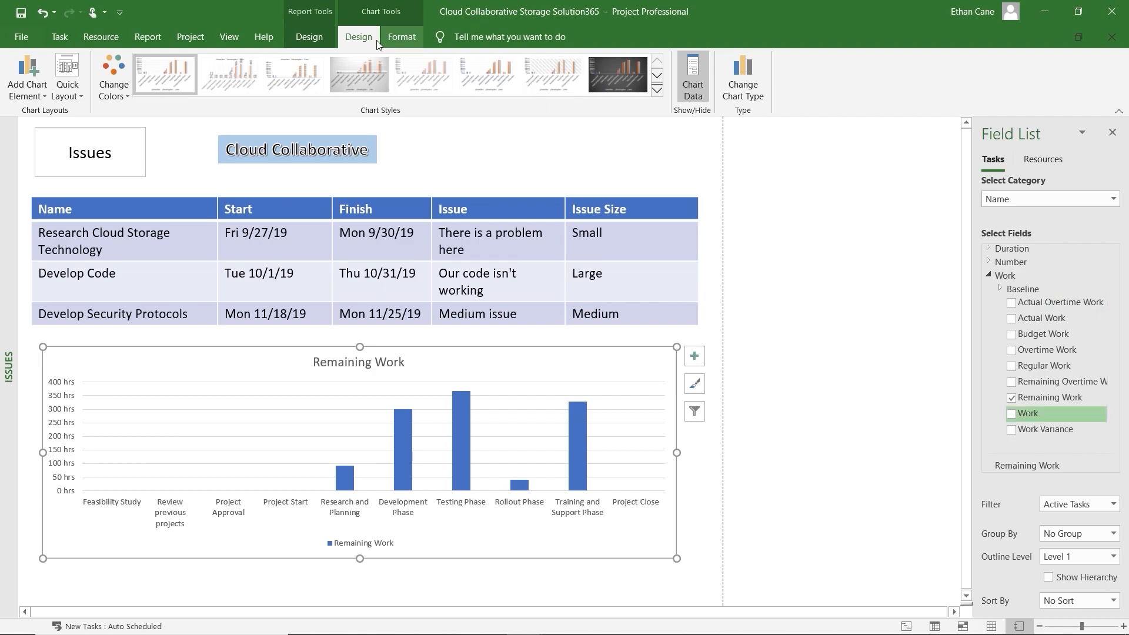
- Apply a shaded chart style with value labels, then review Quick Layout and Change Chart Type unchanged
{"action": "left_click", "coordinate": [357, 74]}
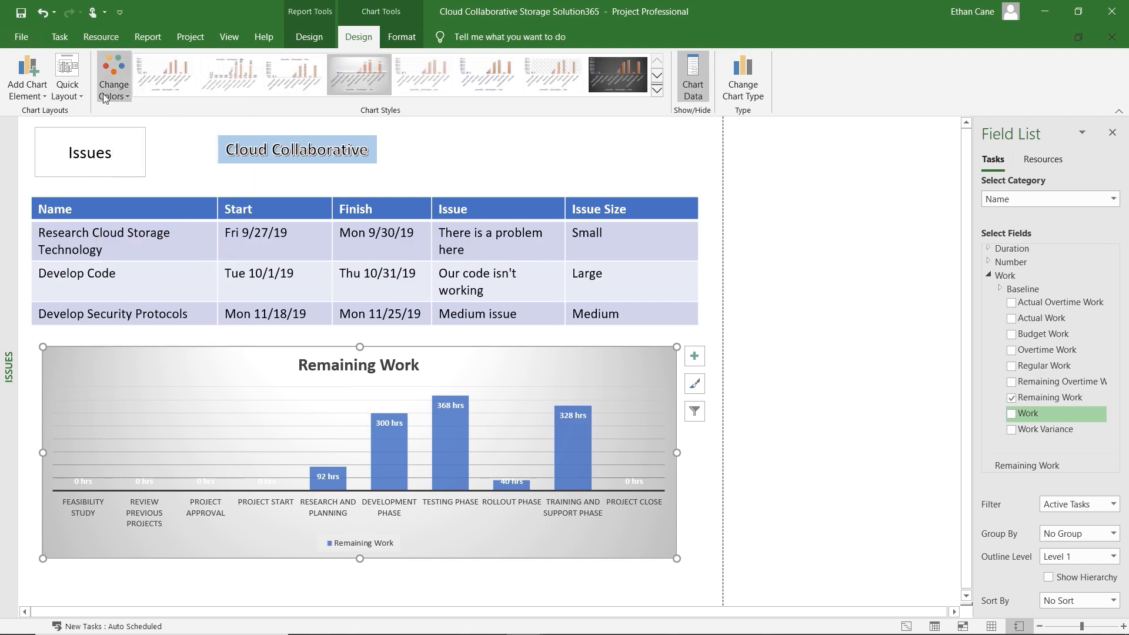
{"action": "left_click", "coordinate": [66, 76]}
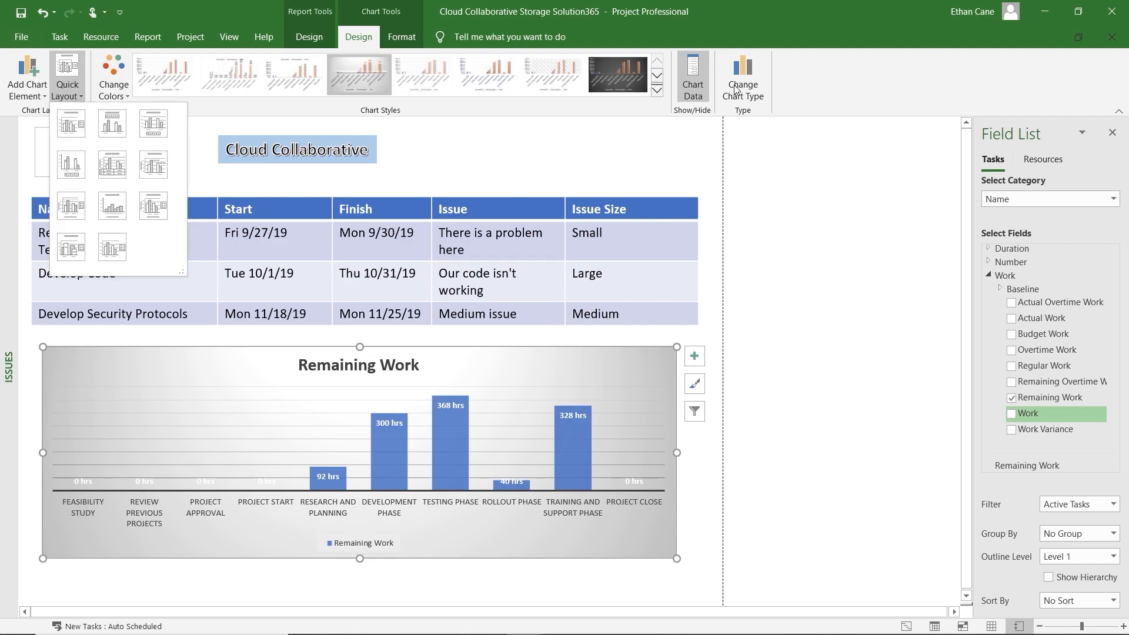
{"action": "left_click", "coordinate": [742, 74]}
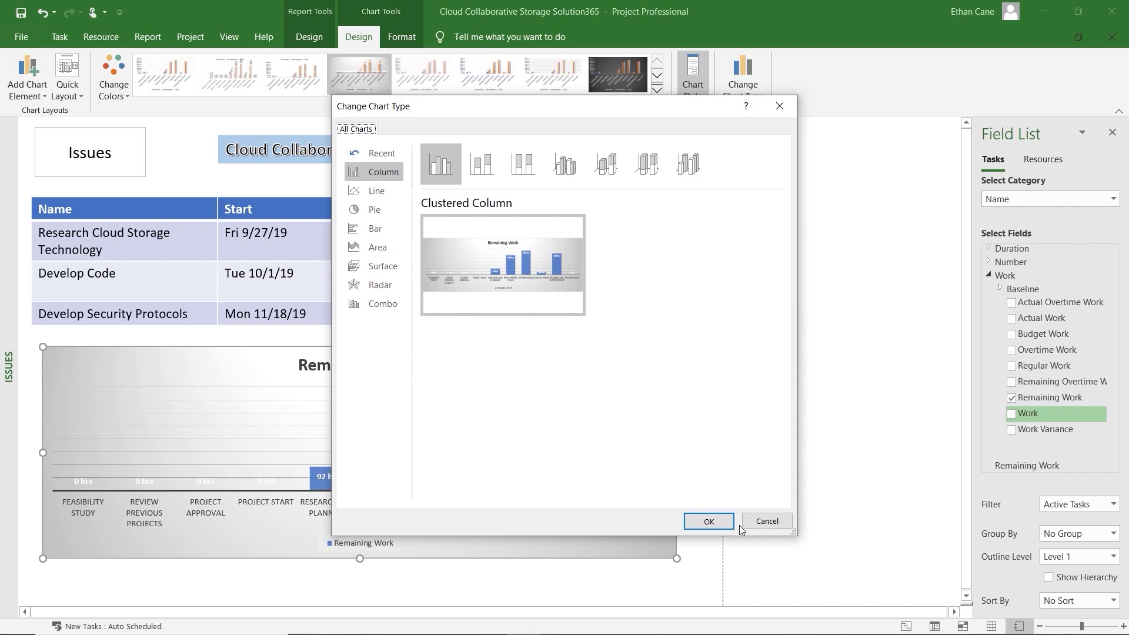
{"action": "left_click", "coordinate": [707, 521]}
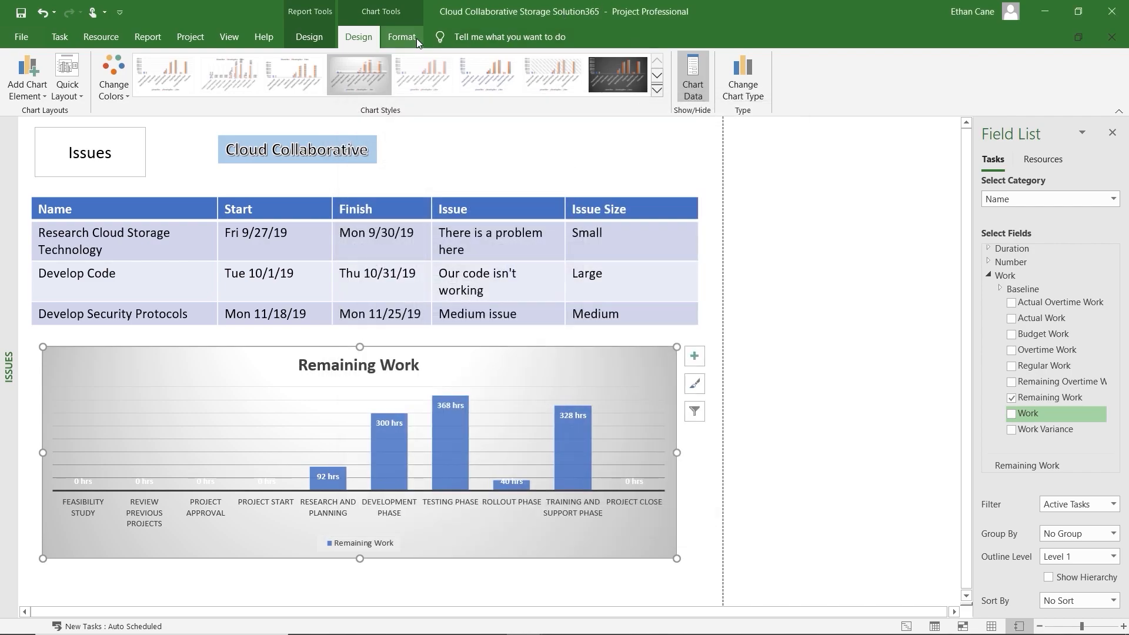
- Glance at the chart Format options and the Add Chart Element list without changing anything
{"action": "left_click", "coordinate": [402, 37]}
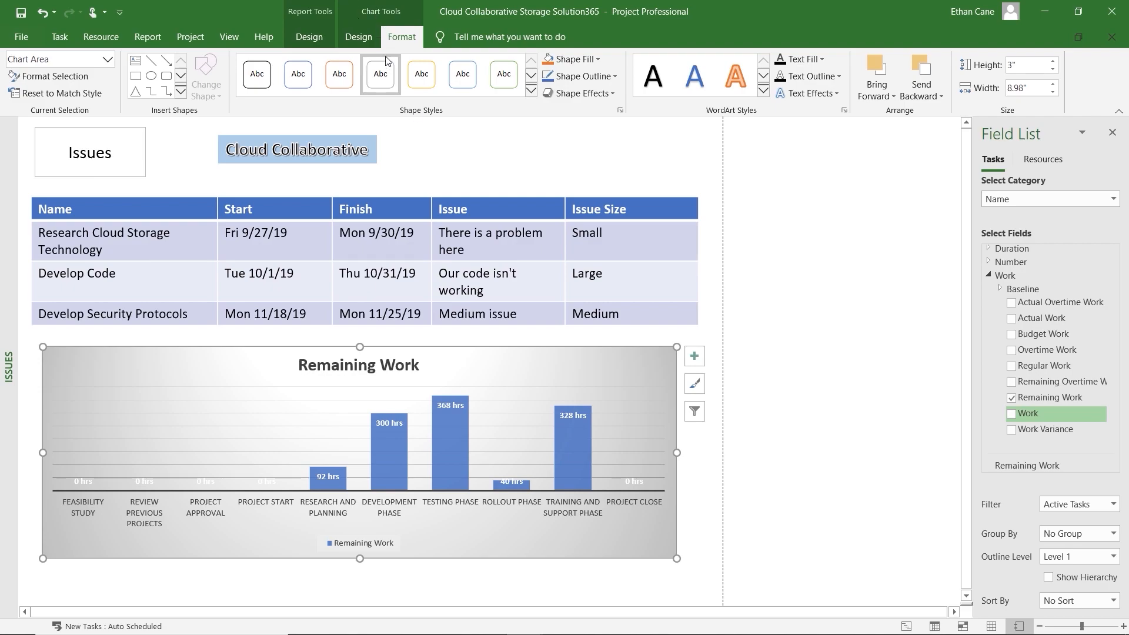
{"action": "left_click", "coordinate": [358, 37]}
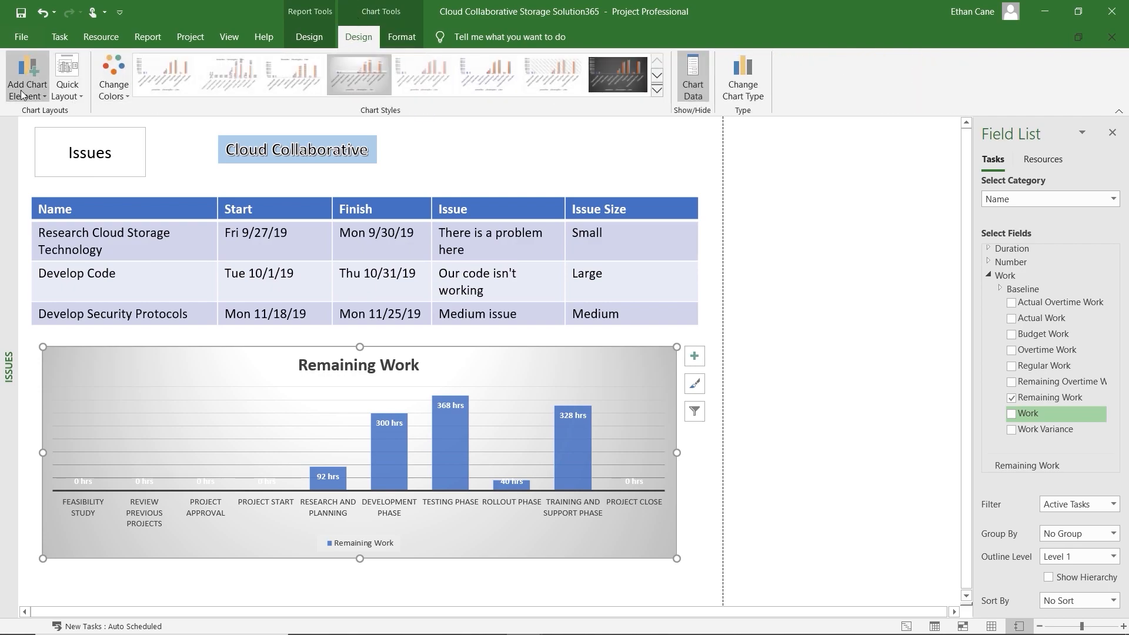
{"action": "left_click", "coordinate": [27, 78]}
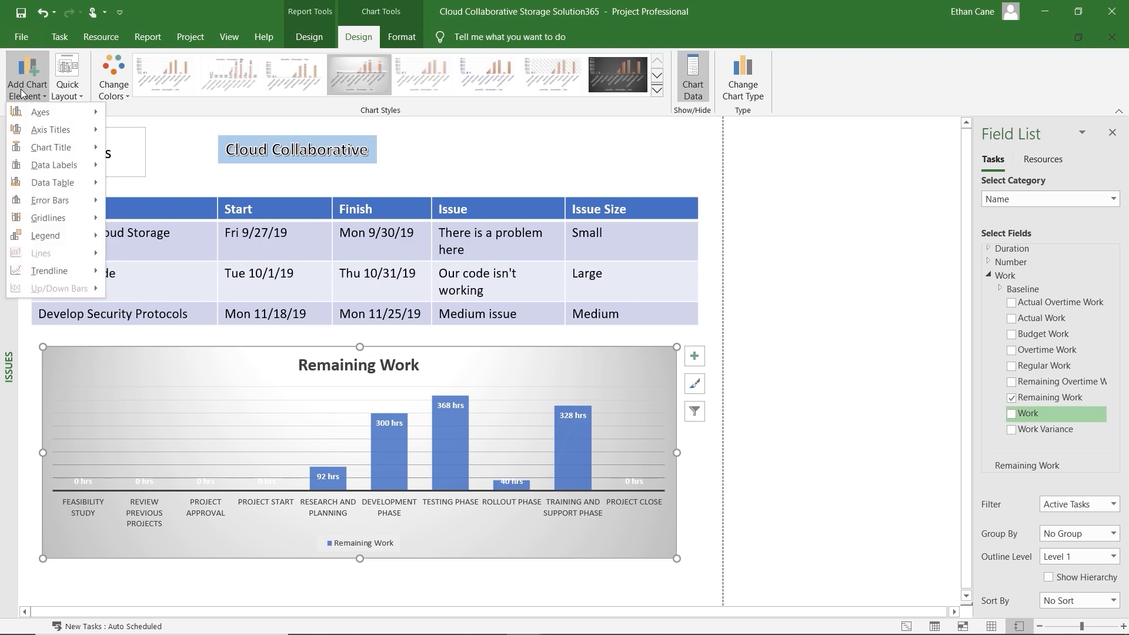
{"action": "left_click", "coordinate": [128, 120]}
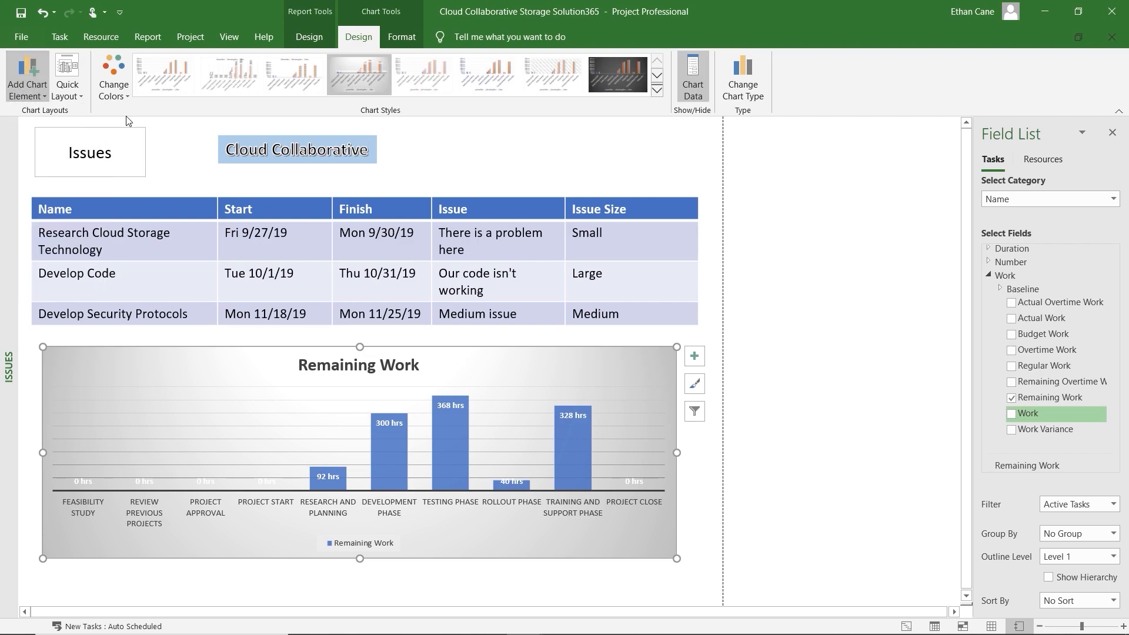
{"action": "mouse_move", "coordinate": [202, 159]}
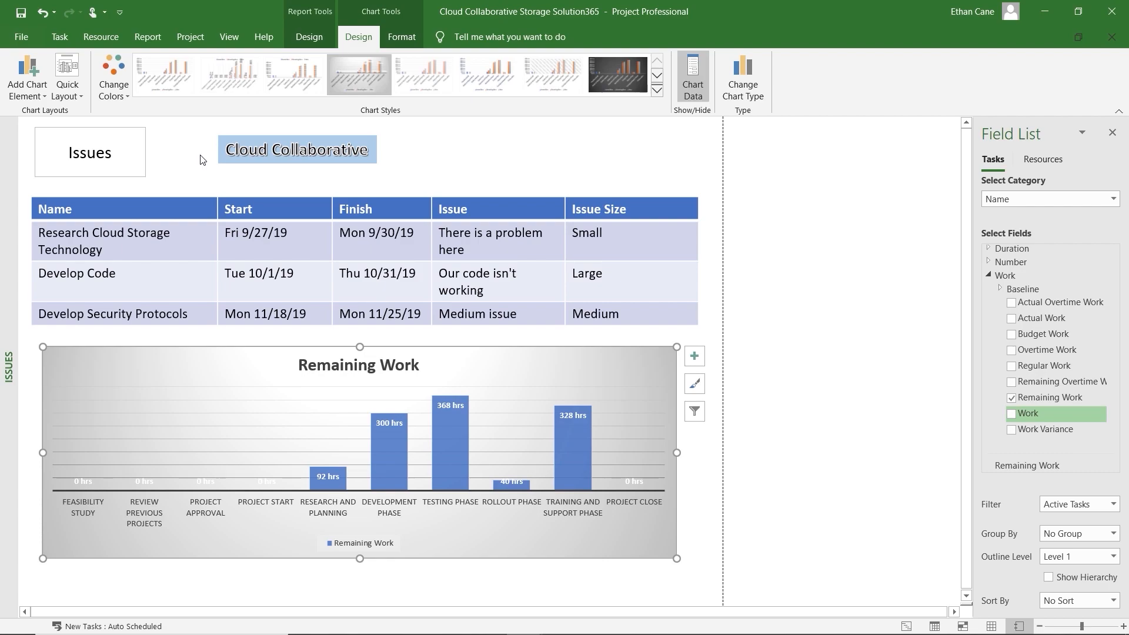
{"action": "mouse_move", "coordinate": [315, 6]}
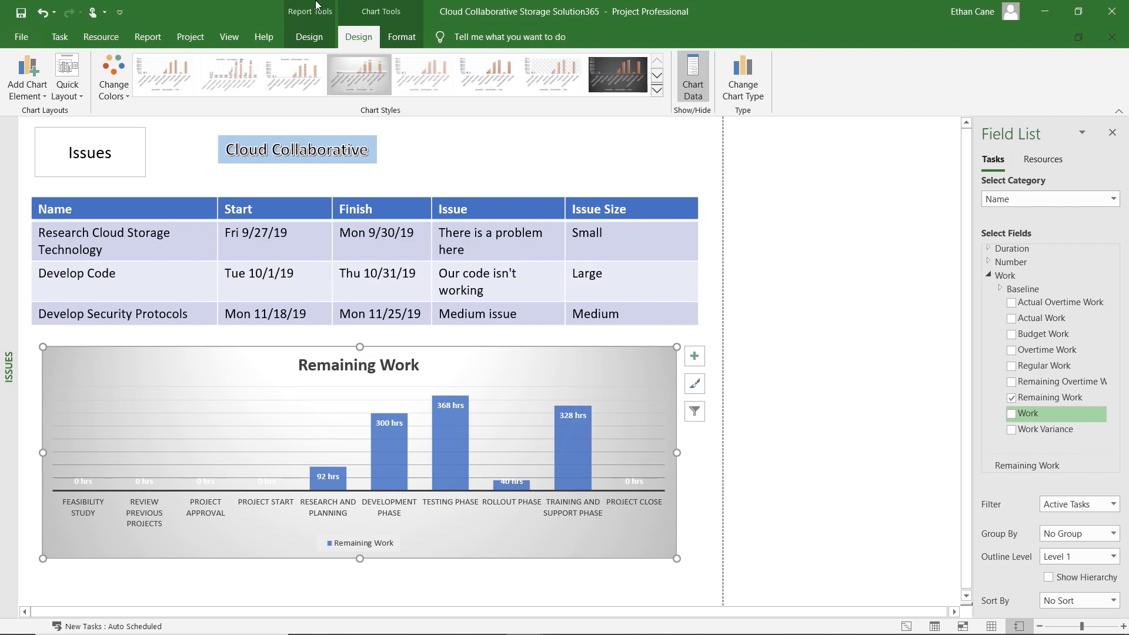
- Return to the Gantt Chart view and bring up the Dashboards report list
{"action": "left_click", "coordinate": [149, 37]}
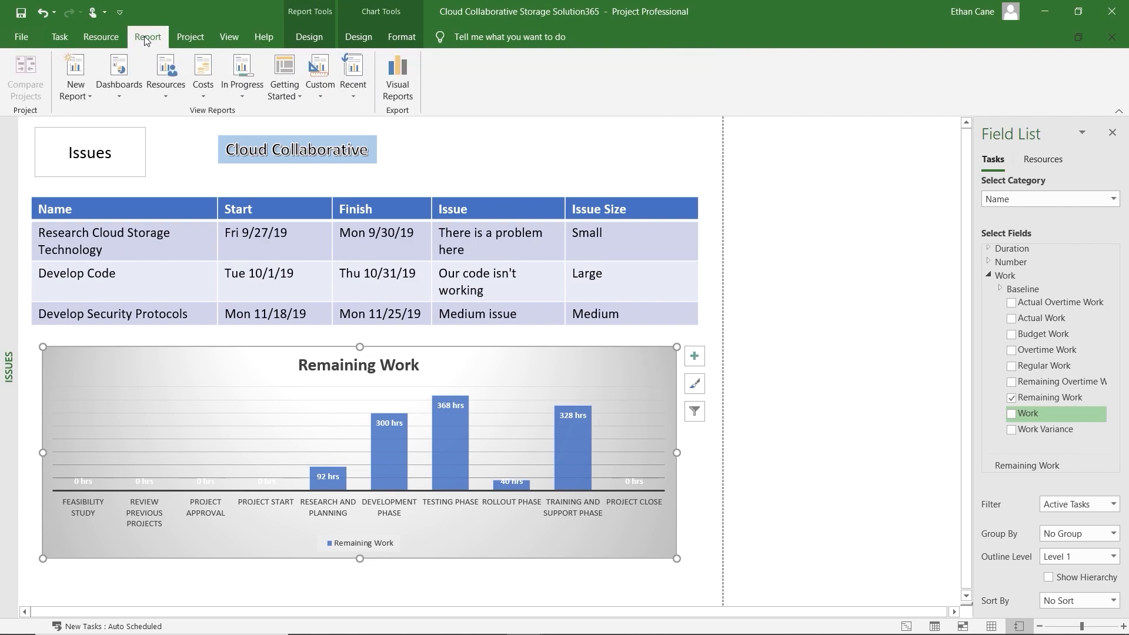
{"action": "mouse_move", "coordinate": [192, 41]}
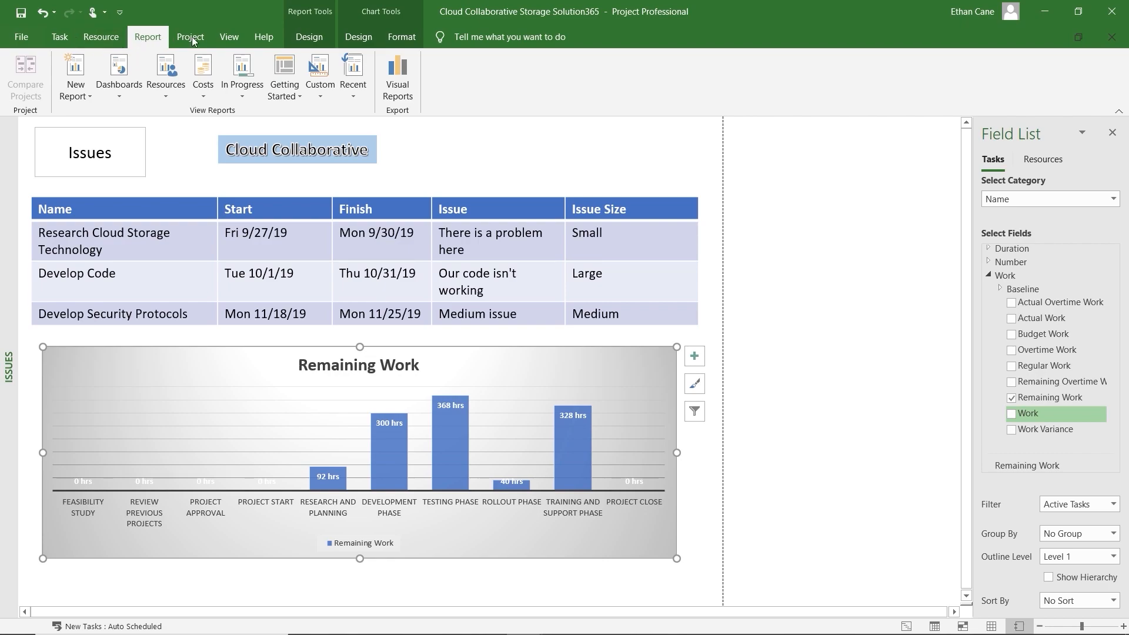
{"action": "left_click", "coordinate": [310, 37]}
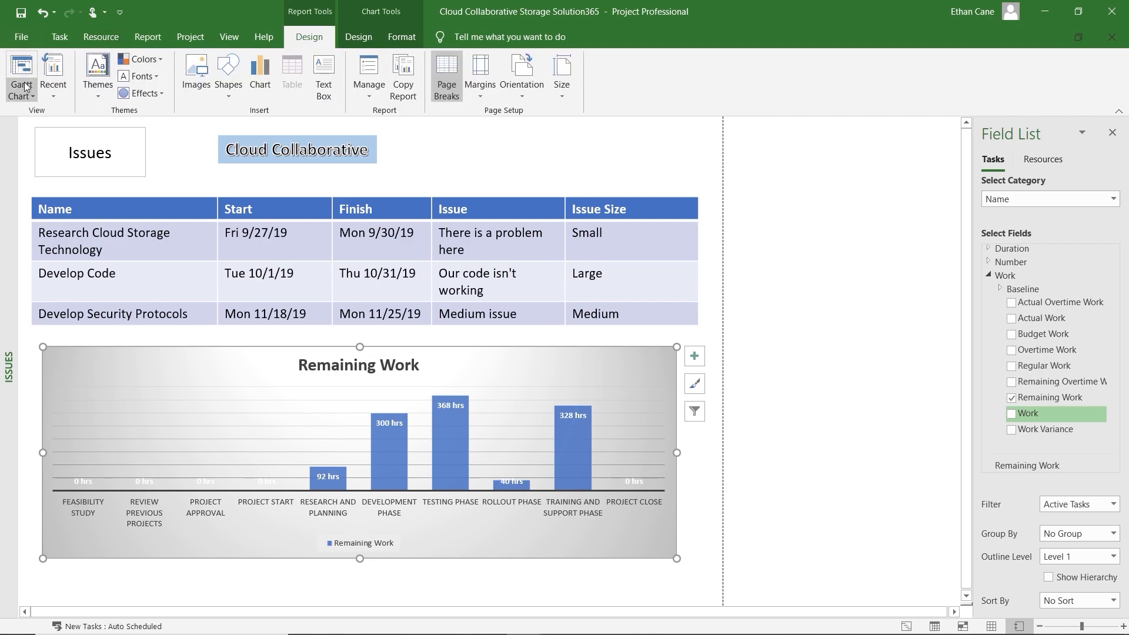
{"action": "left_click", "coordinate": [20, 71]}
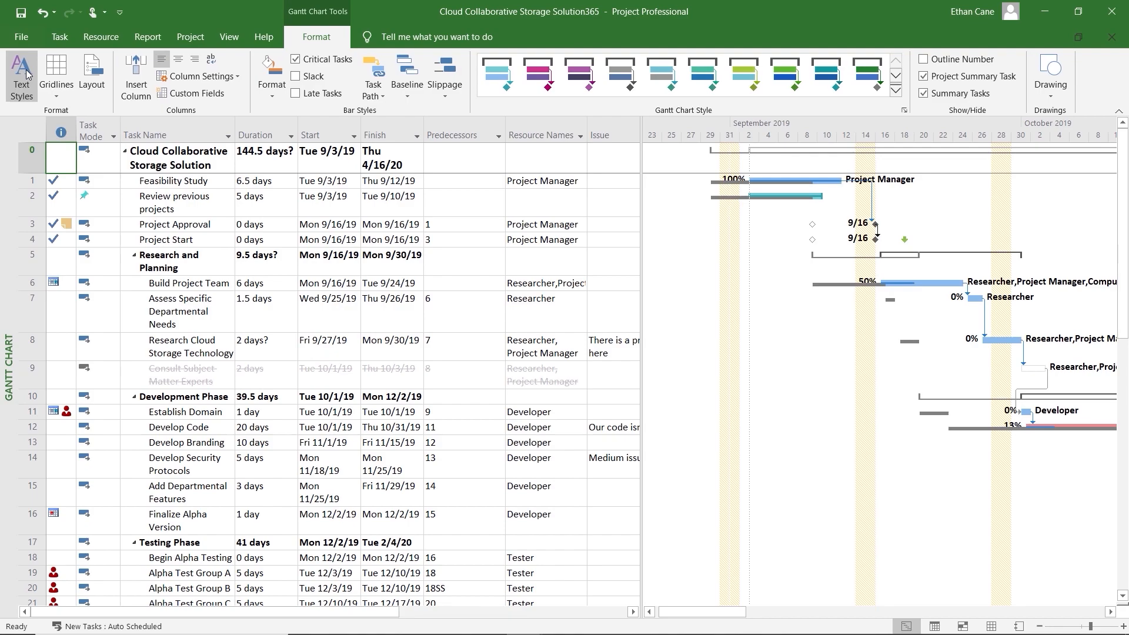
{"action": "mouse_move", "coordinate": [21, 74]}
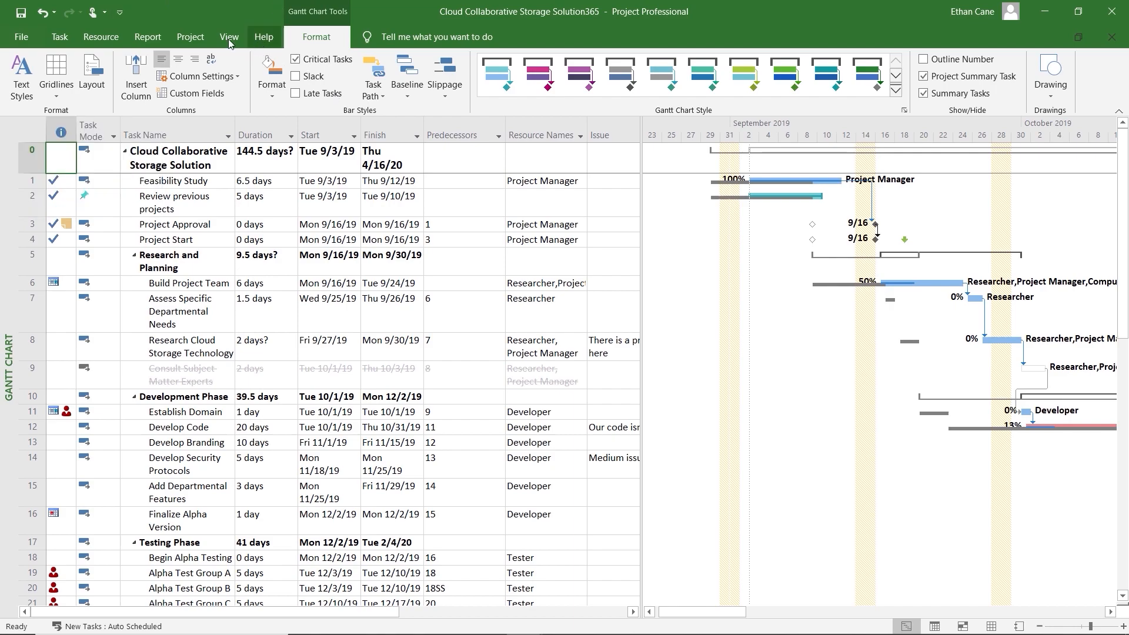
{"action": "left_click", "coordinate": [148, 36]}
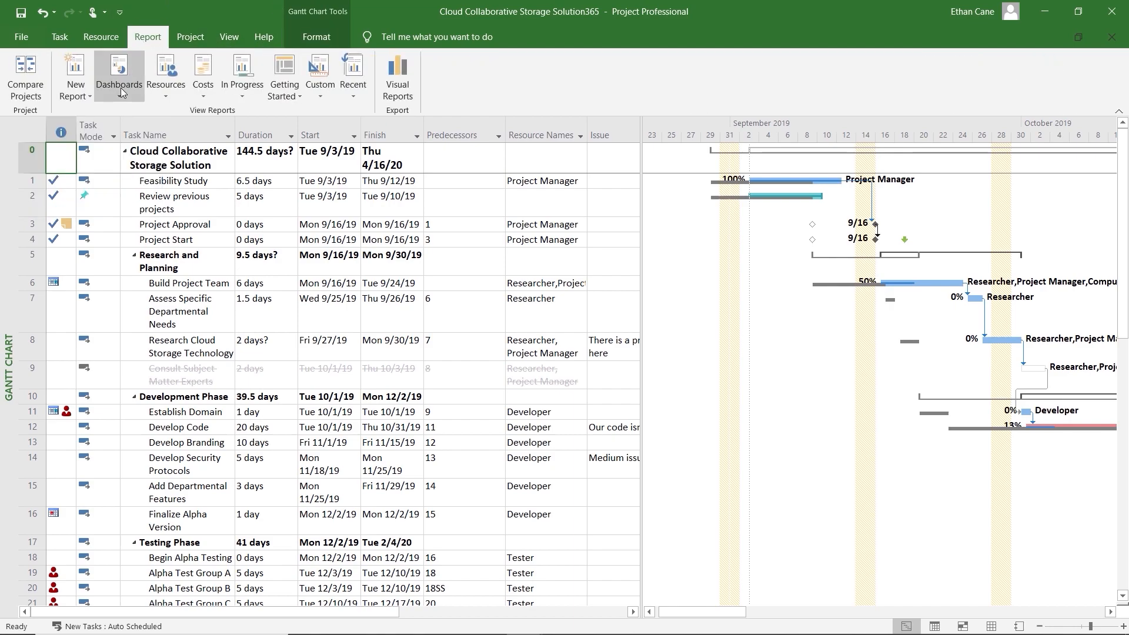
{"action": "left_click", "coordinate": [118, 76]}
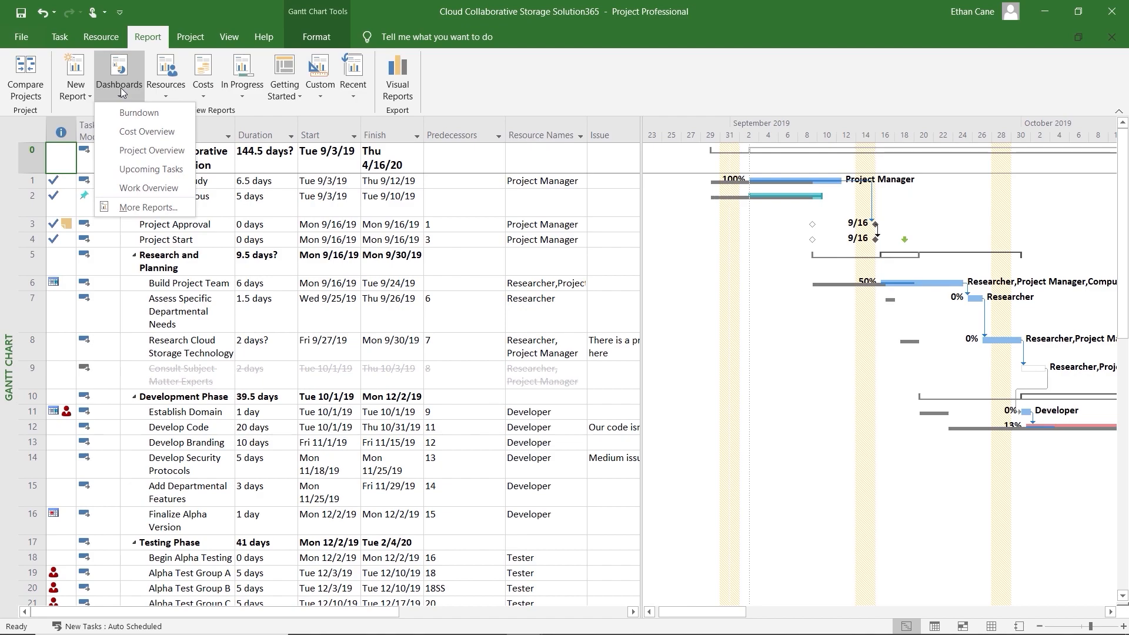
{"action": "mouse_move", "coordinate": [152, 150]}
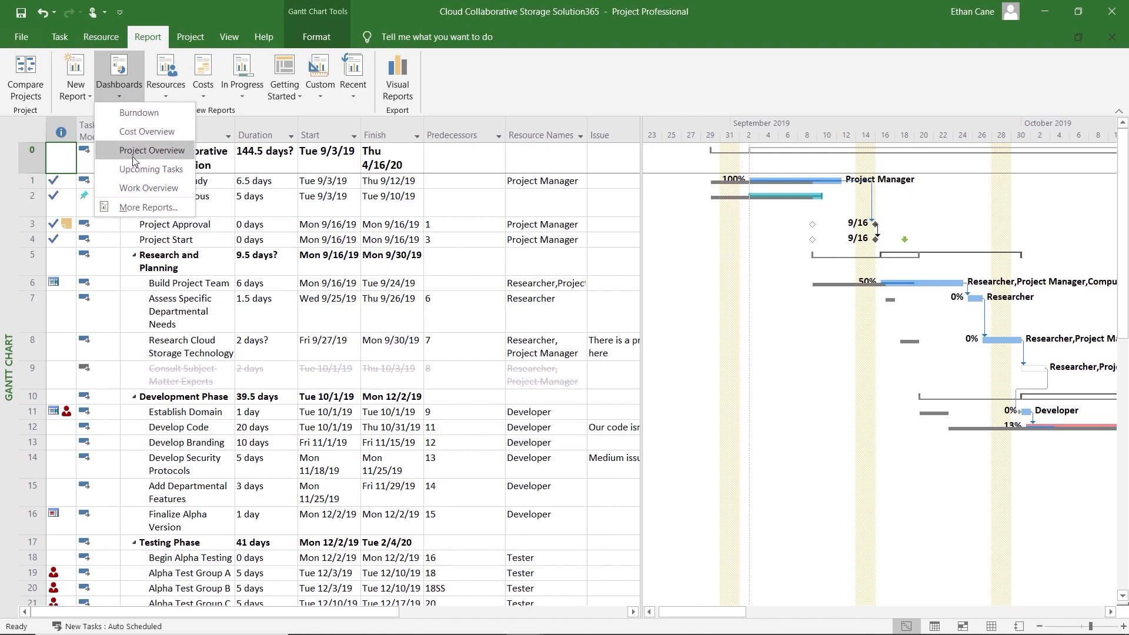
- View the Project Overview dashboard, then reopen the saved Issues report from Custom reports
{"action": "left_click", "coordinate": [149, 151]}
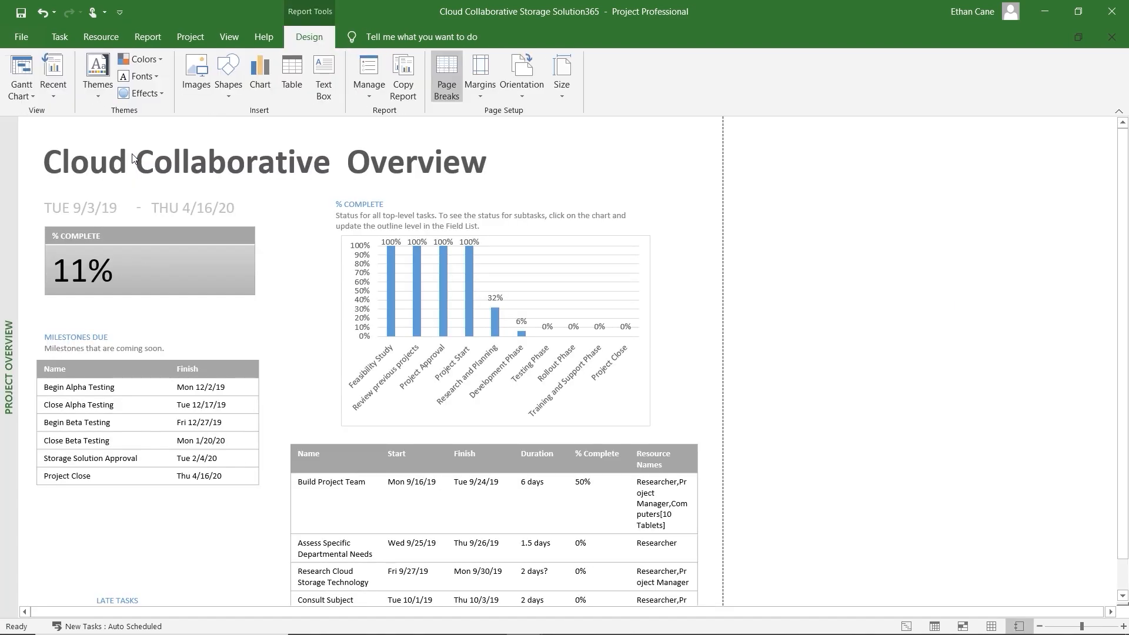
{"action": "mouse_move", "coordinate": [191, 37]}
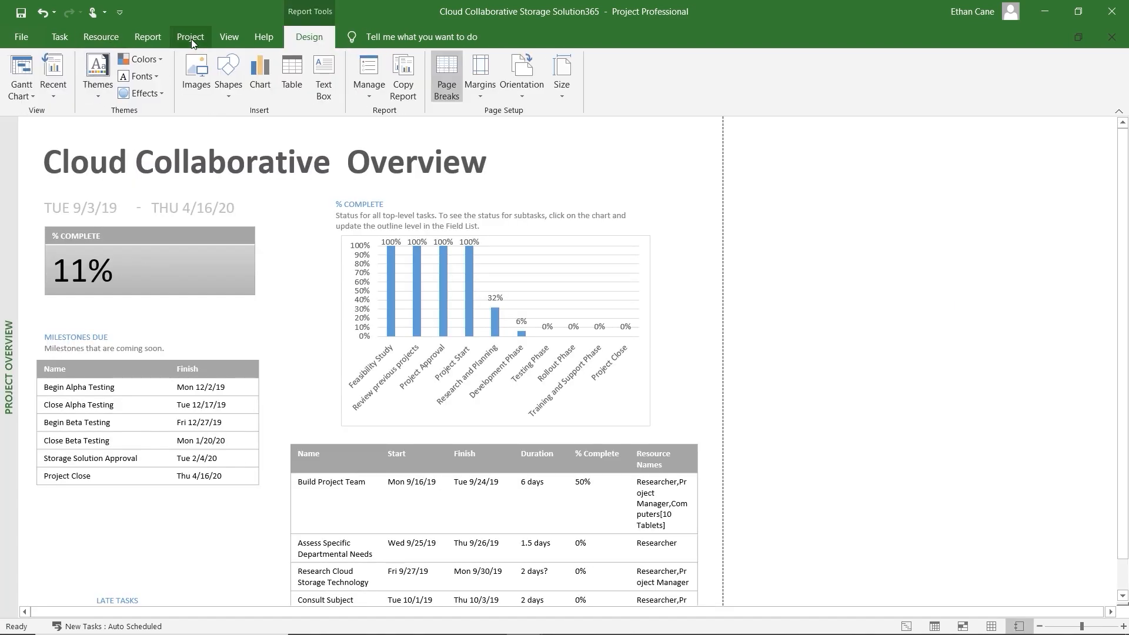
{"action": "left_click", "coordinate": [148, 37]}
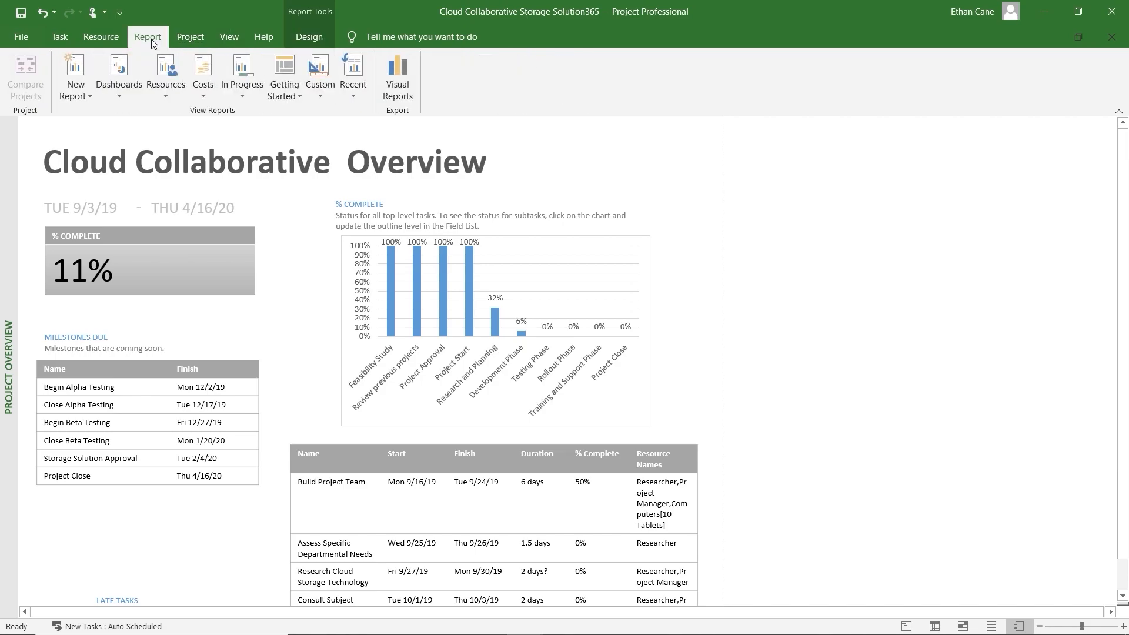
{"action": "mouse_move", "coordinate": [284, 76]}
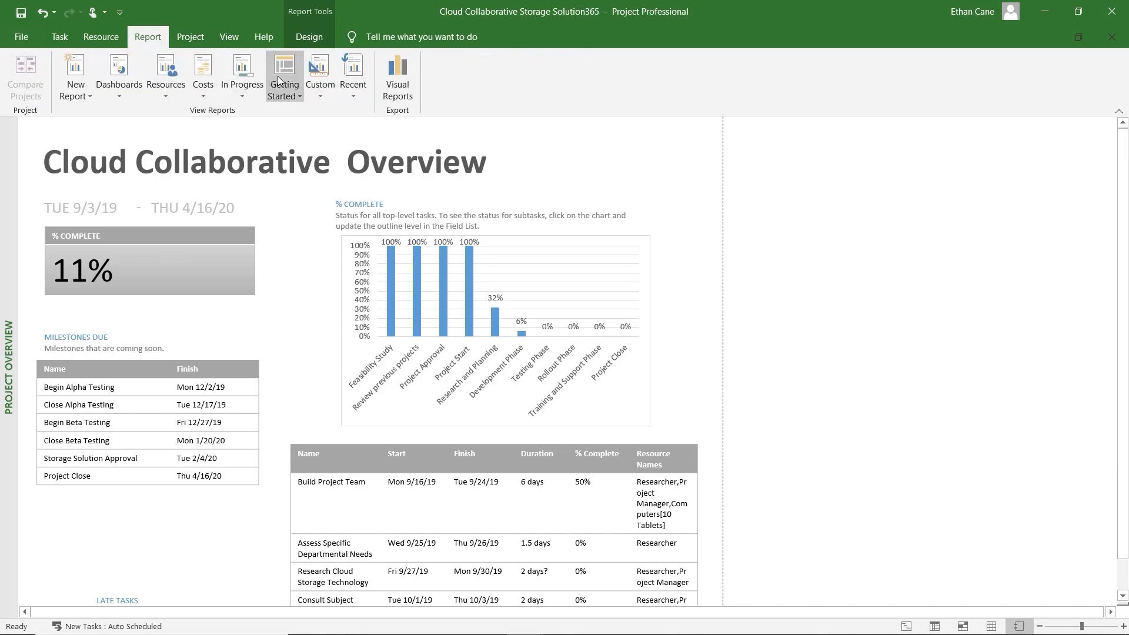
{"action": "left_click", "coordinate": [319, 75]}
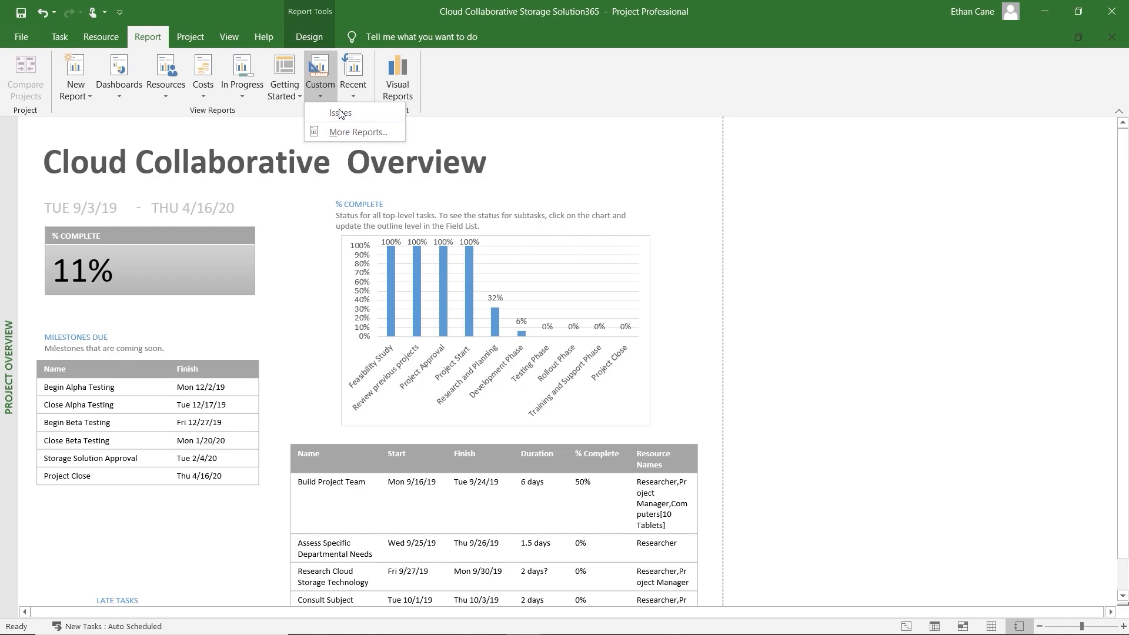
{"action": "left_click", "coordinate": [340, 113]}
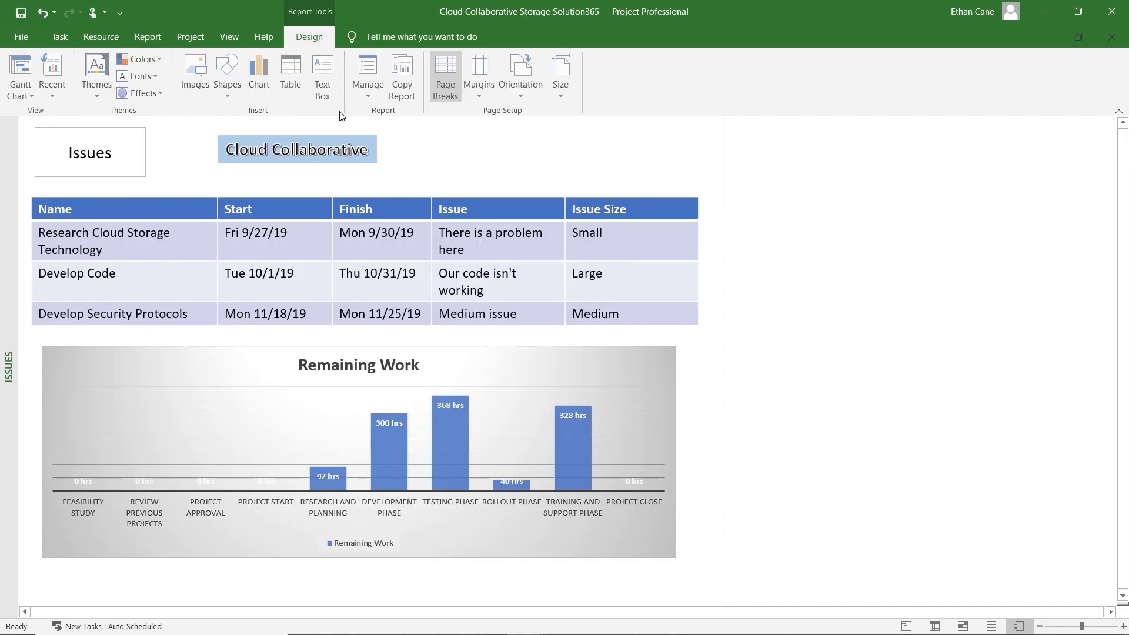